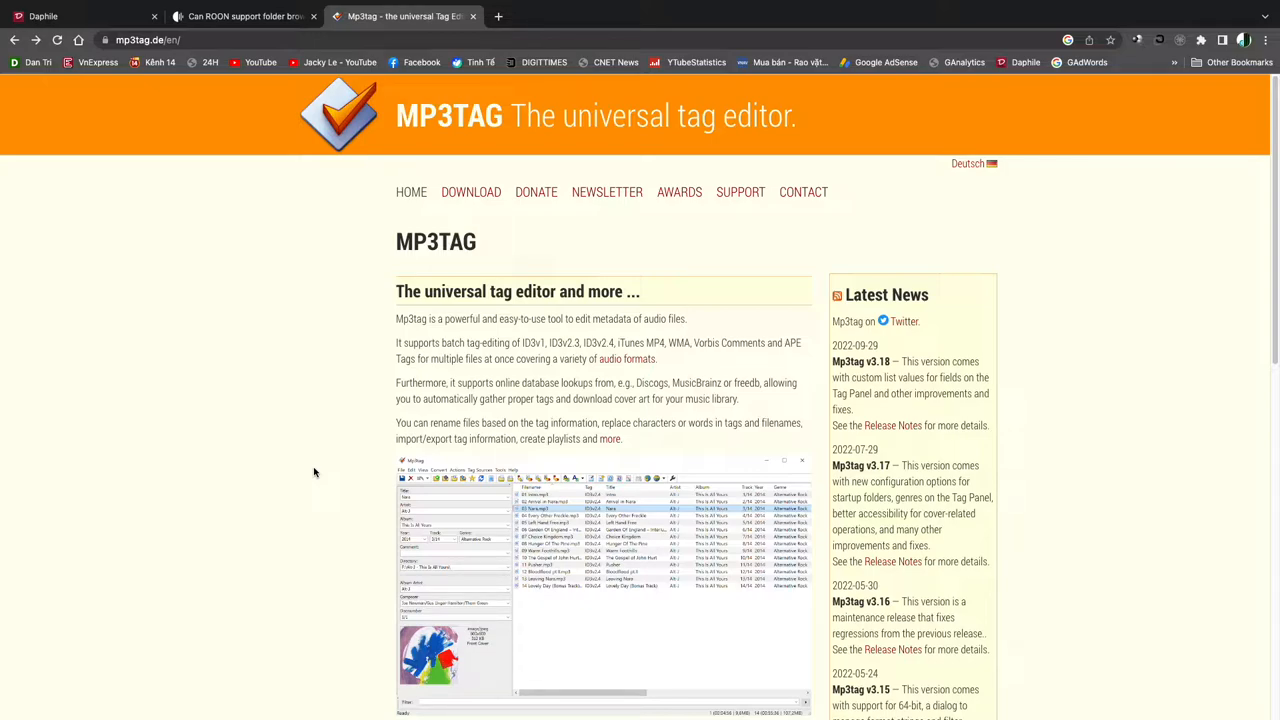
mouse_move(324, 463)
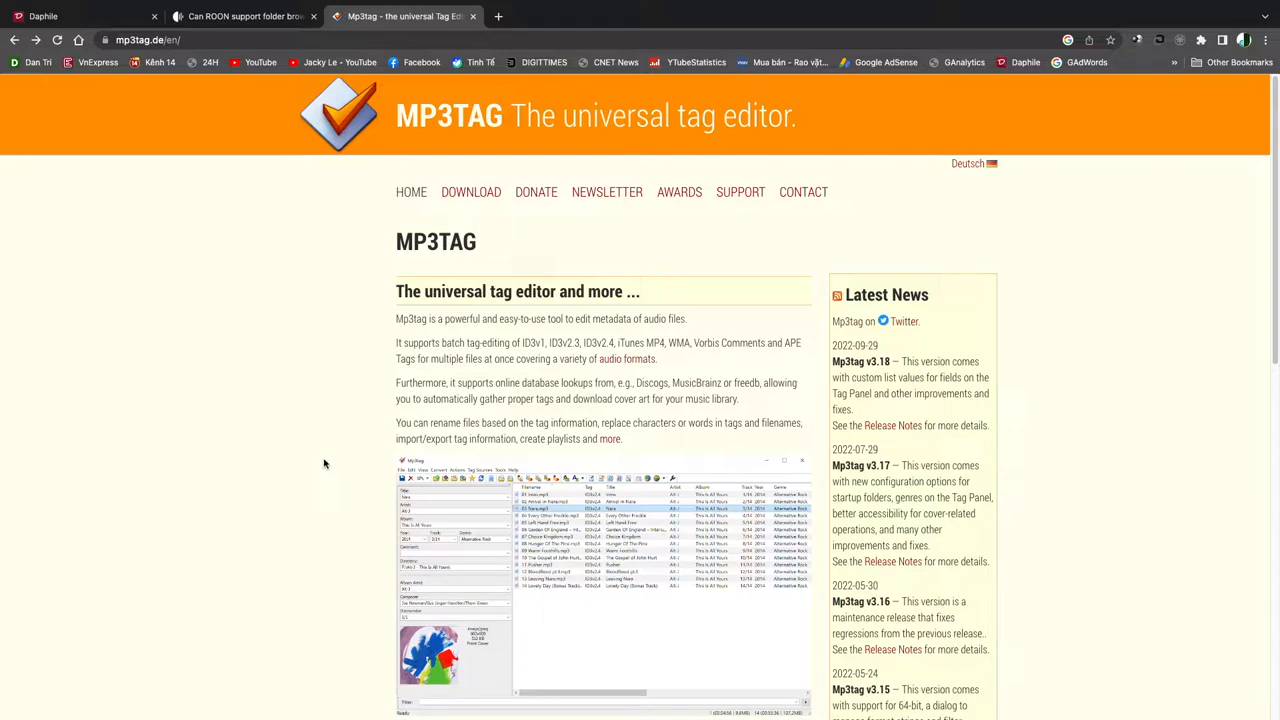
mouse_move(352, 421)
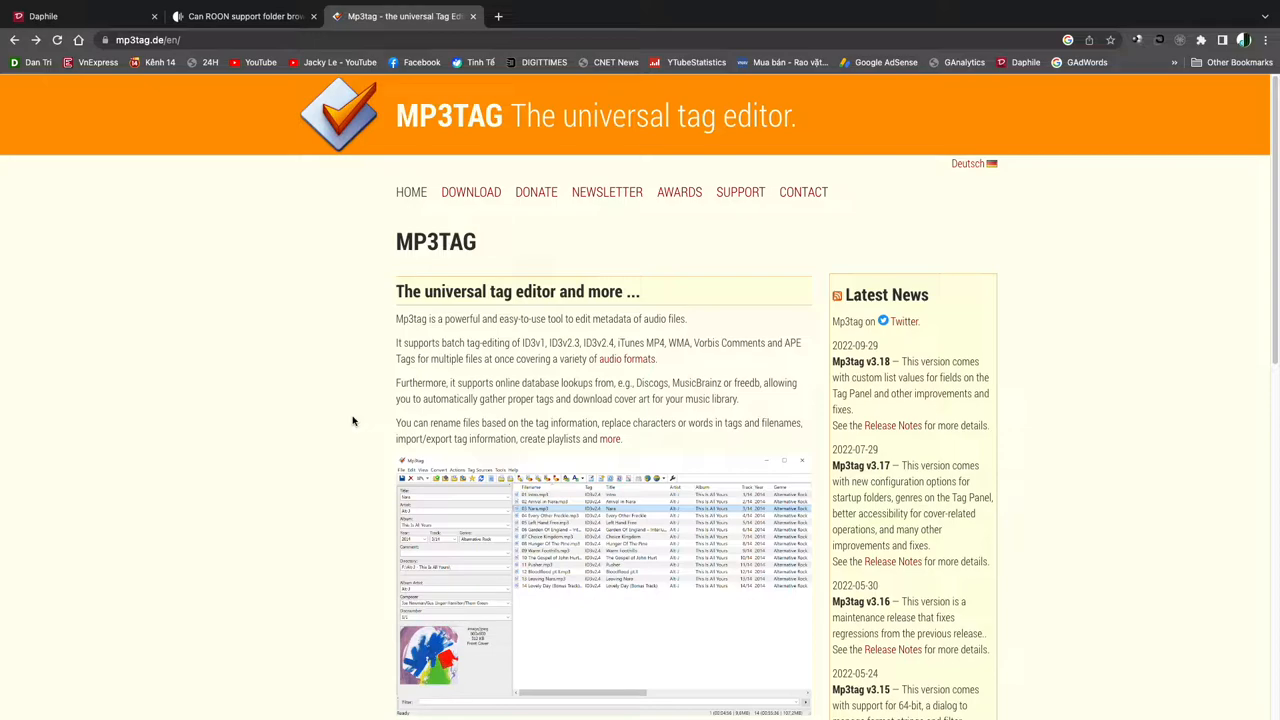
mouse_move(364, 418)
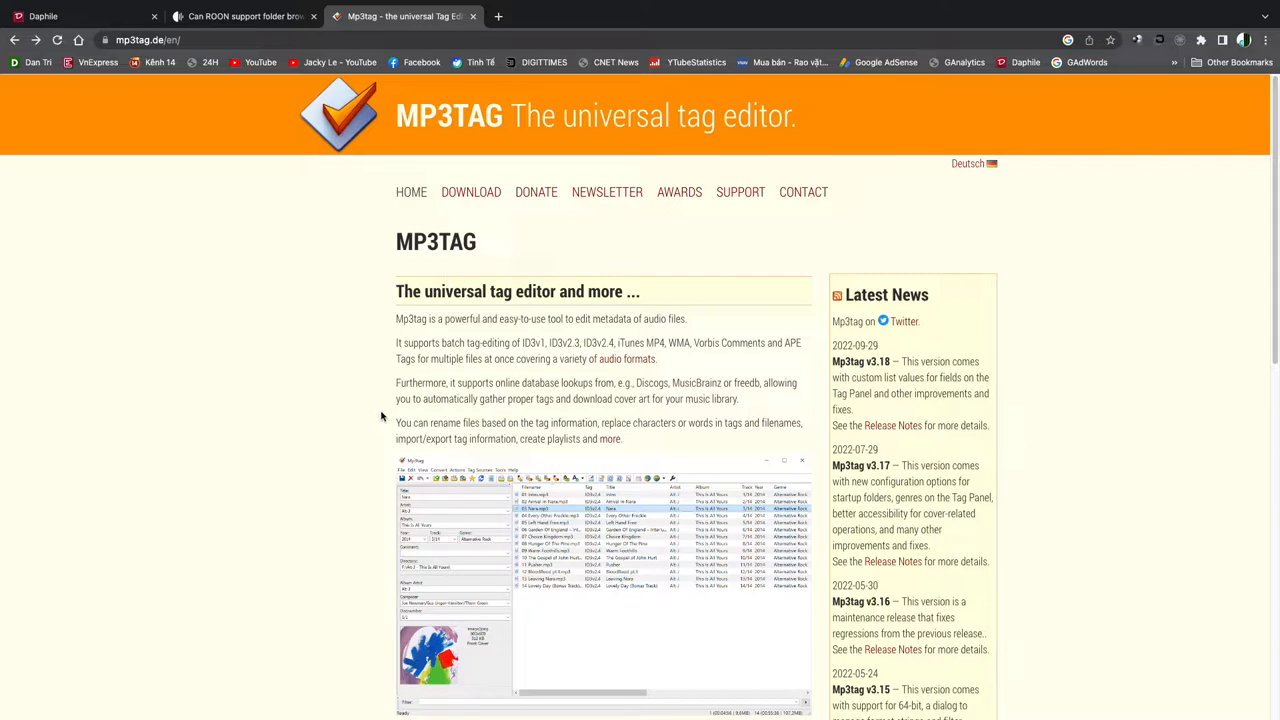
mouse_move(408, 308)
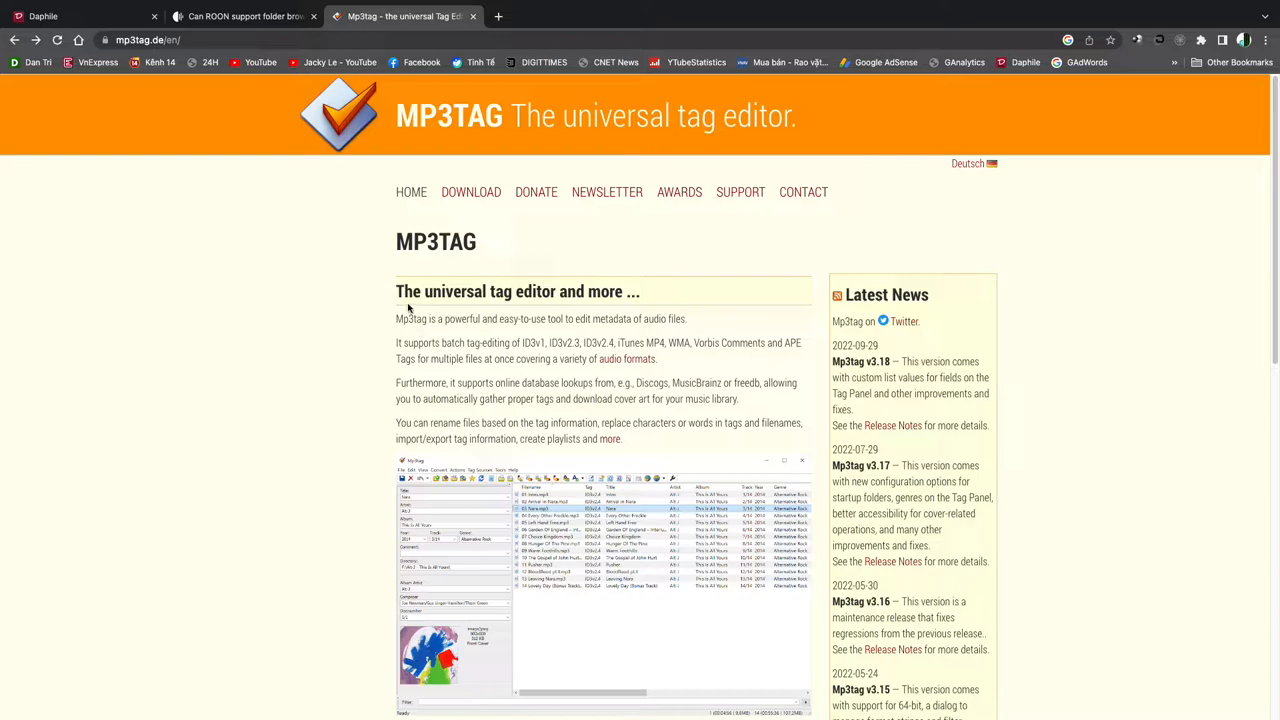
mouse_move(129, 140)
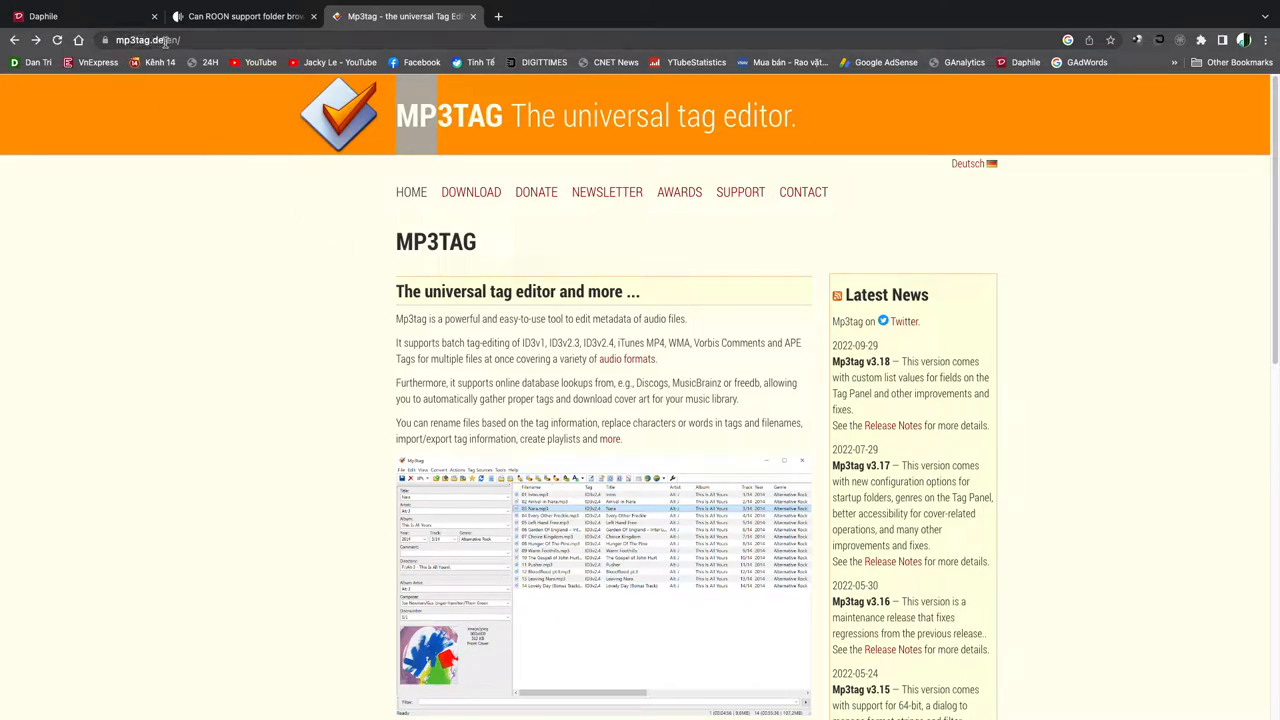
- Go to the Mp3tag download page and scroll to the Mp3tag for Mac section
left_click(148, 40)
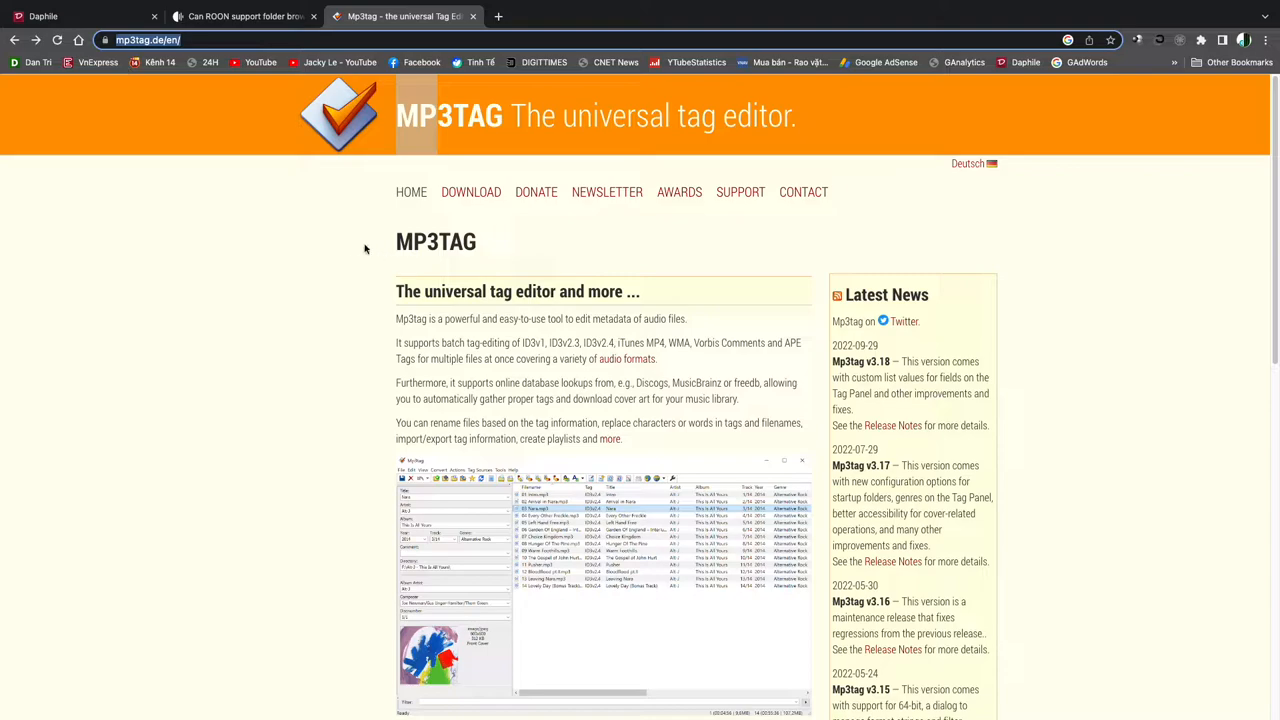
left_click(470, 192)
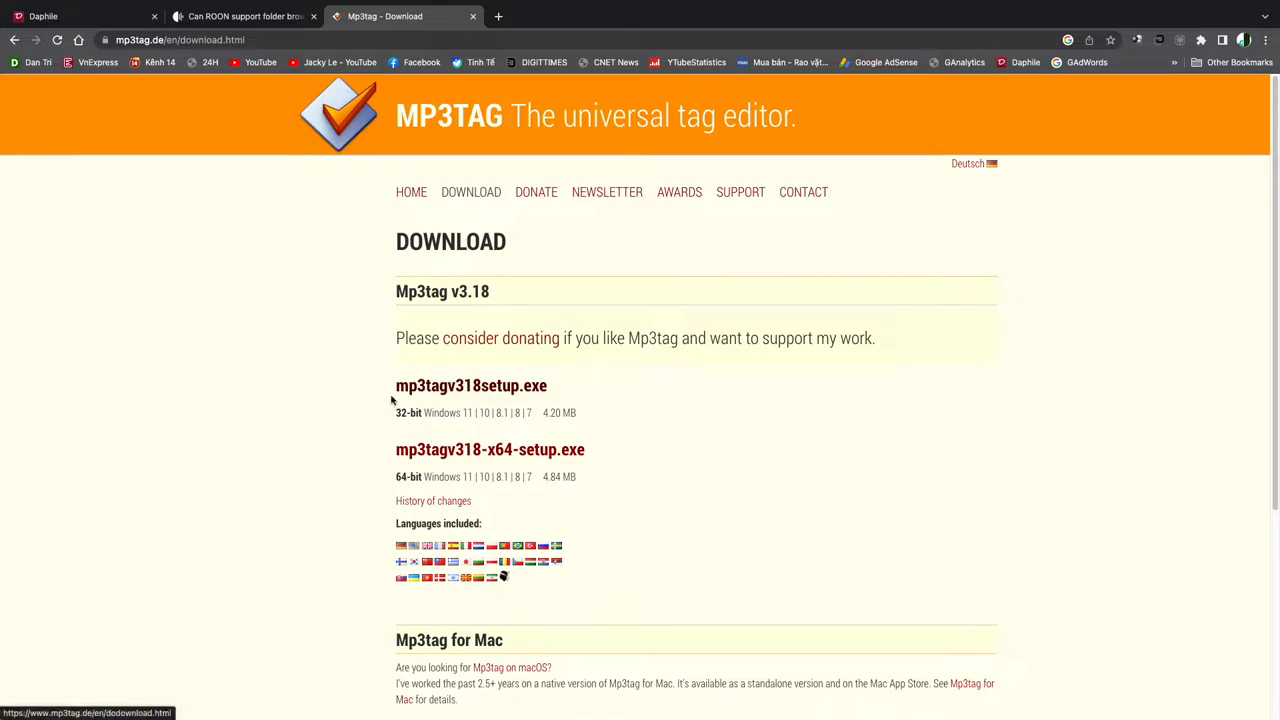
mouse_move(429, 407)
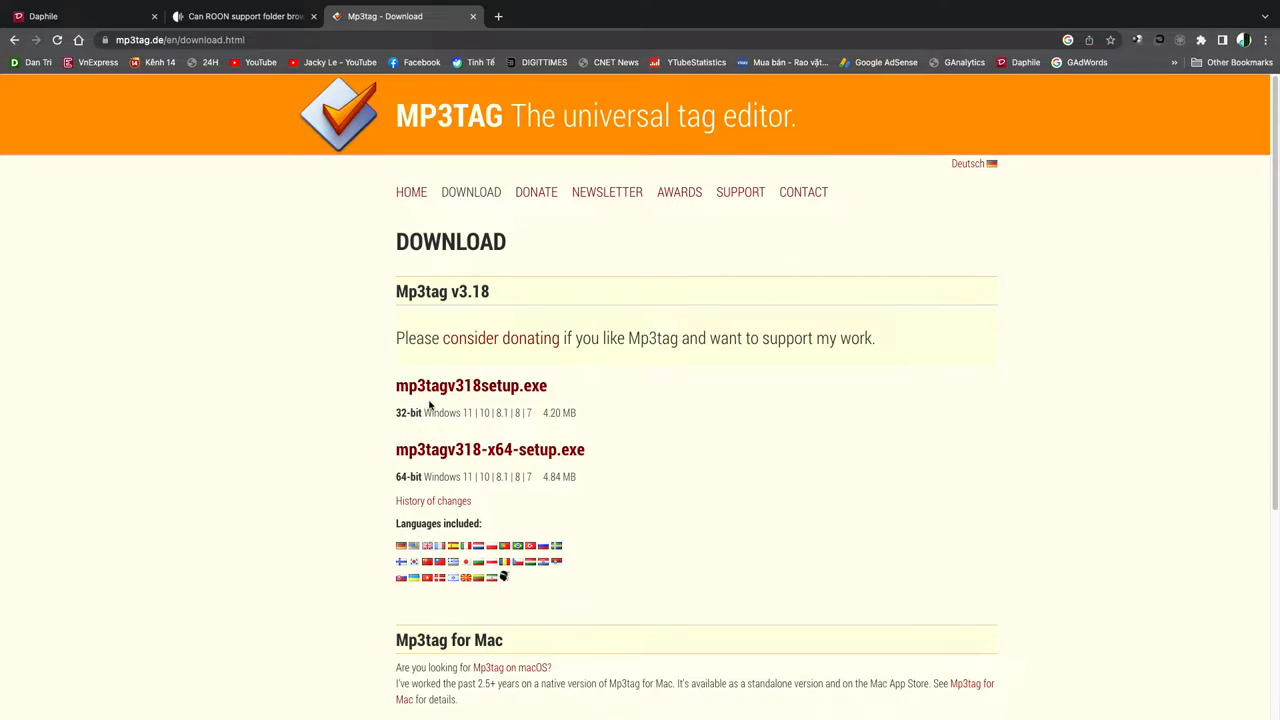
mouse_move(436, 427)
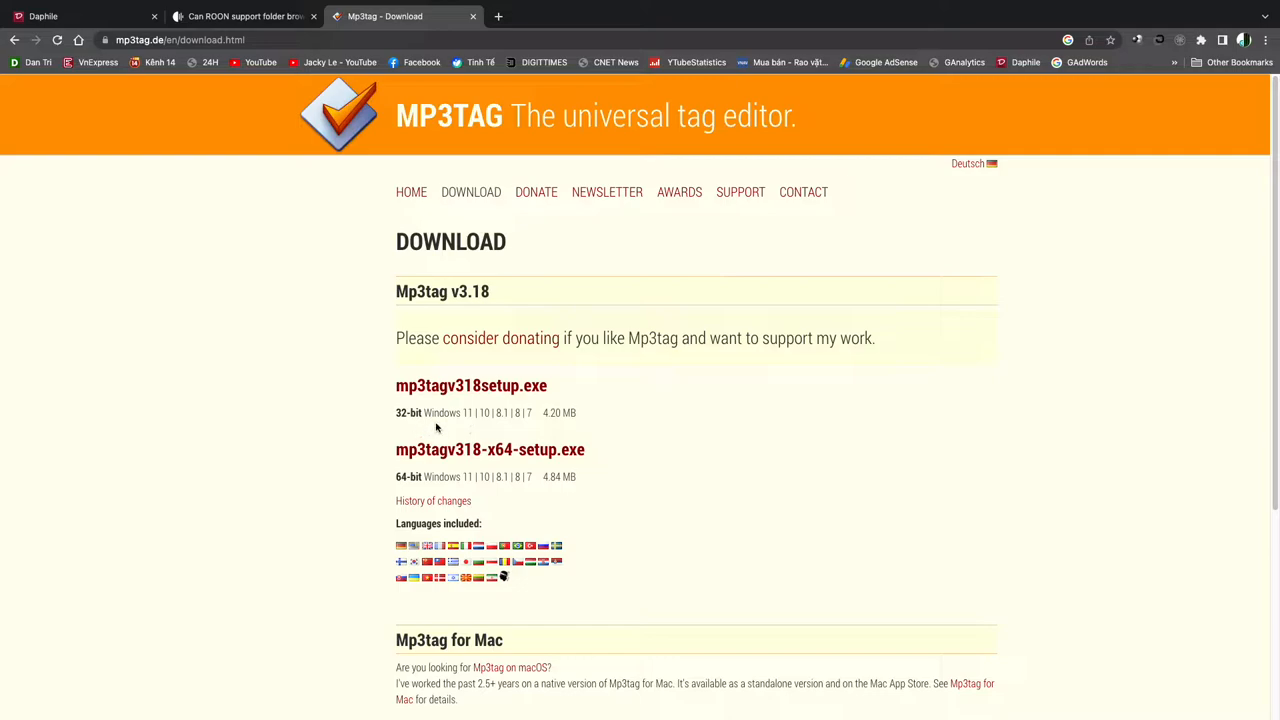
mouse_move(582, 417)
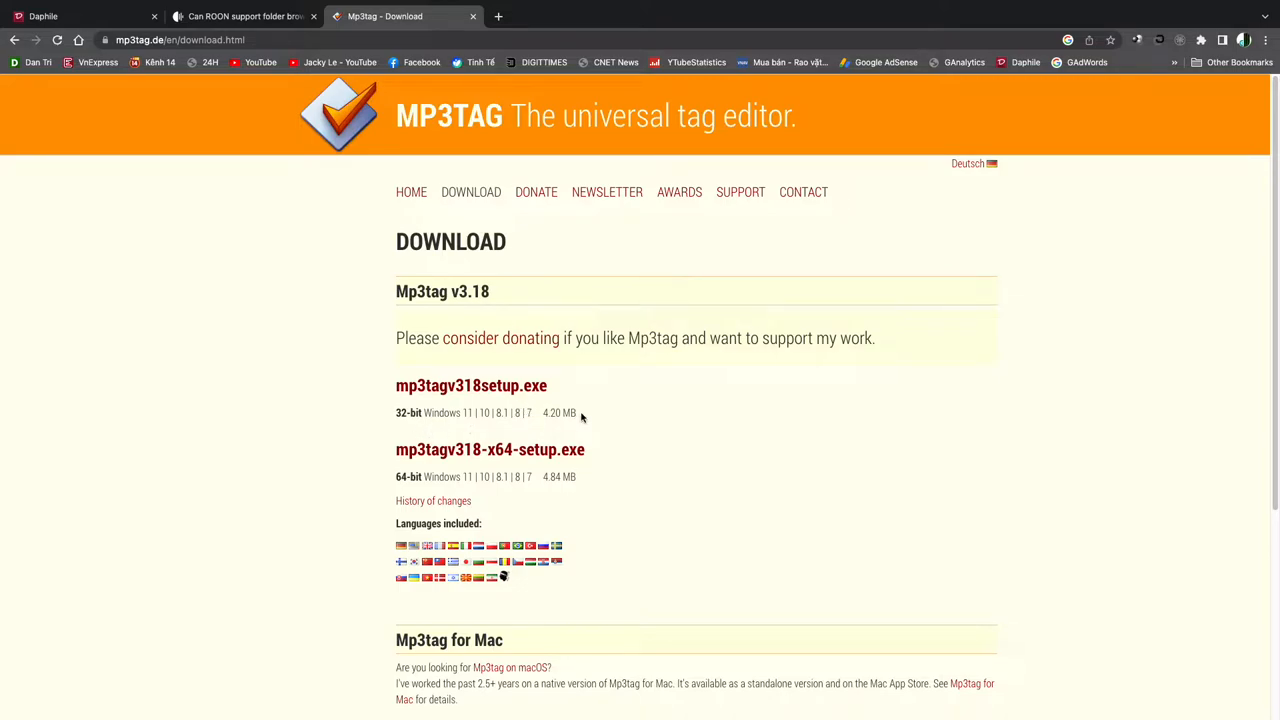
mouse_move(436, 356)
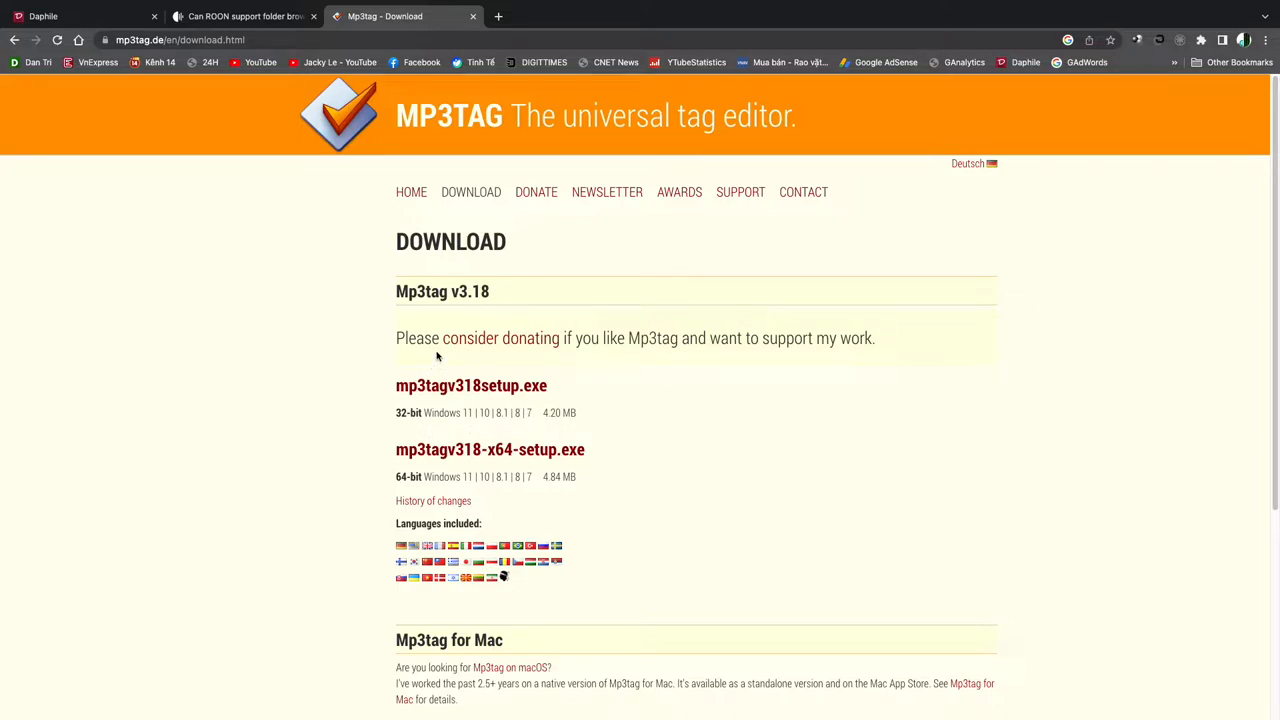
scroll("down", 3)
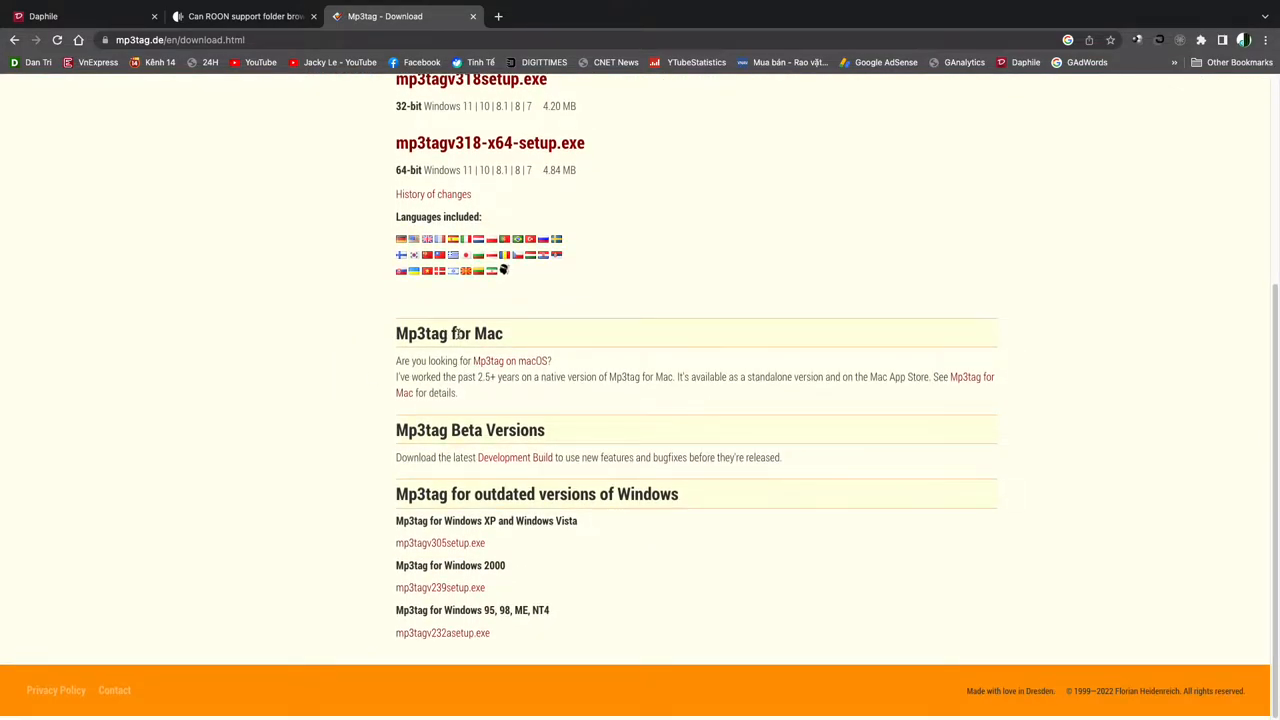
mouse_move(434, 406)
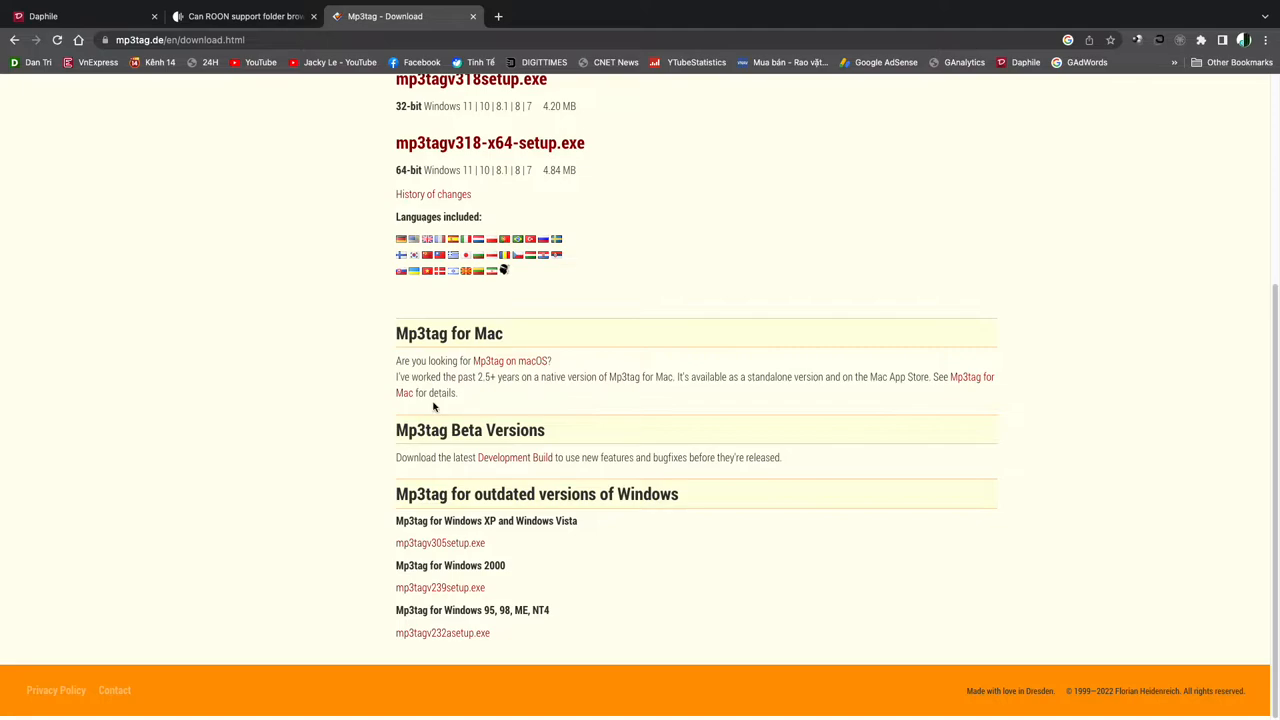
mouse_move(538, 365)
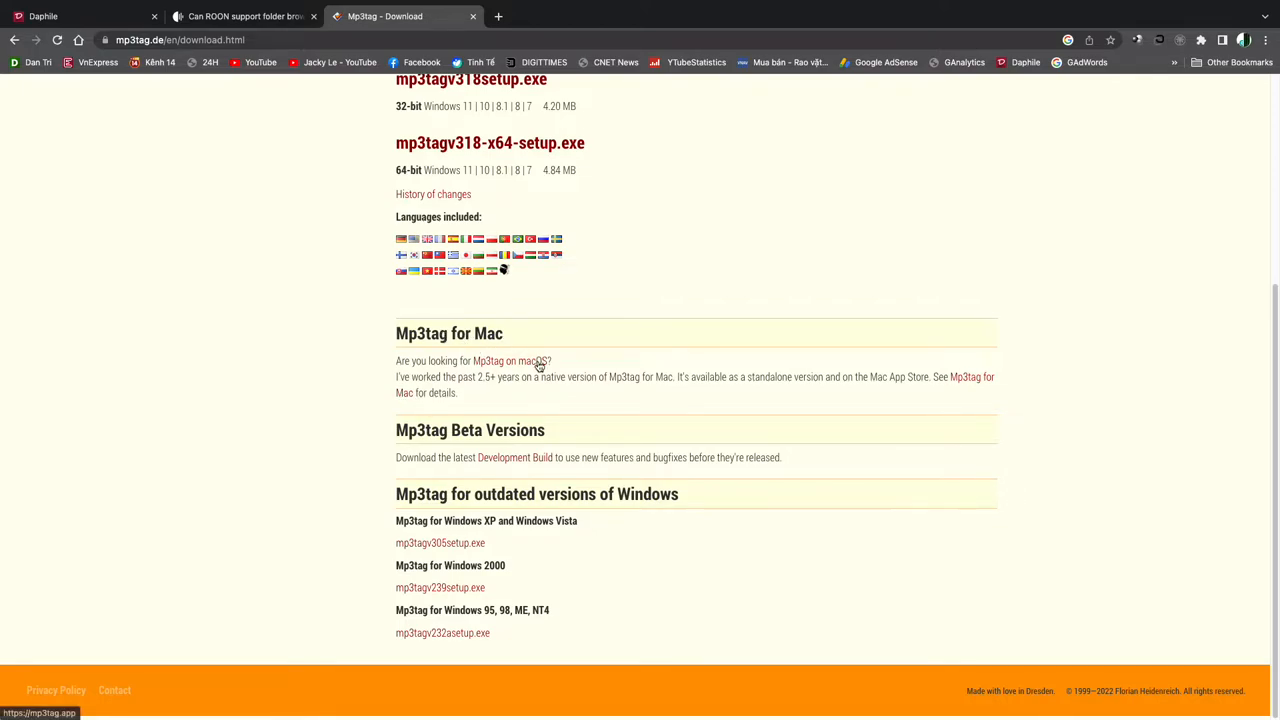
- Download the free 7-day trial from the Mp3tag for Mac website
left_click(504, 361)
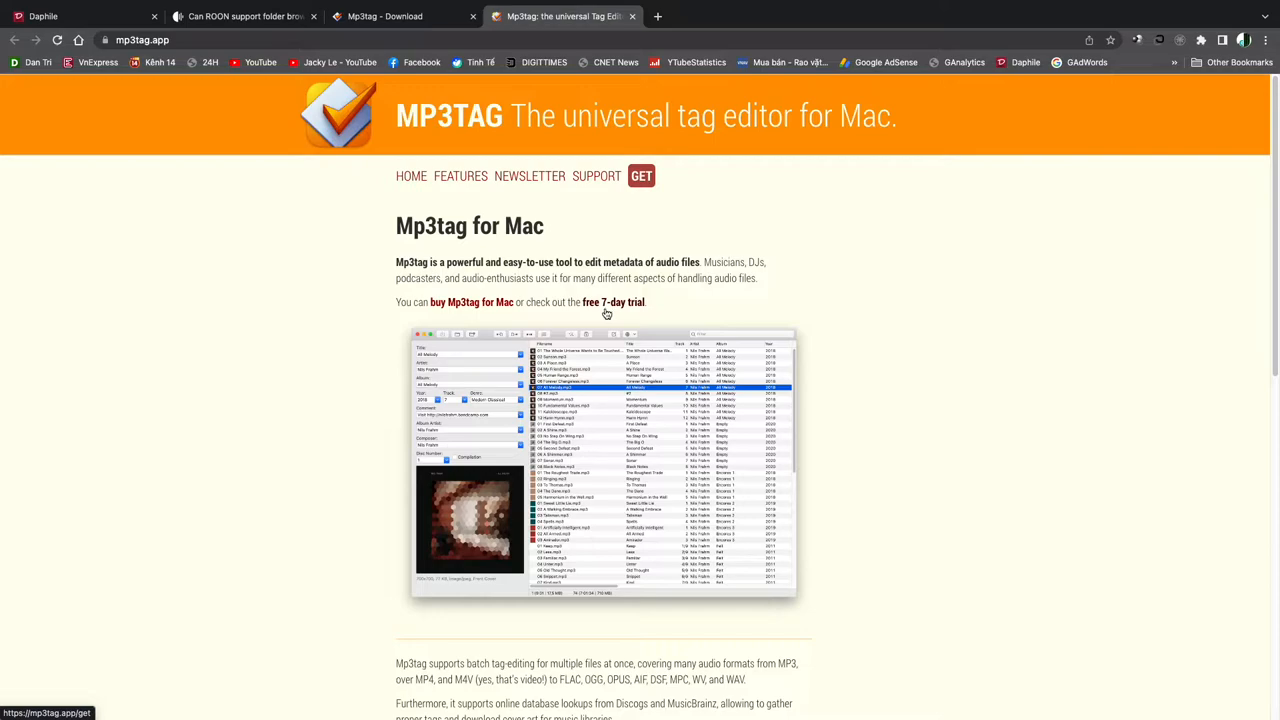
mouse_move(571, 306)
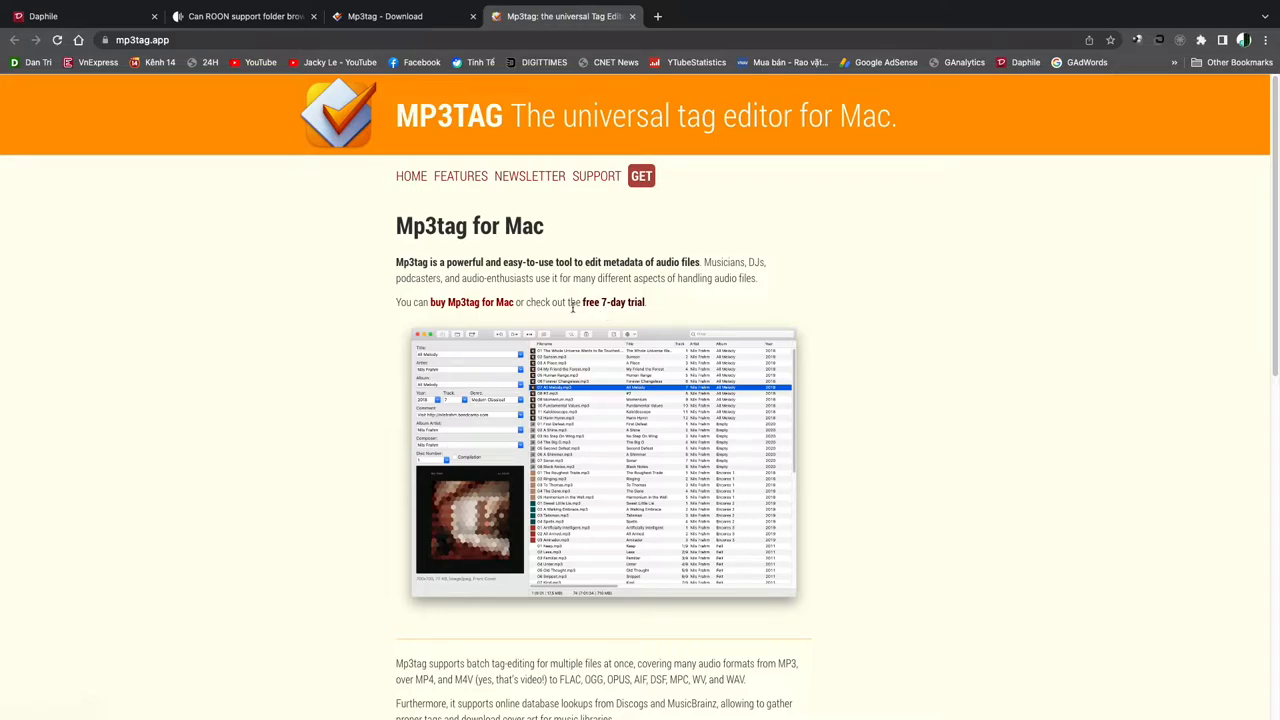
mouse_move(588, 305)
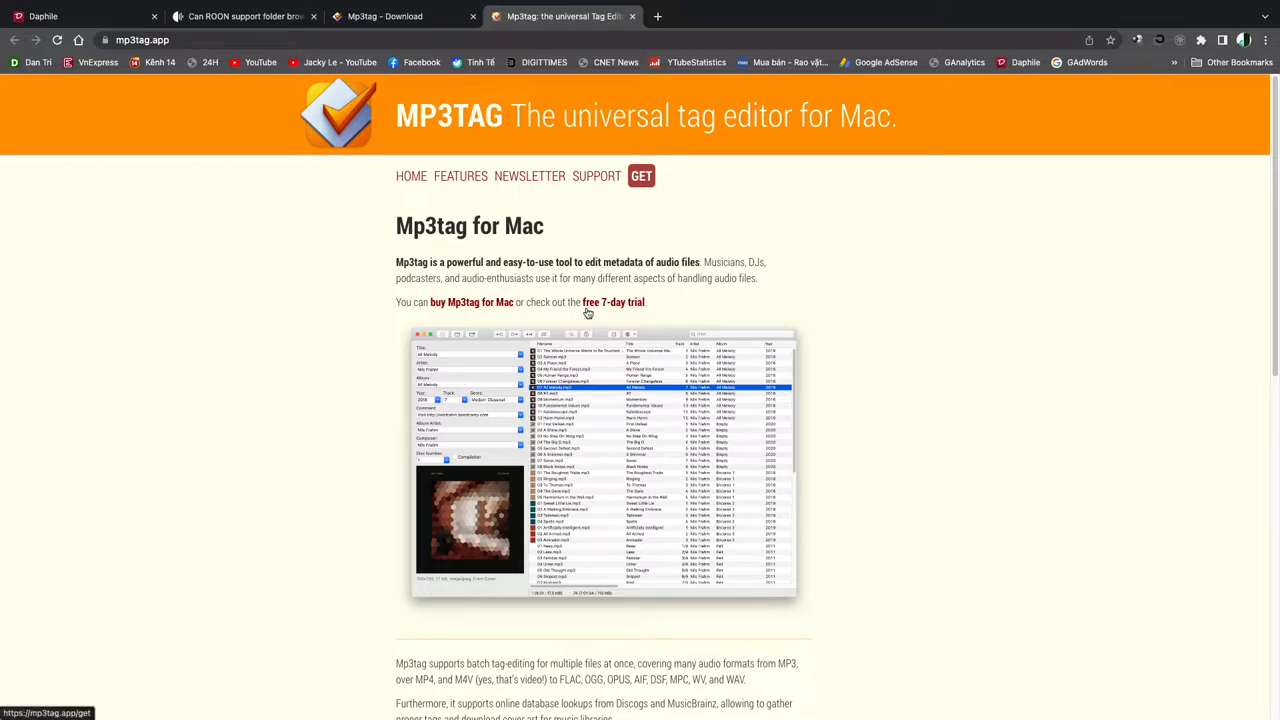
scroll("down", 3)
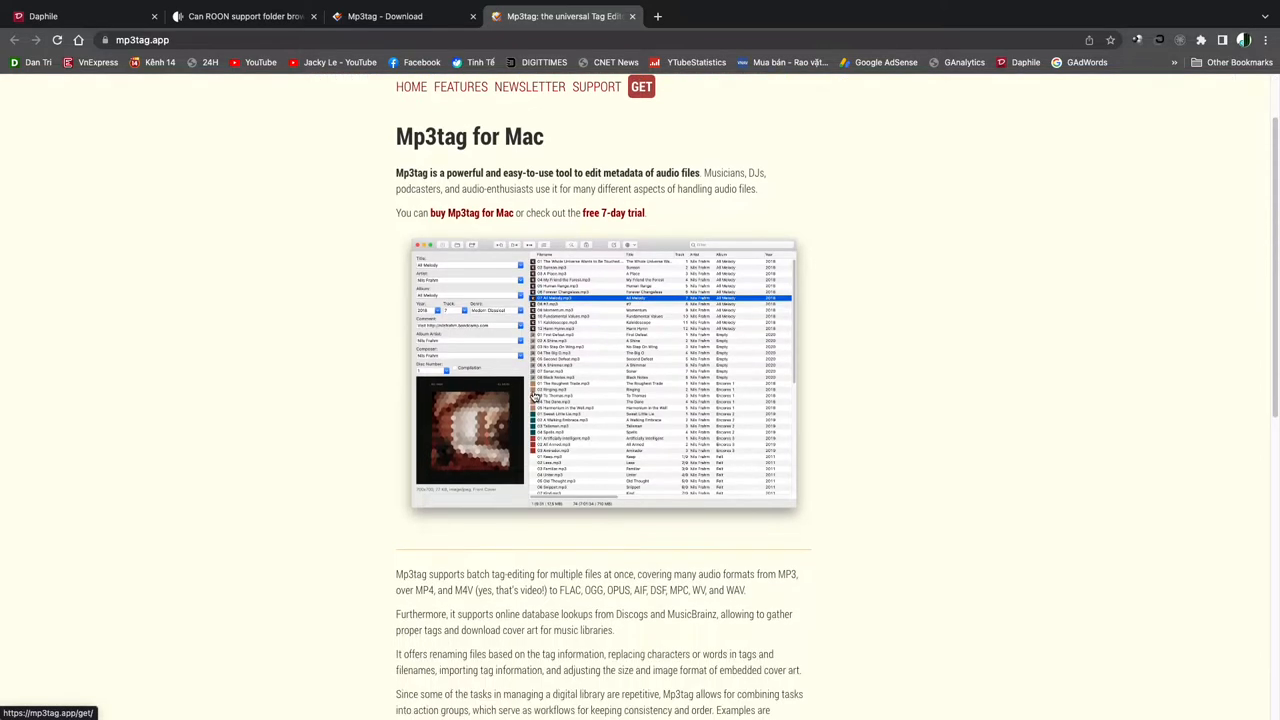
scroll("up", 3)
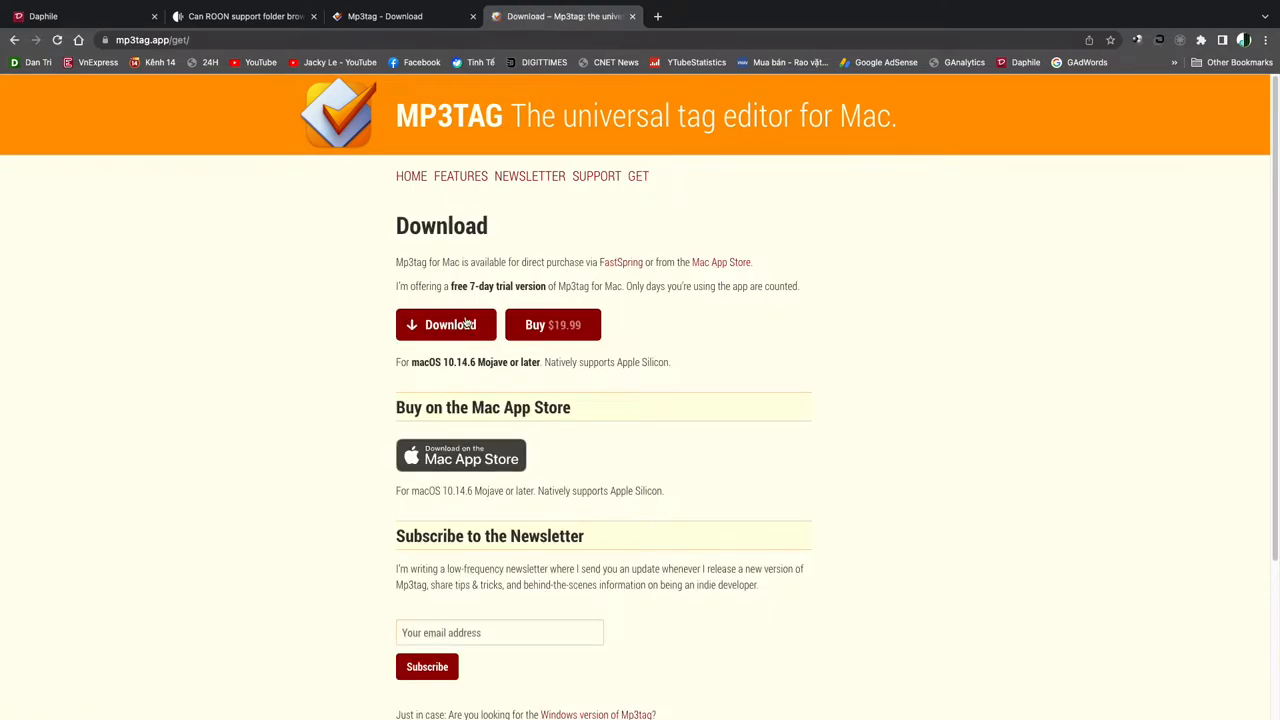
left_click(446, 324)
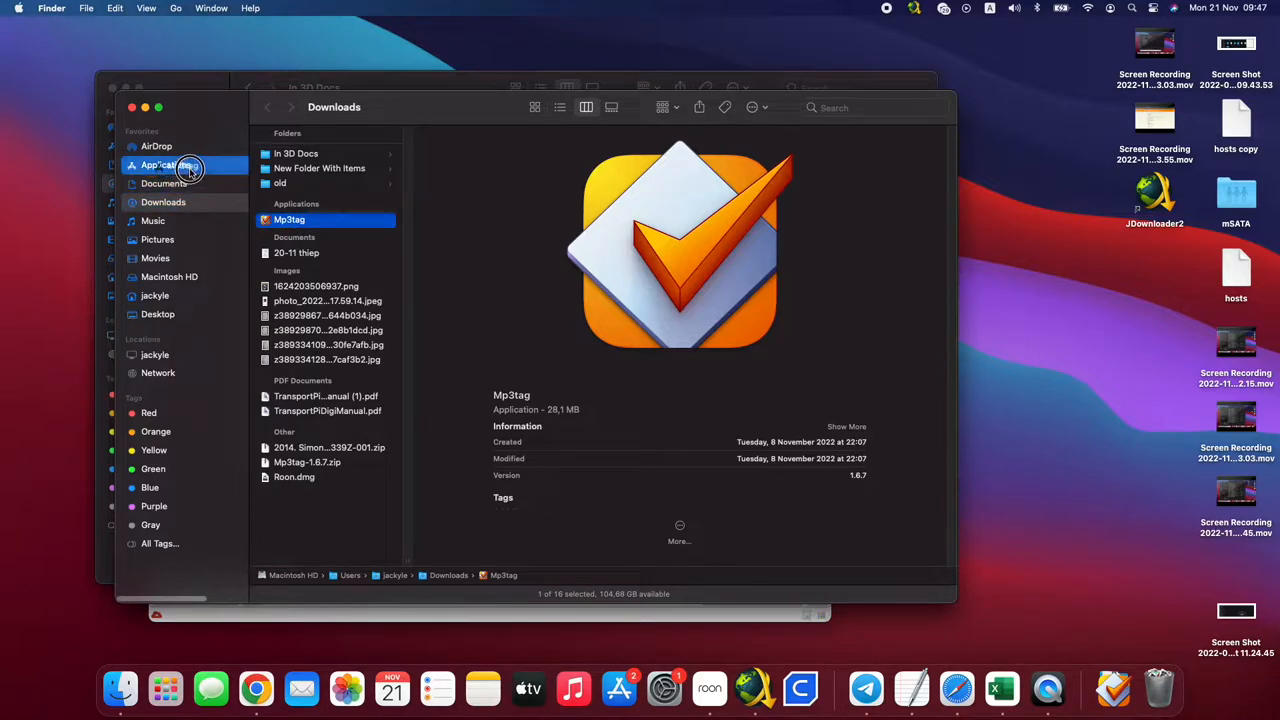
- Find Mp3tag in the Finder Applications folder and launch it
left_click(165, 164)
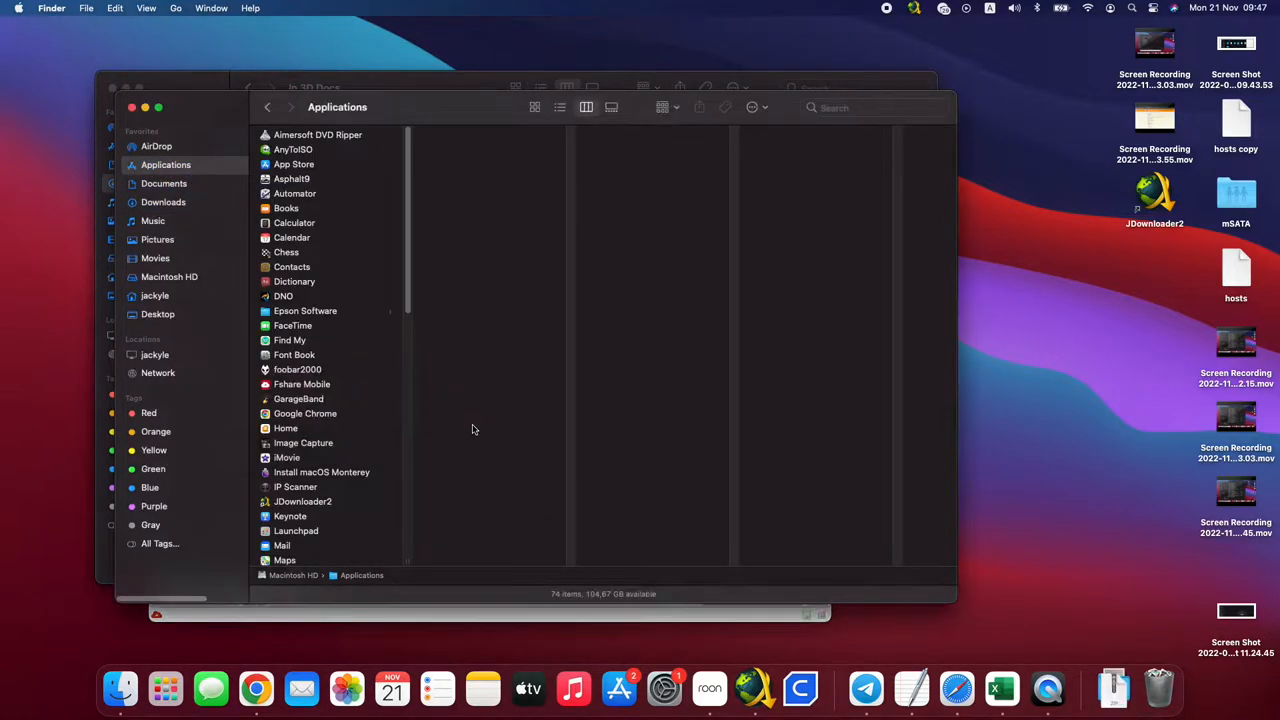
scroll("down", 3)
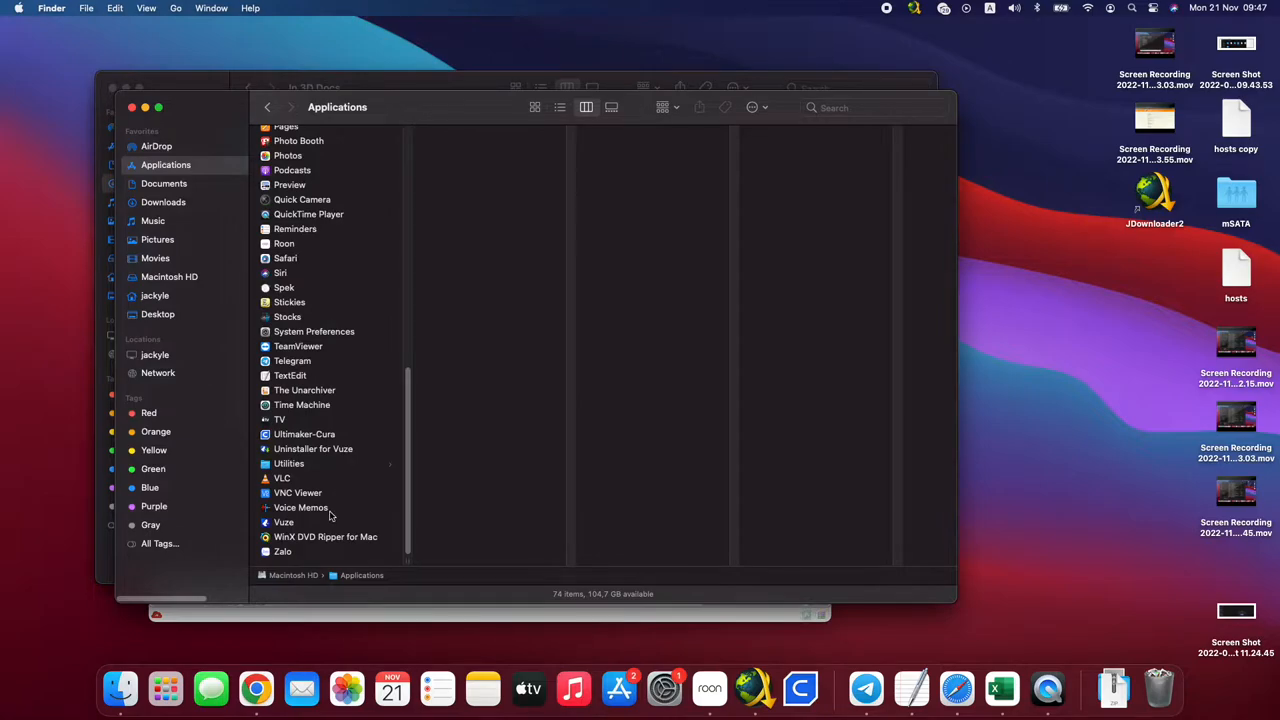
left_click(302, 404)
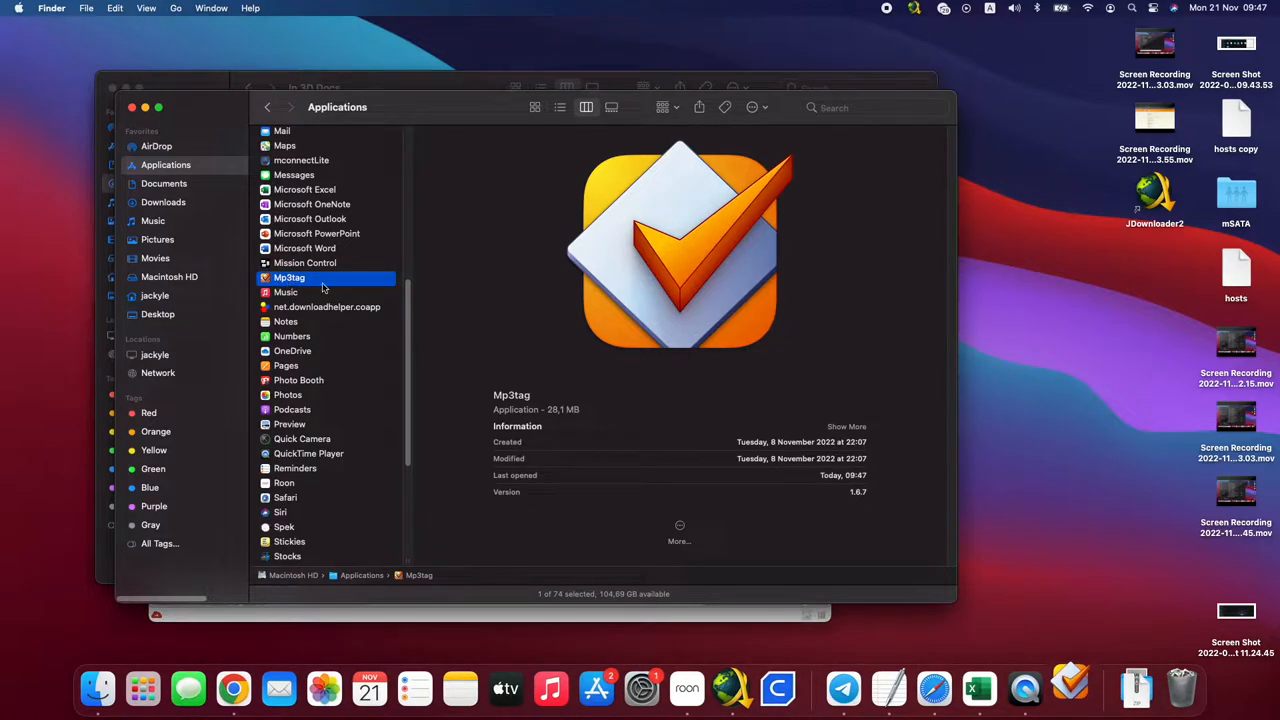
double_click(289, 277)
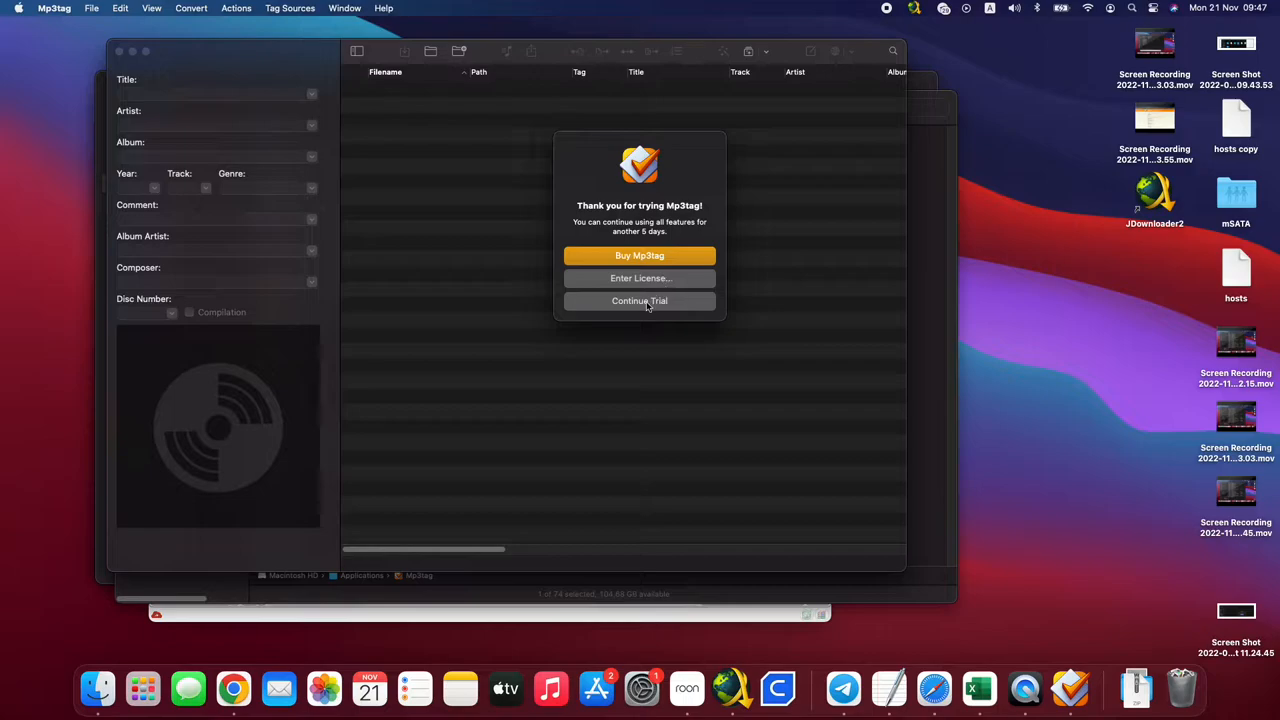
- Continue using Mp3tag as a trial so it starts loading files
left_click(639, 300)
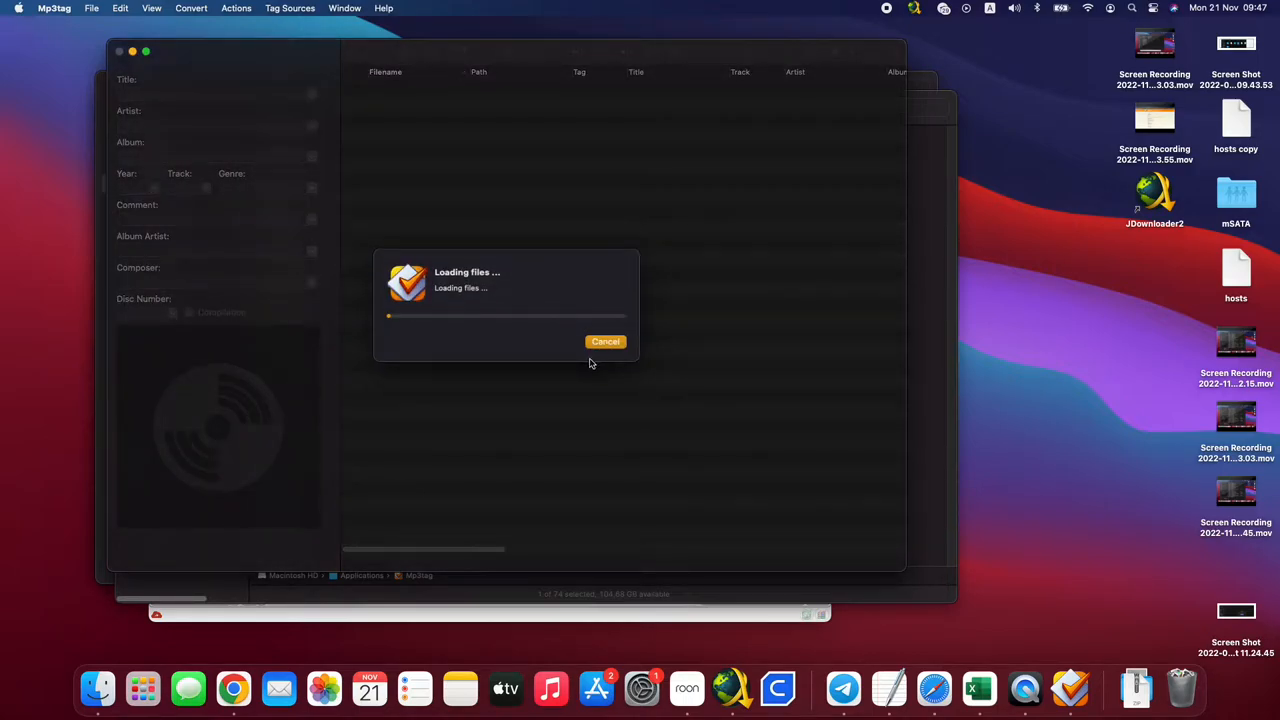
mouse_move(344, 93)
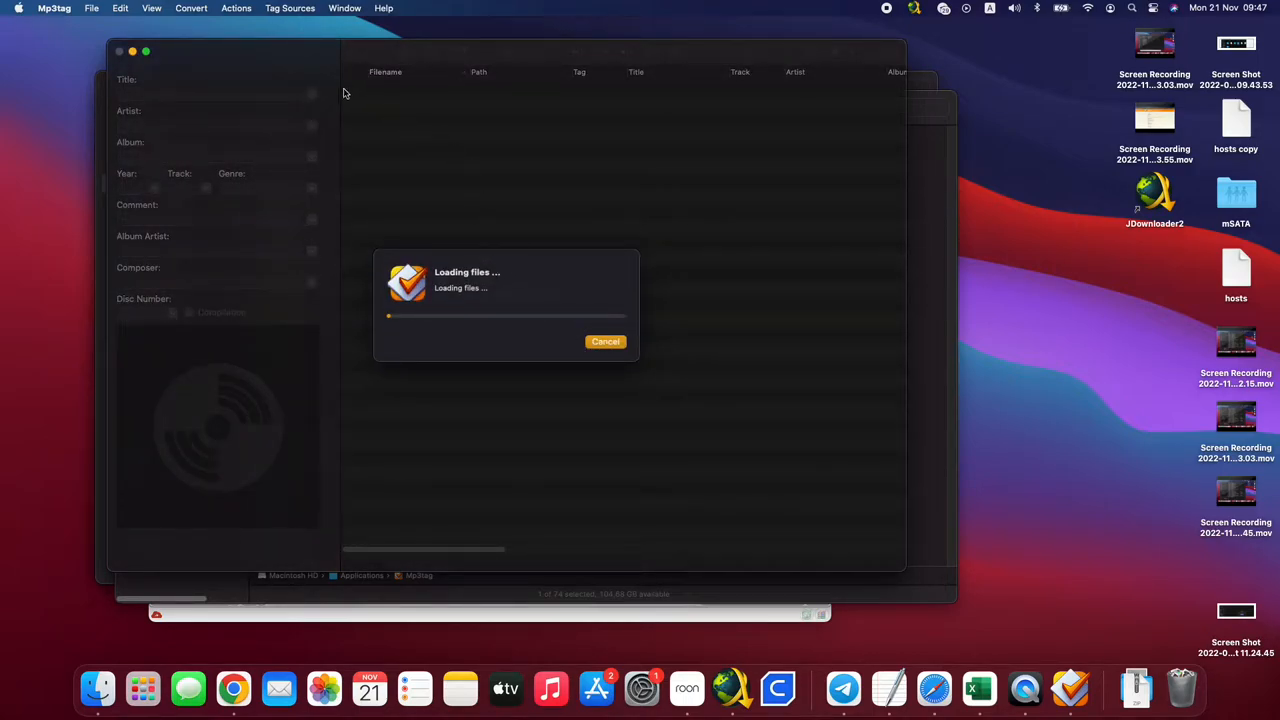
mouse_move(335, 128)
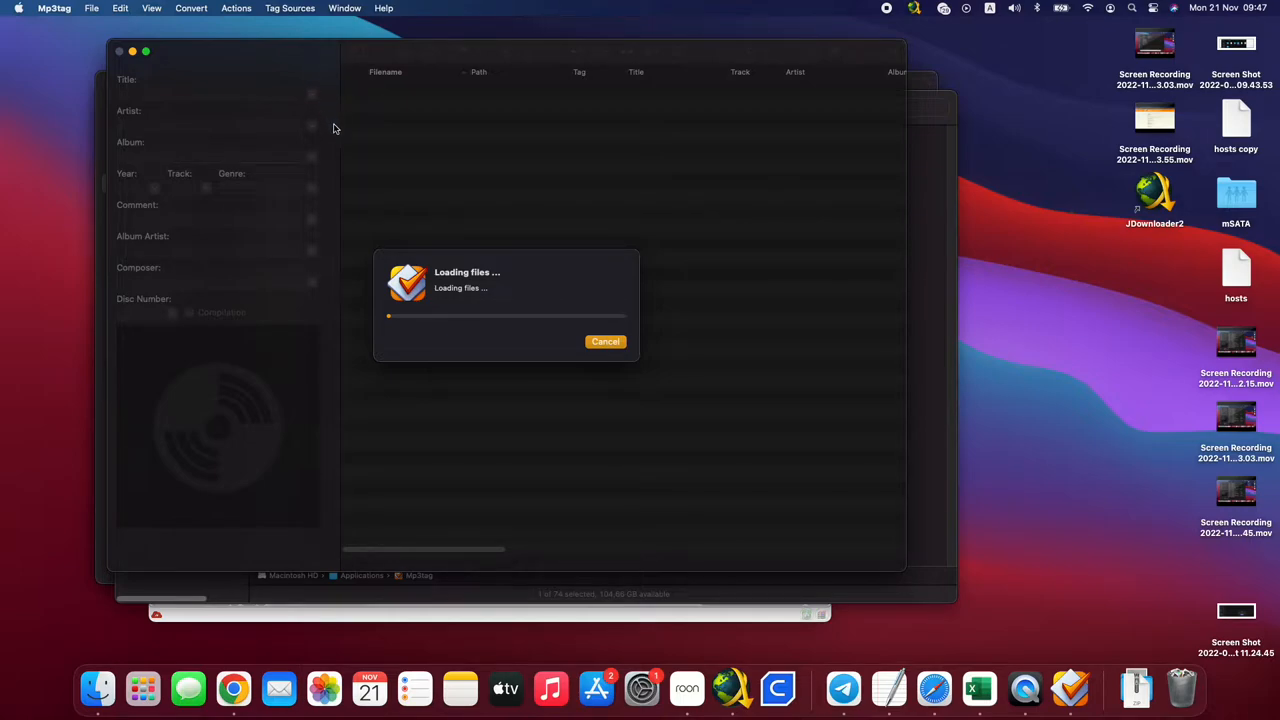
mouse_move(490, 314)
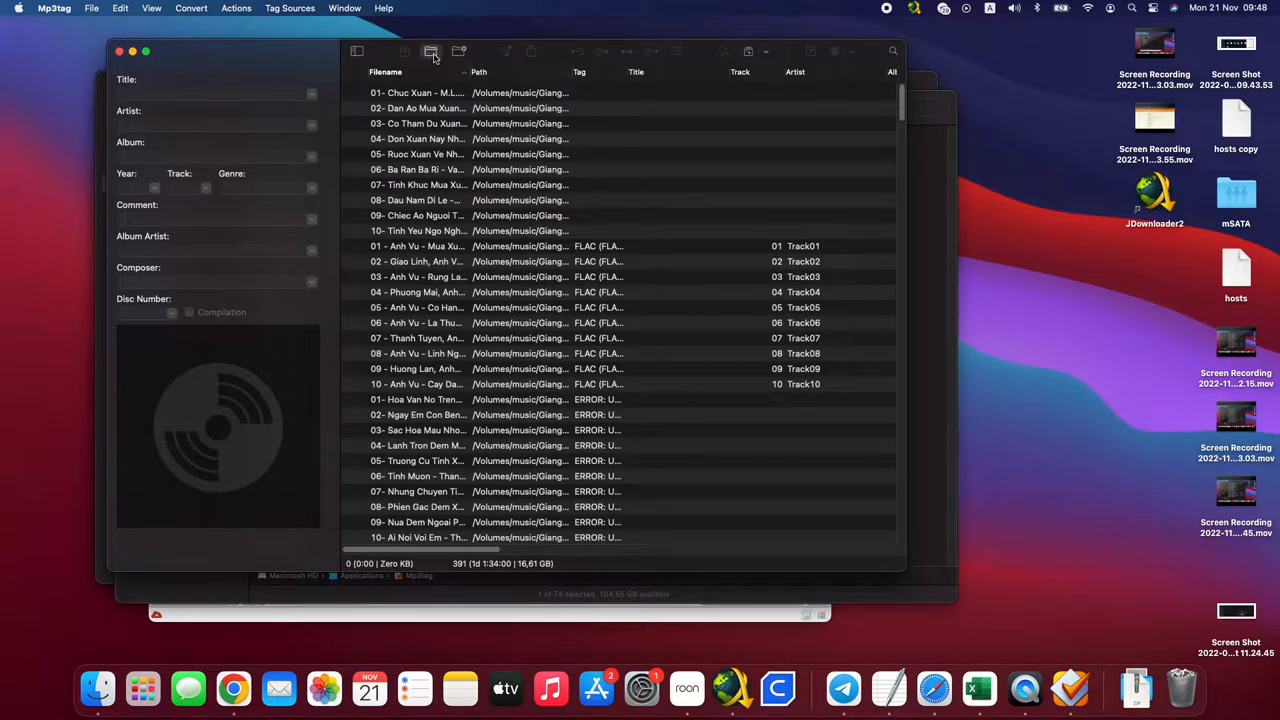
- Add all album folders from music > Jazz Discography > Jazz Sophie Milma
left_click(431, 51)
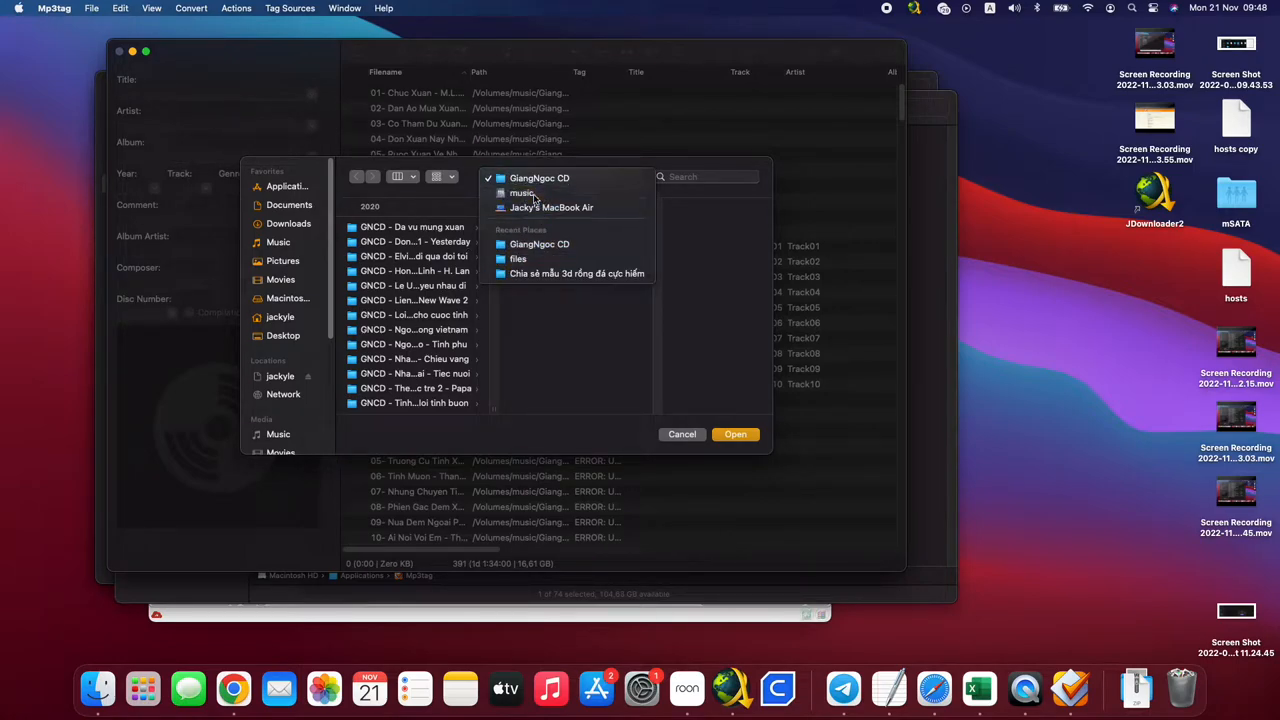
left_click(522, 193)
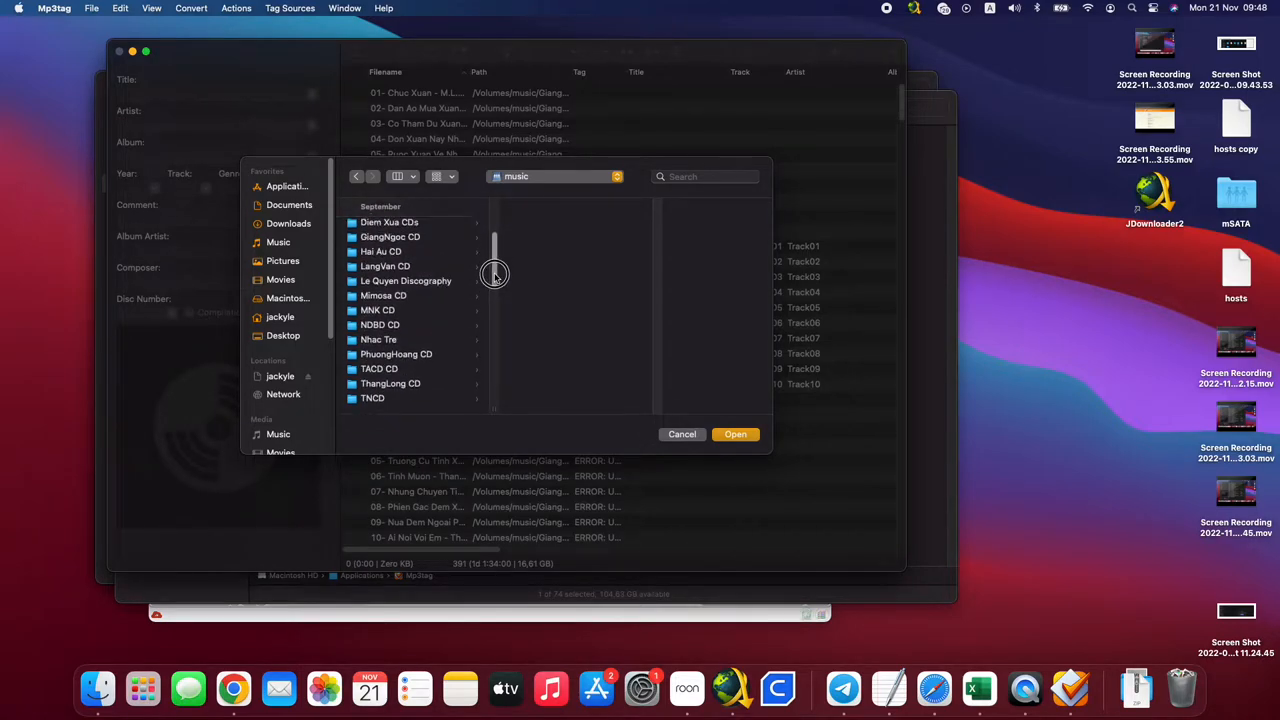
mouse_move(424, 313)
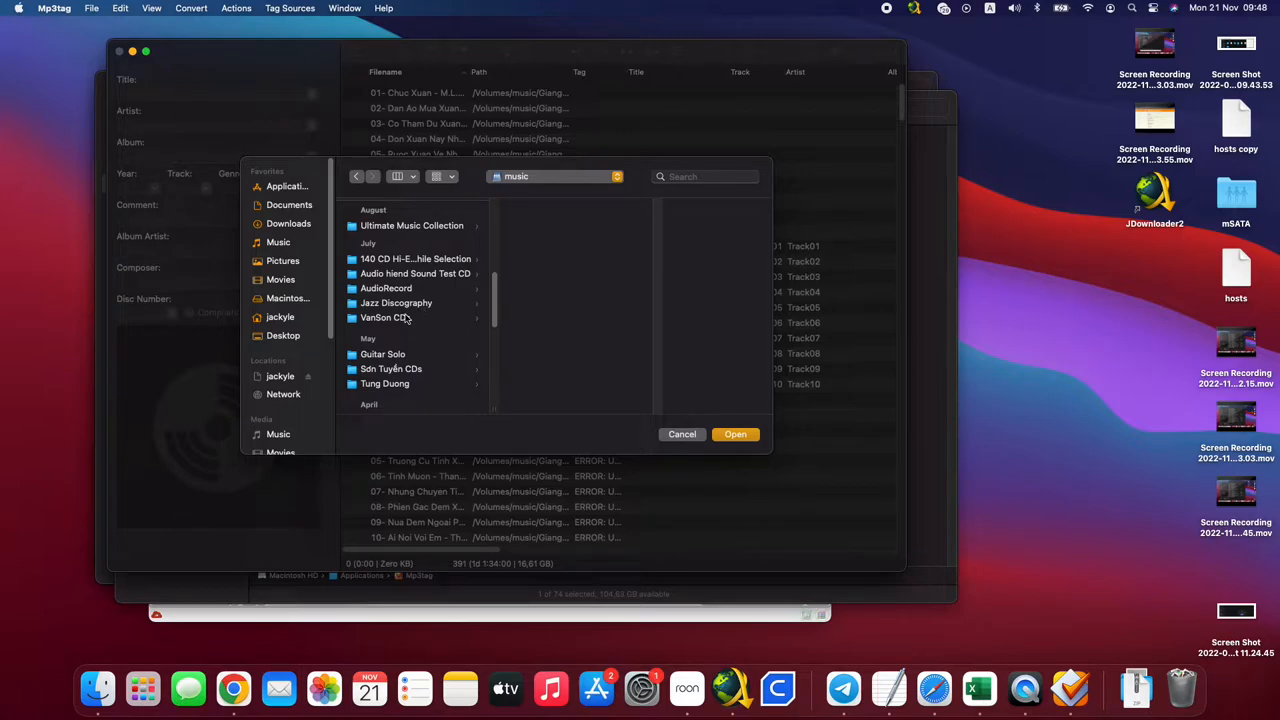
left_click(396, 303)
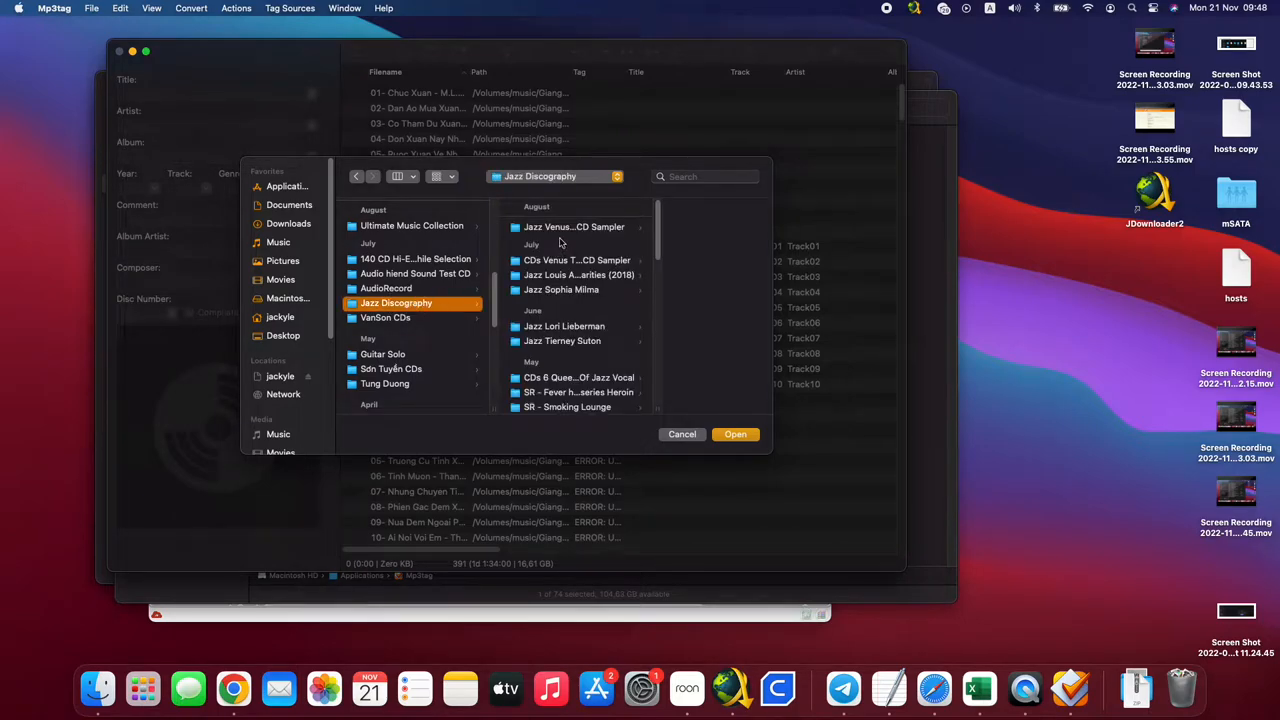
left_click(574, 226)
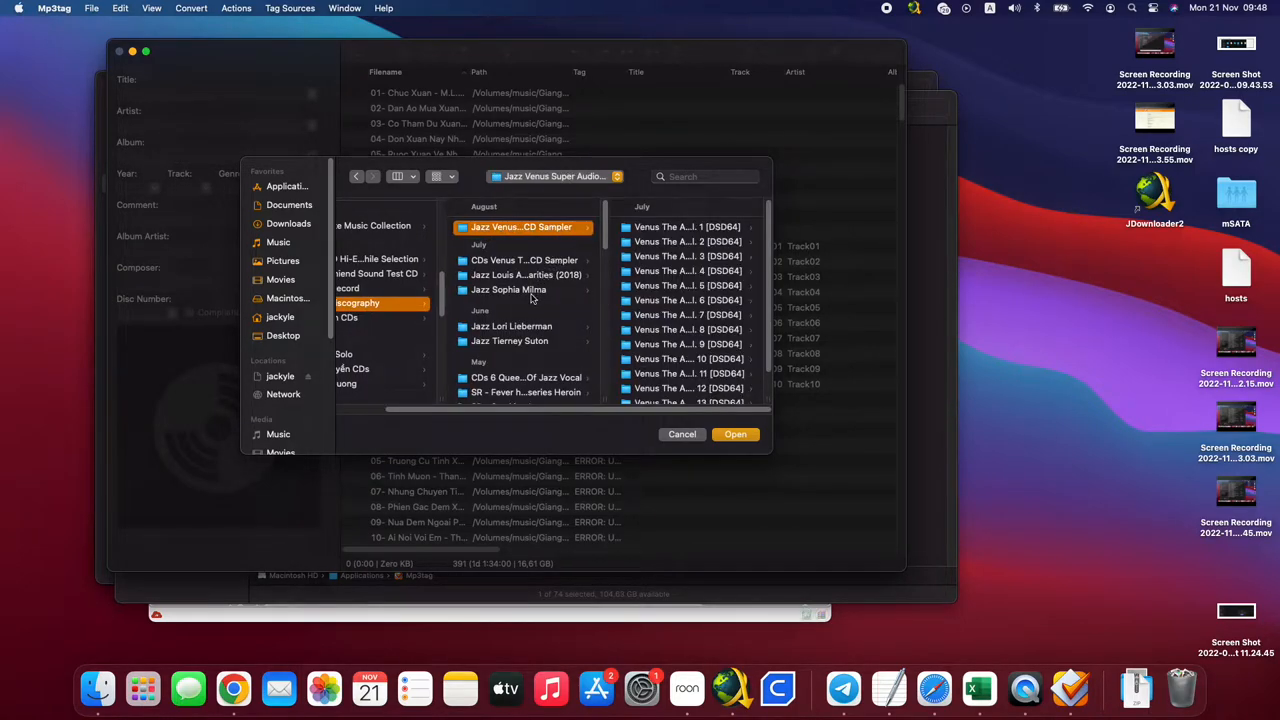
left_click(509, 290)
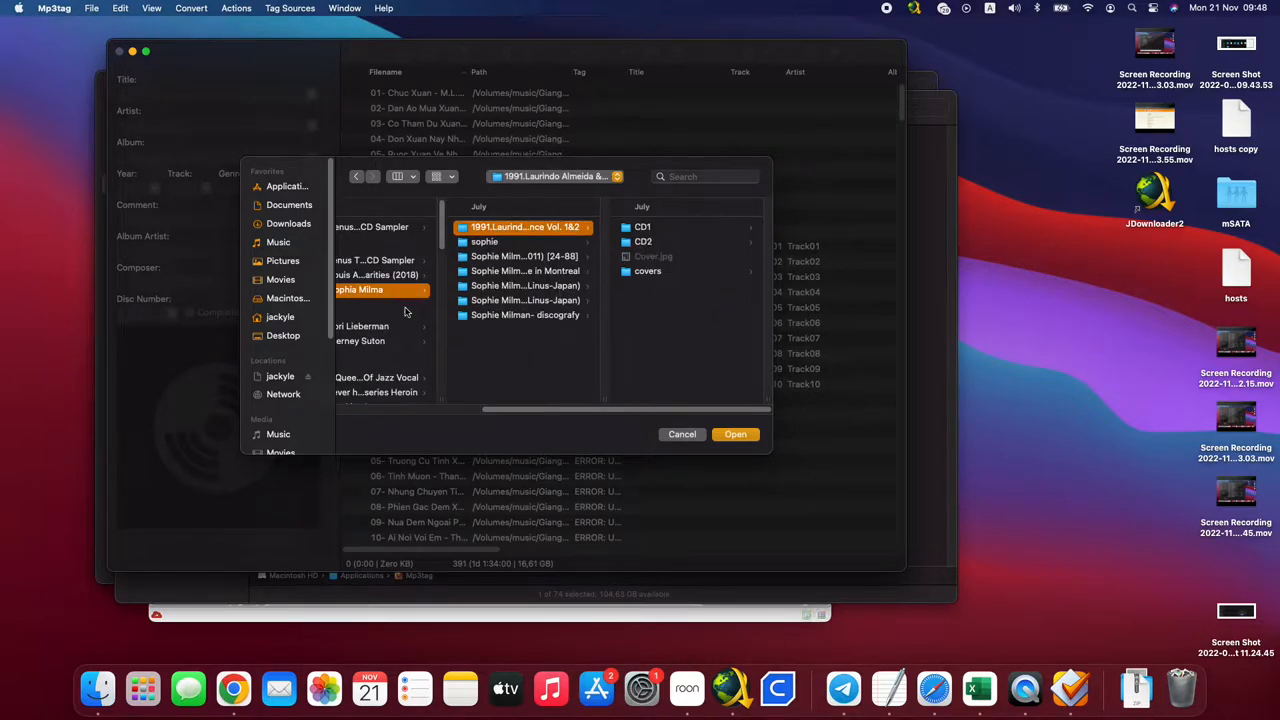
left_click(525, 315)
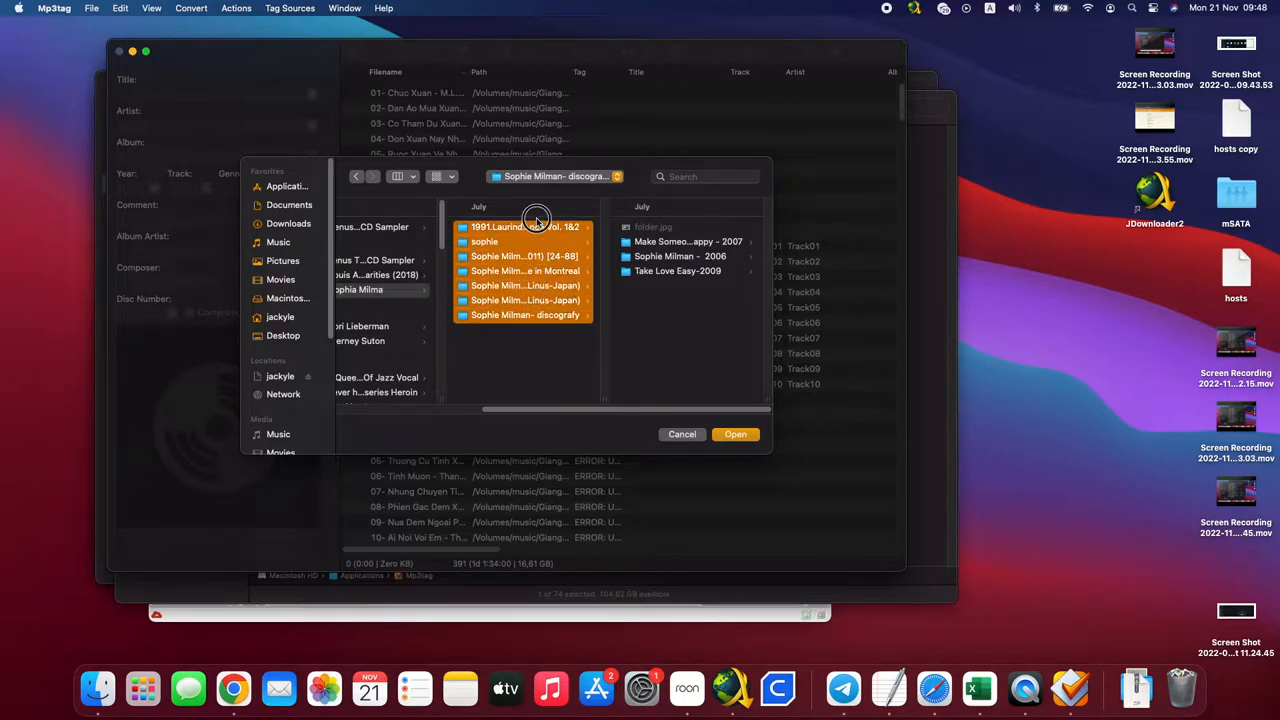
left_click(430, 289)
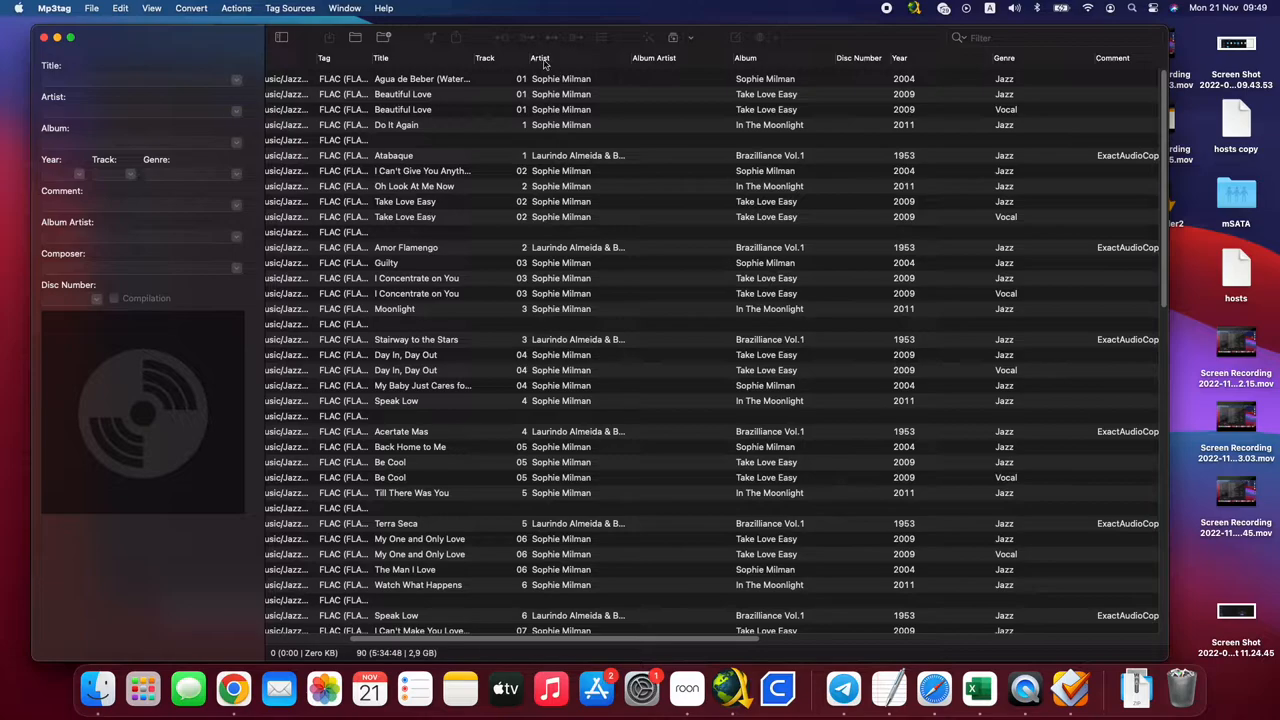
mouse_move(790, 89)
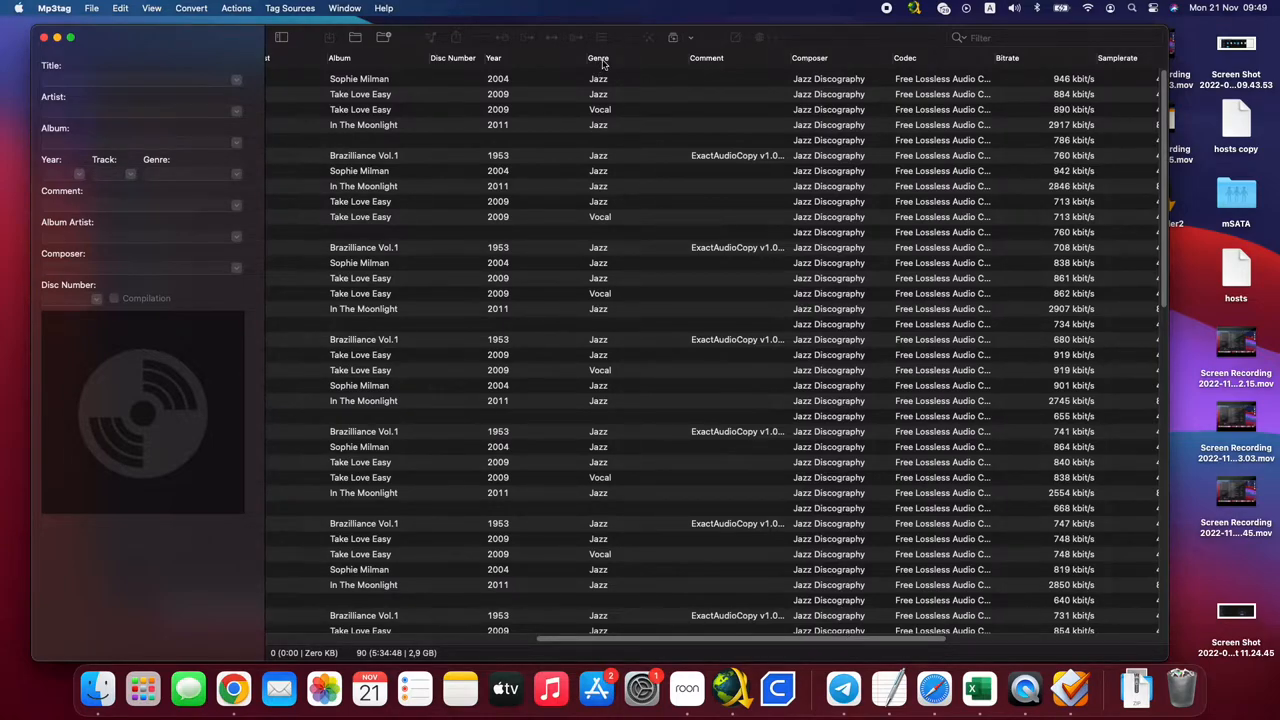
mouse_move(797, 646)
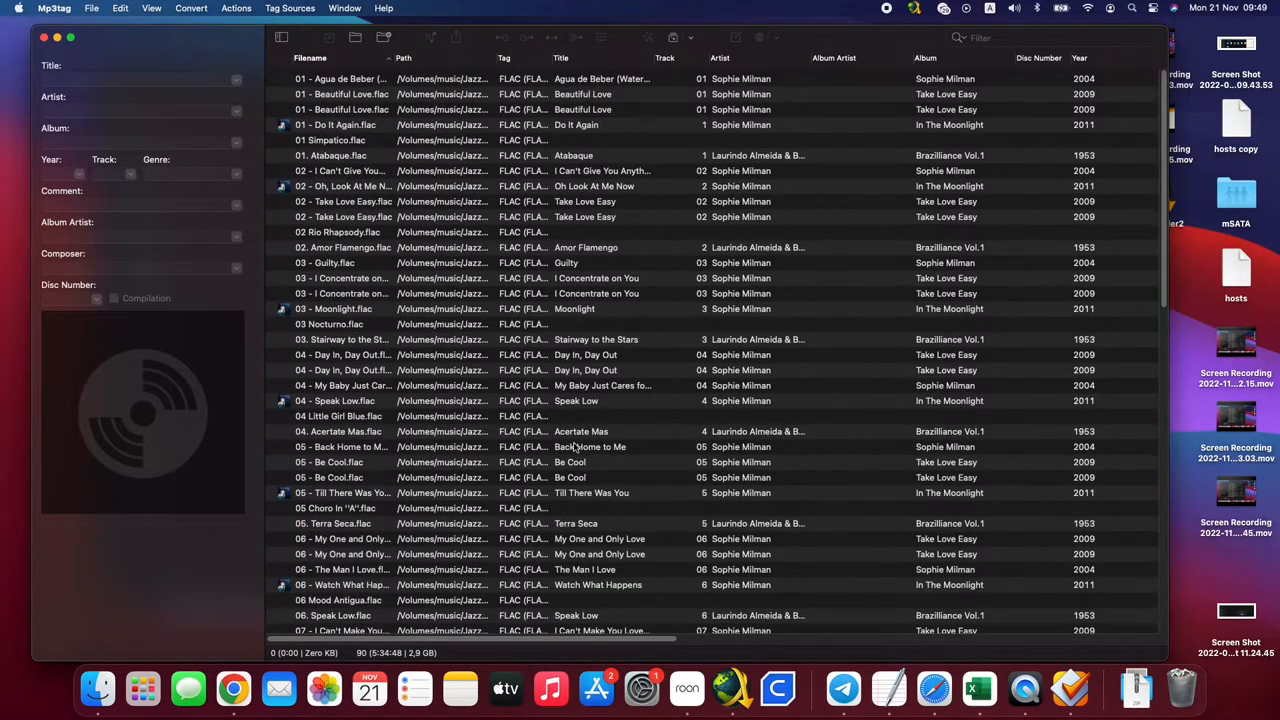
mouse_move(593, 333)
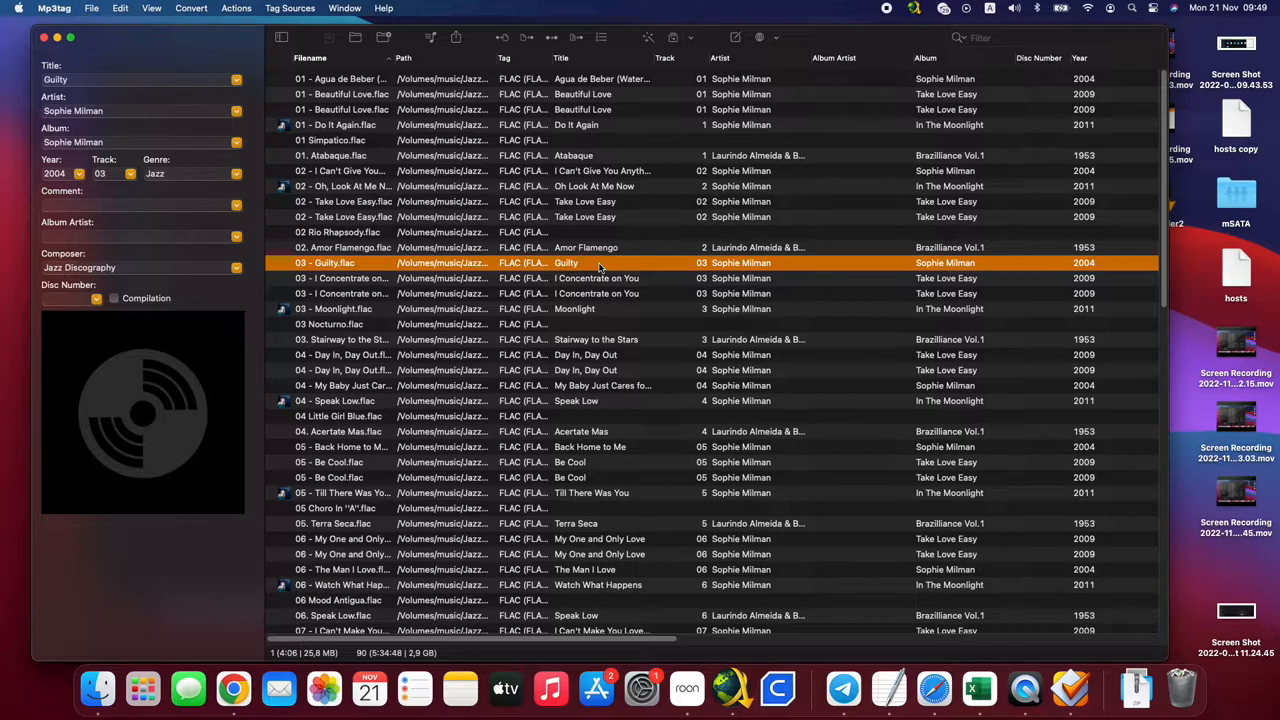
- Select all 90 jazz tracks in the list with Cmd+A
key("cmd+a")
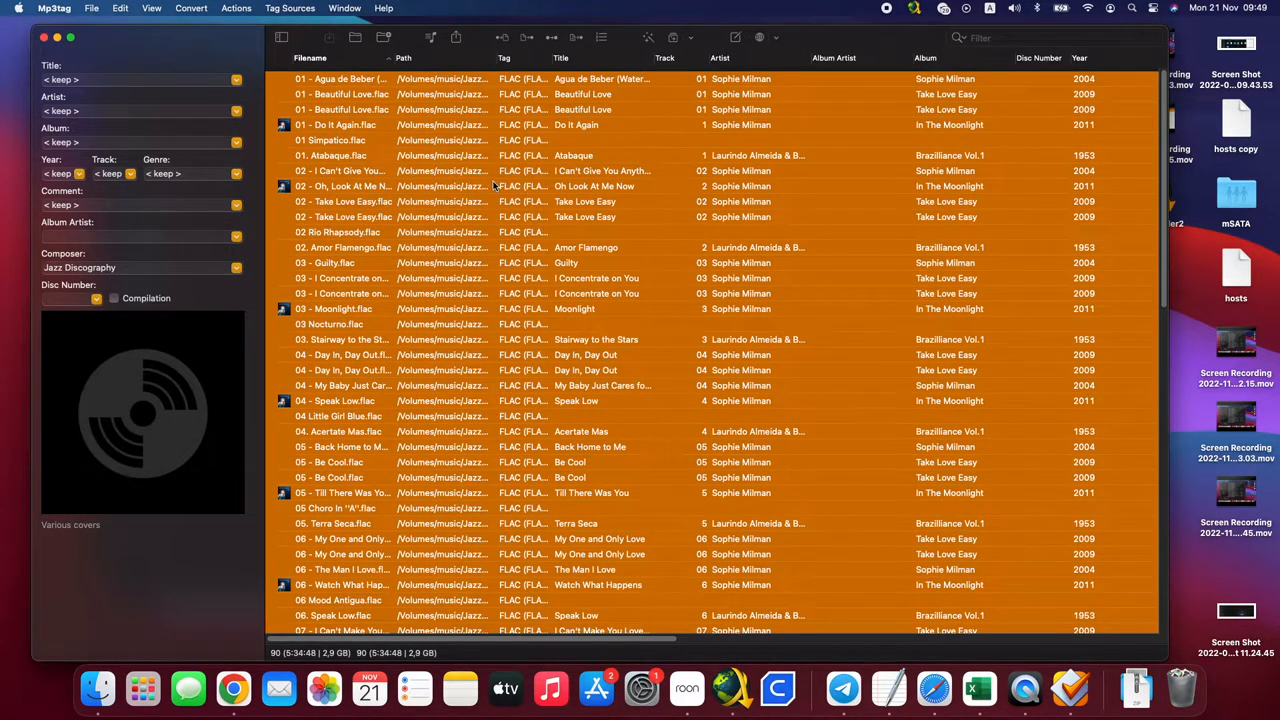
mouse_move(137, 131)
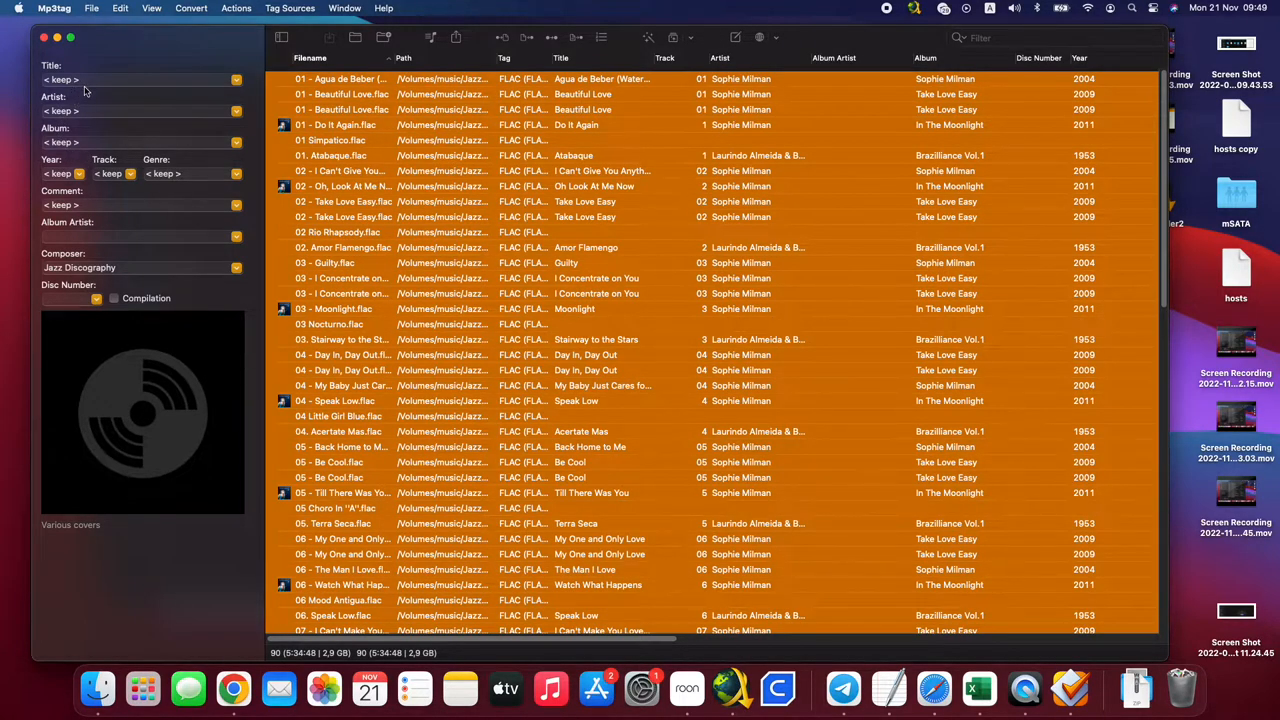
mouse_move(105, 80)
type("Jazz")
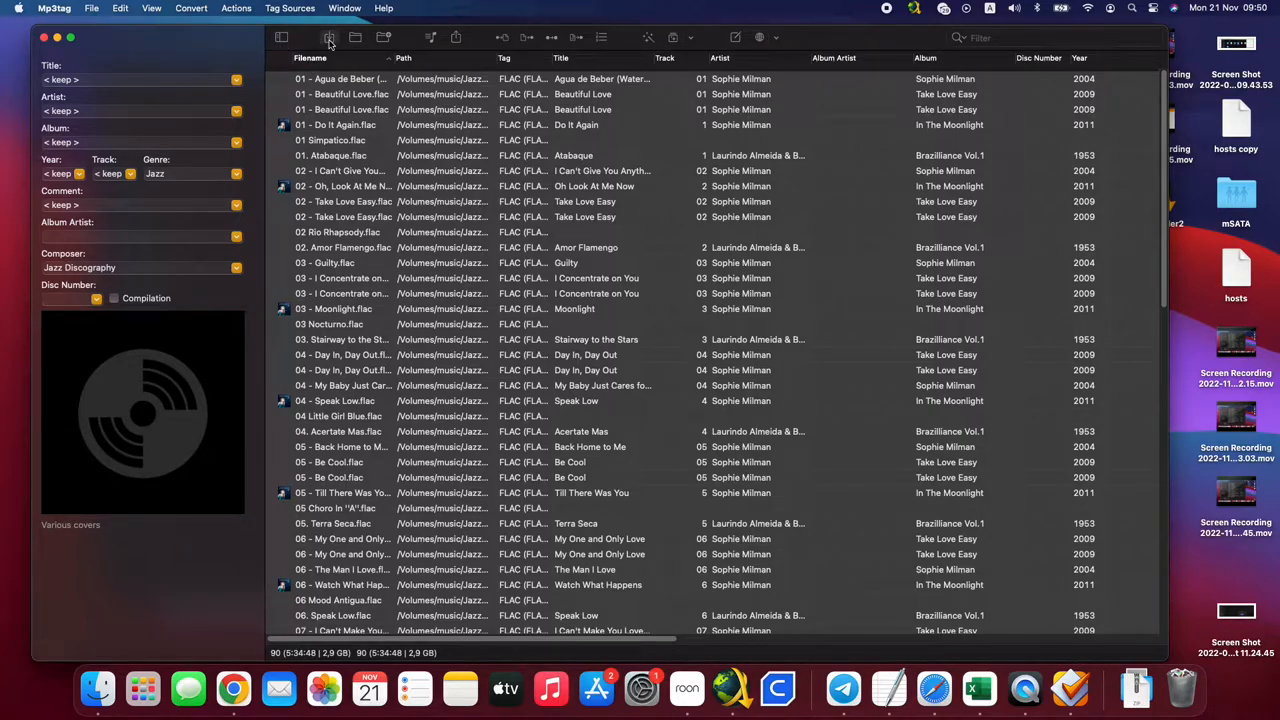
mouse_move(329, 37)
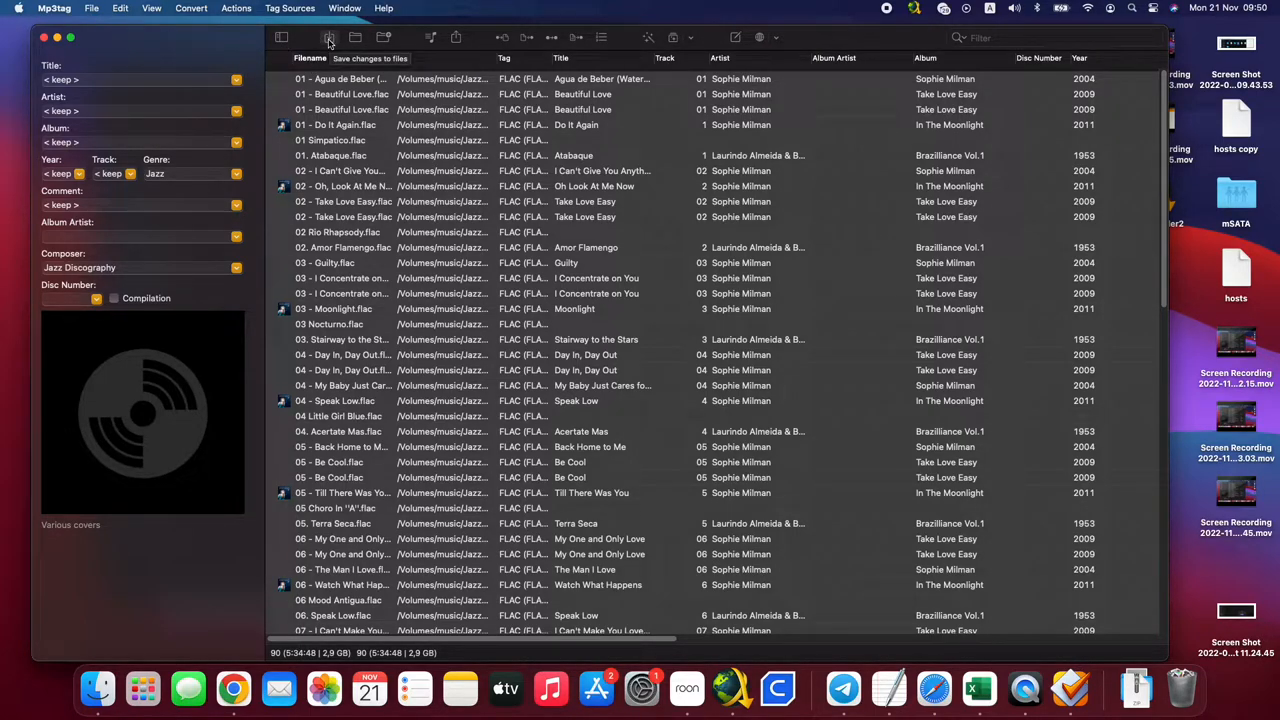
- Save the Jazz genre into all 90 FLAC files
left_click(330, 37)
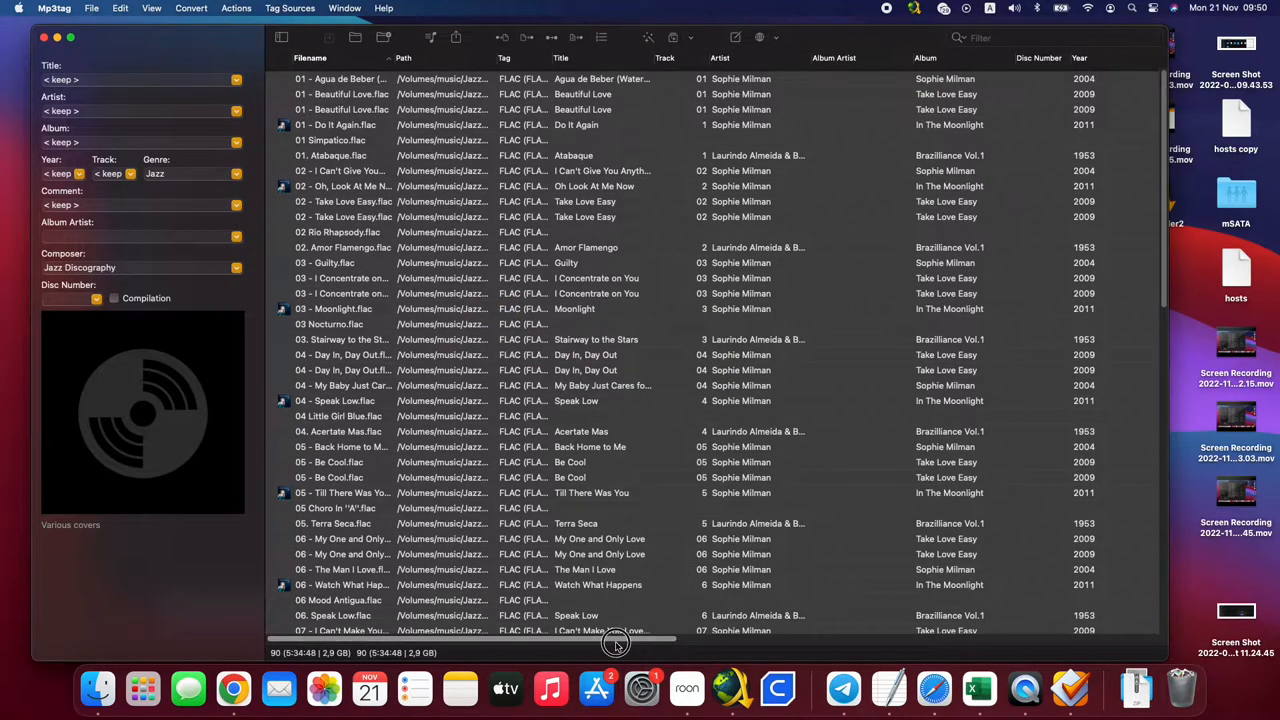
scroll("right", 3)
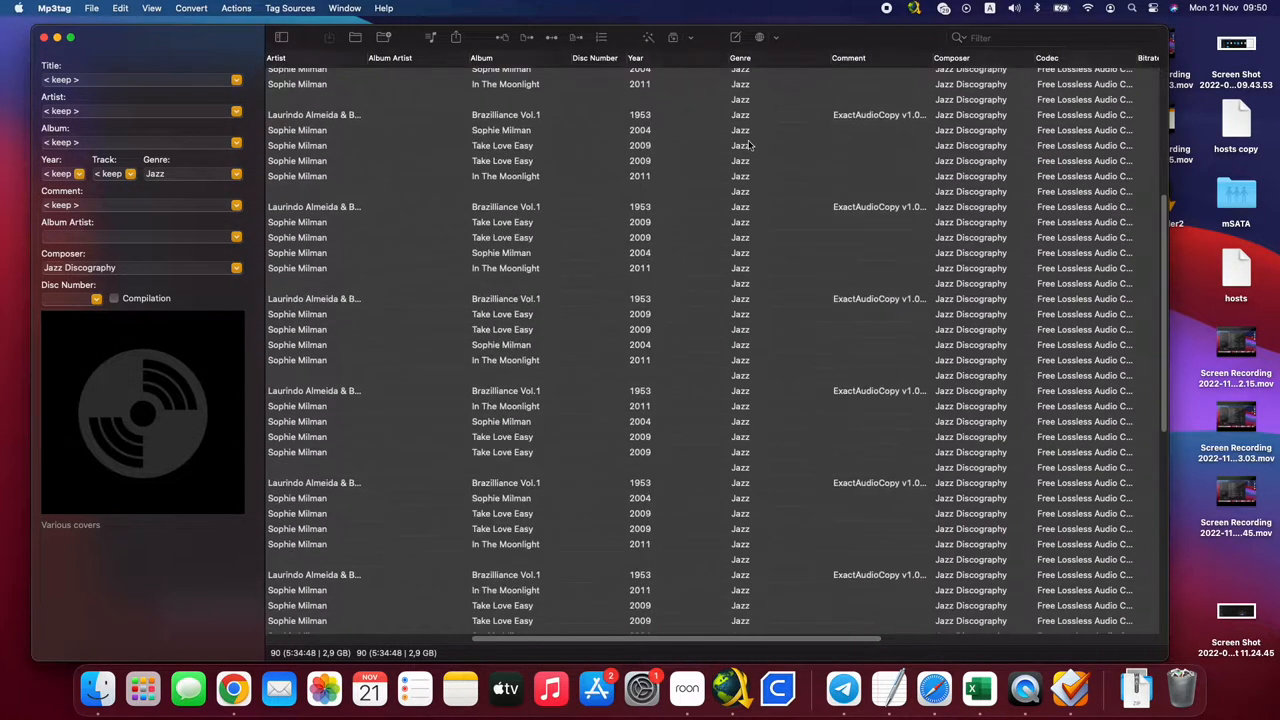
scroll("down", 3)
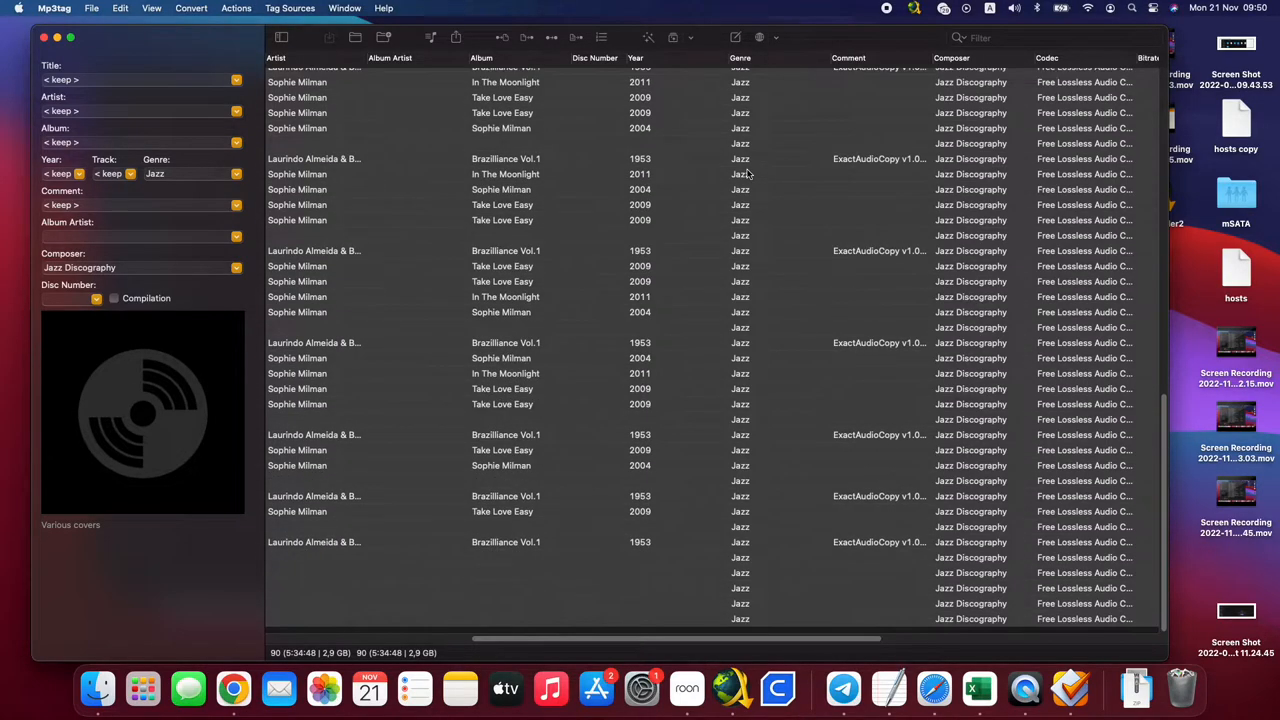
scroll("down", 3)
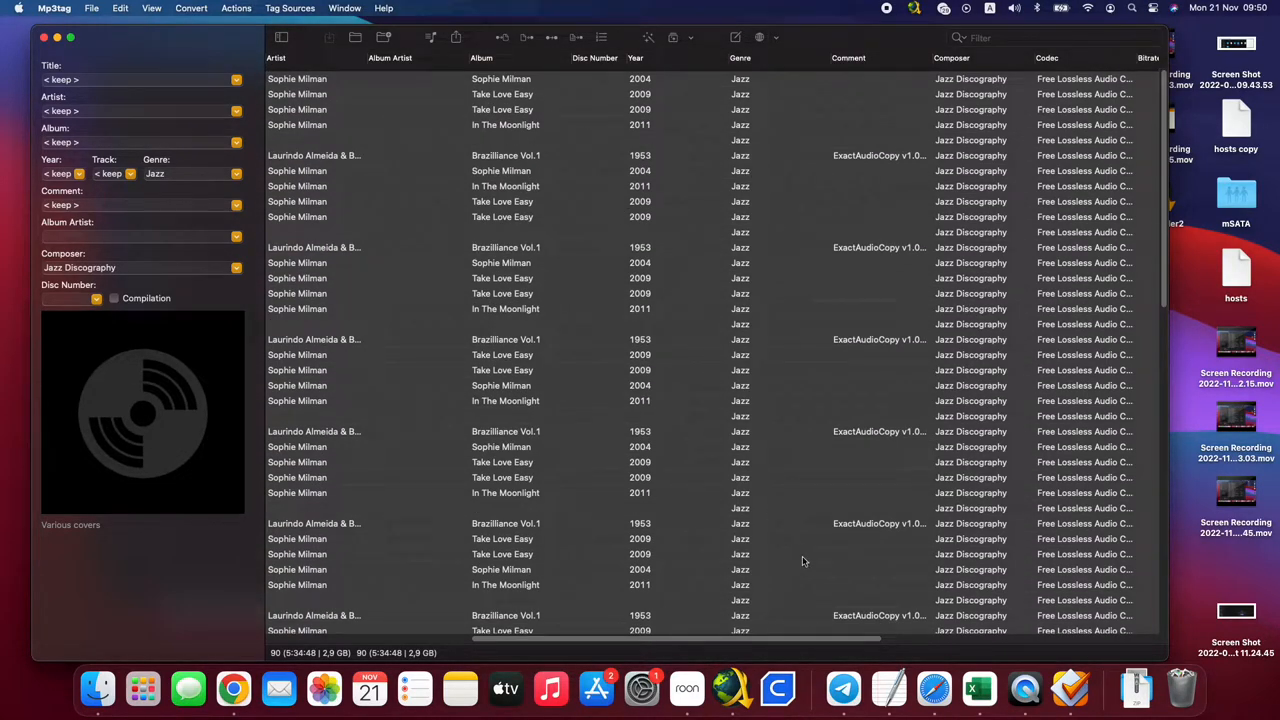
left_click(687, 688)
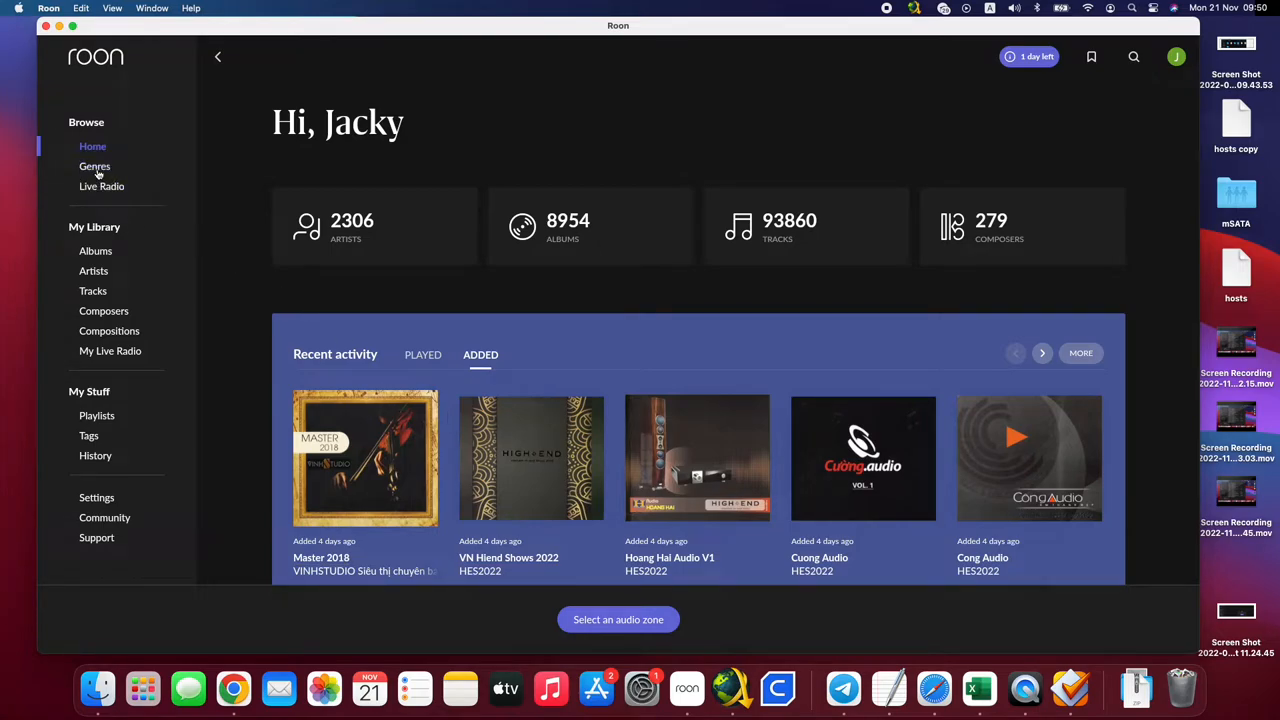
- Browse Genres to Jazz and show its 713 library albums
left_click(94, 166)
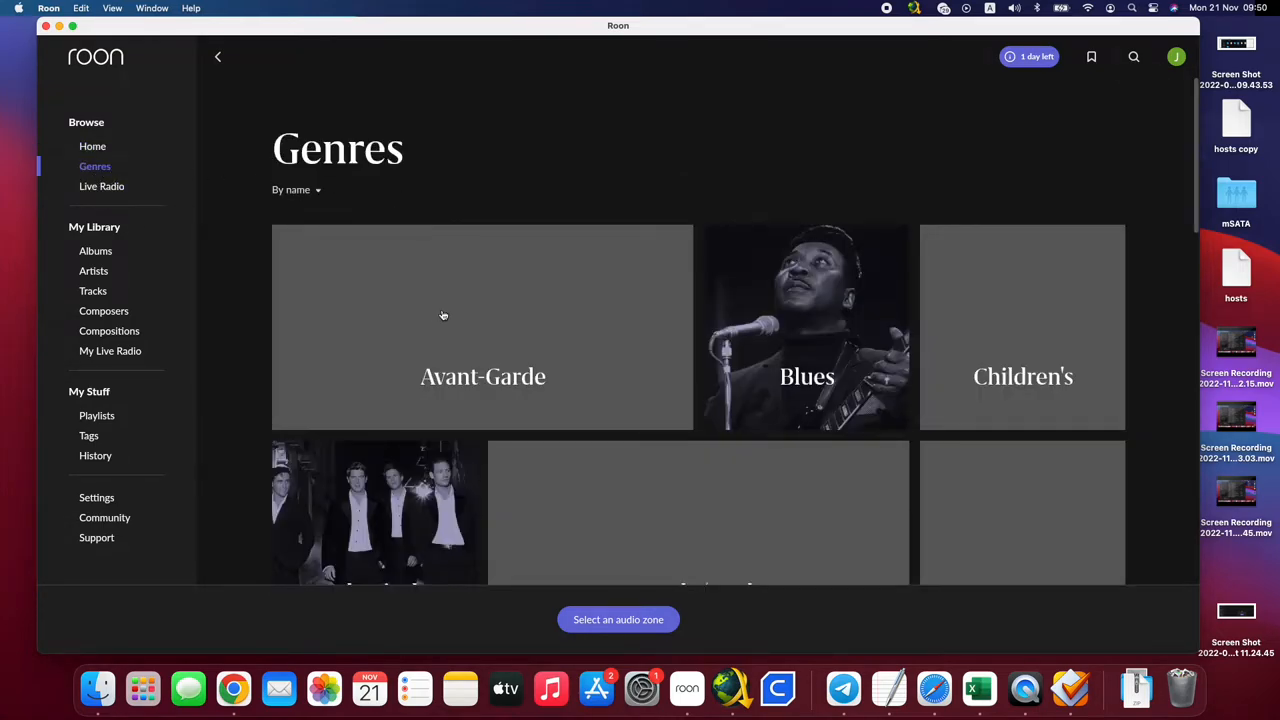
scroll("down", 3)
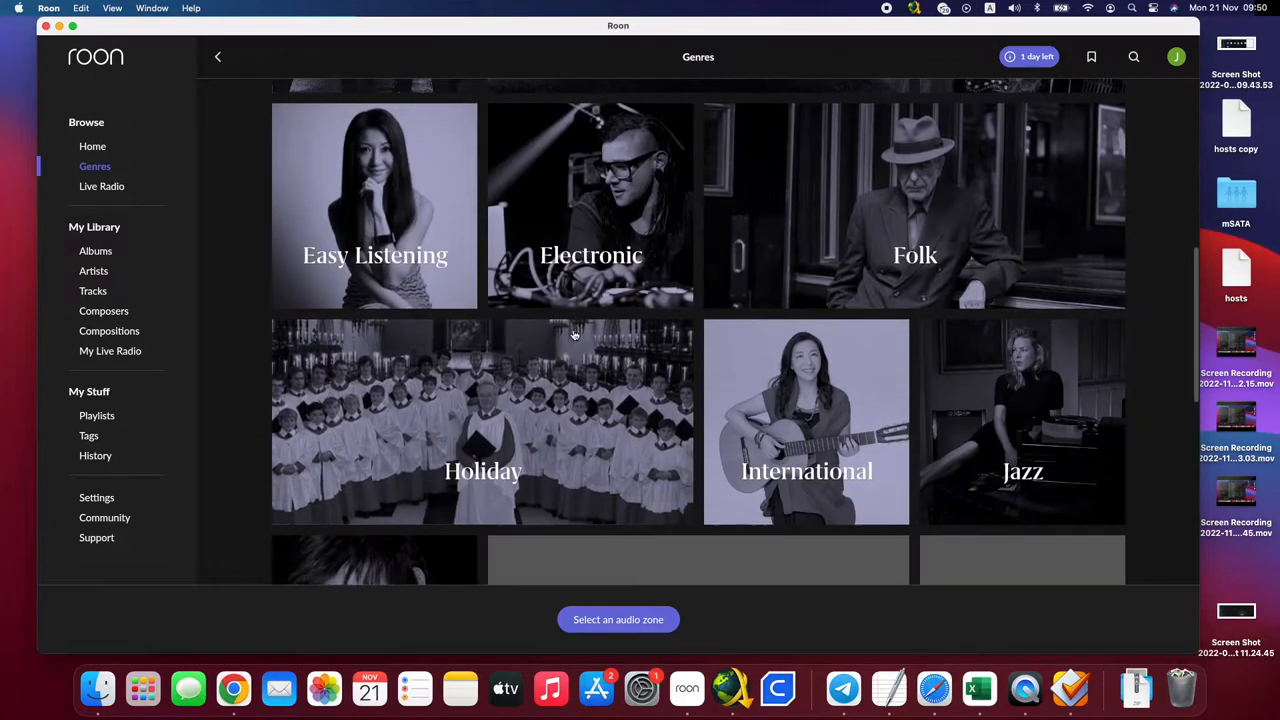
left_click(1022, 421)
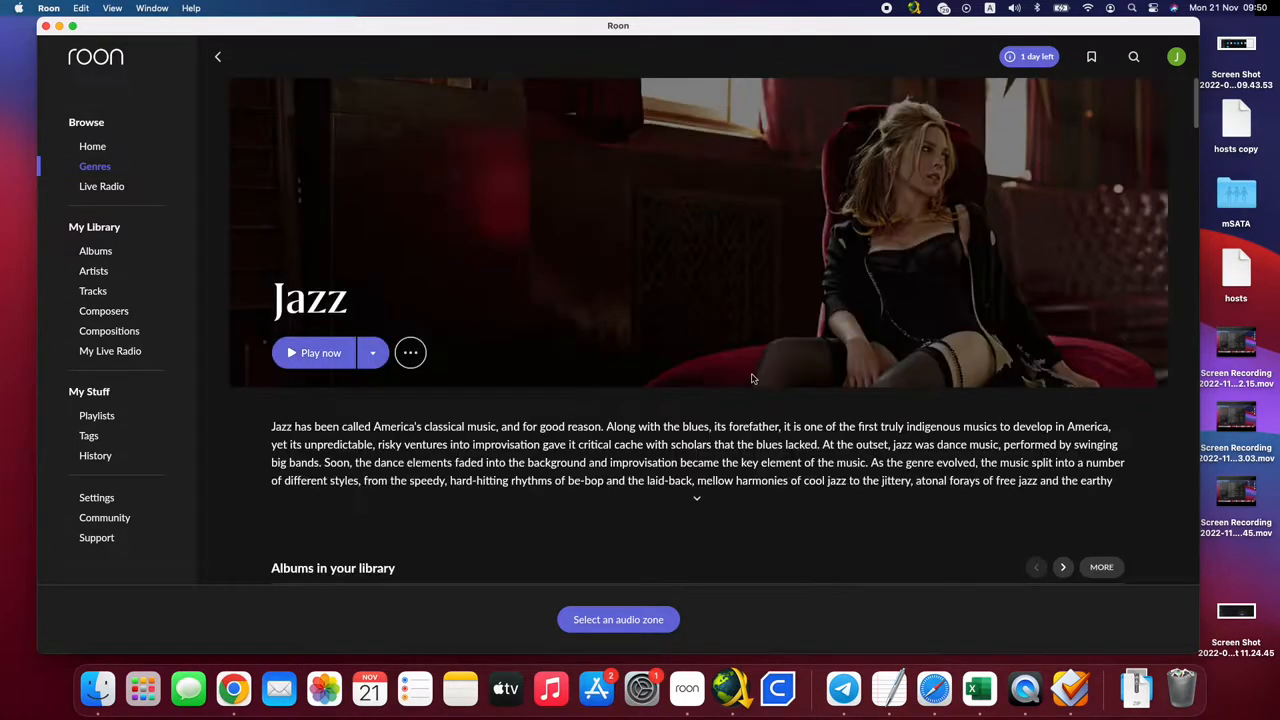
scroll("down", 3)
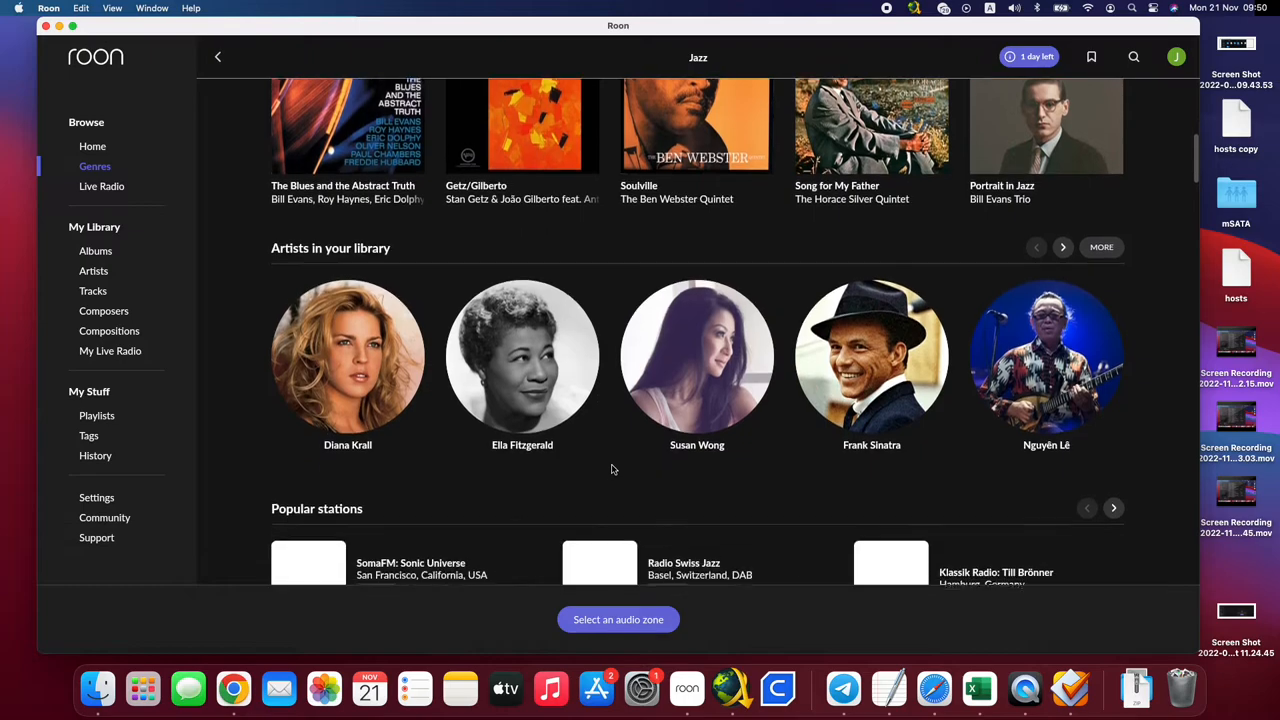
left_click(95, 251)
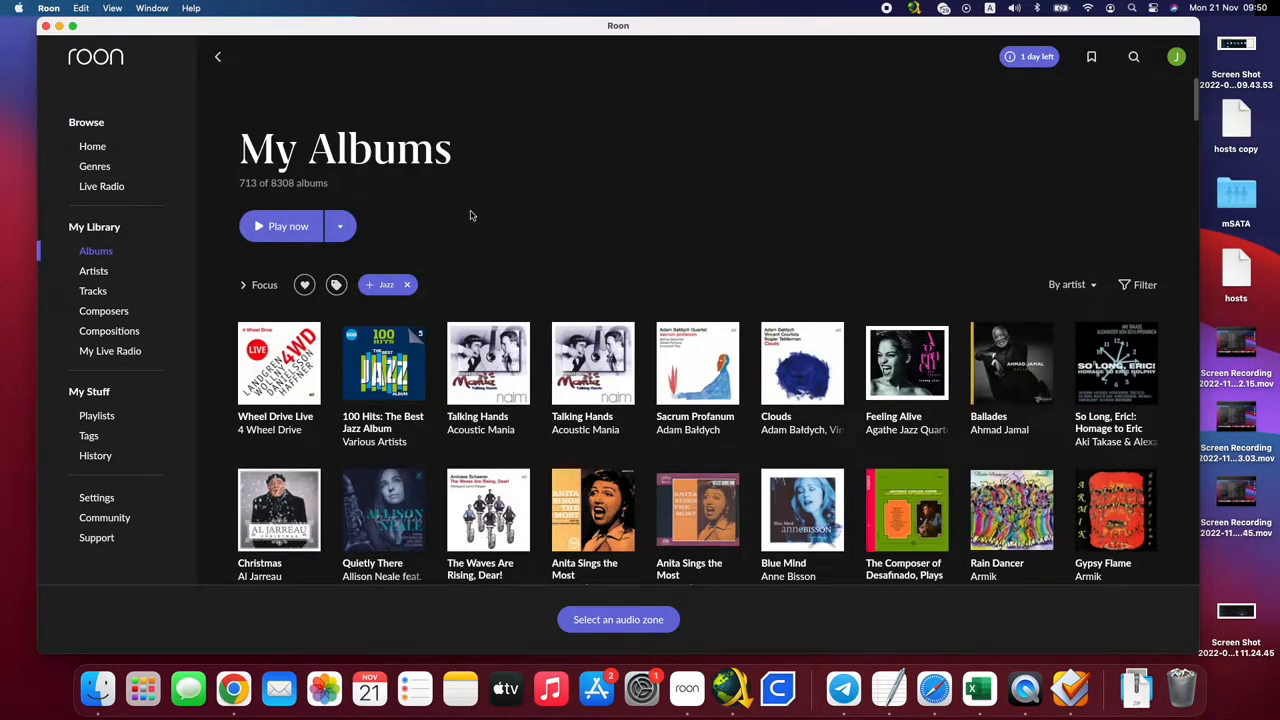
mouse_move(1070, 690)
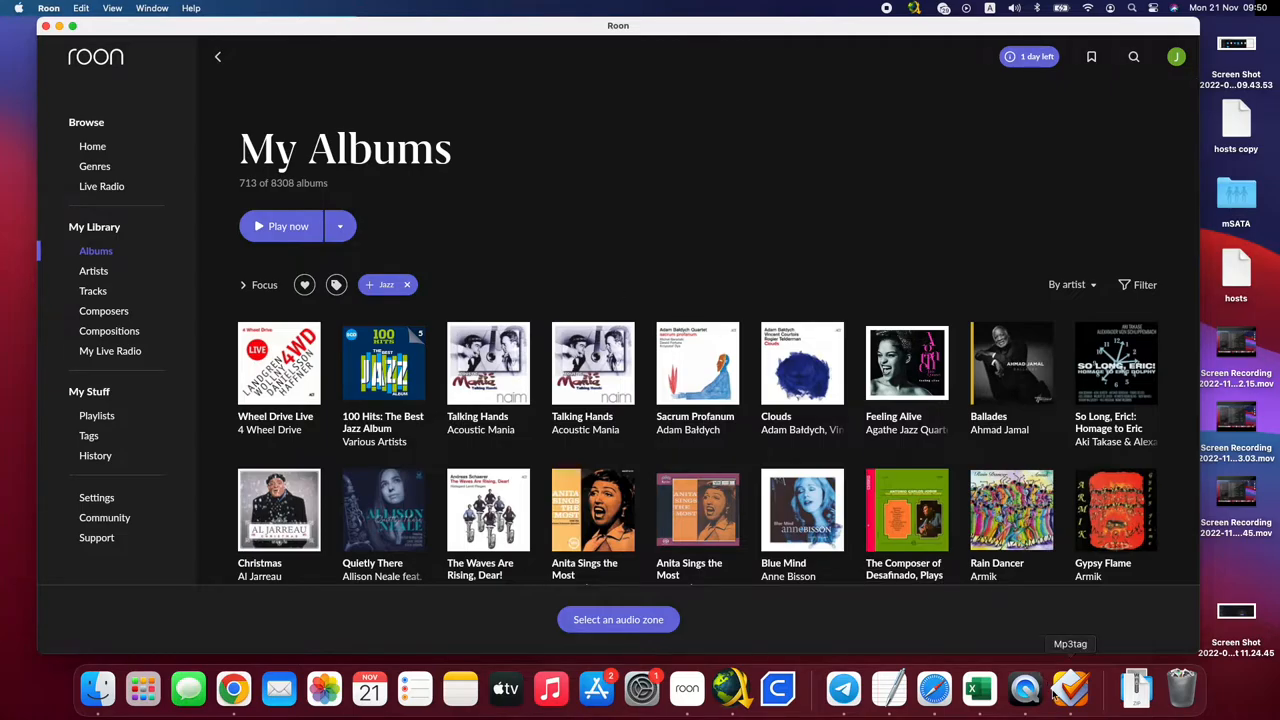
scroll("down", 3)
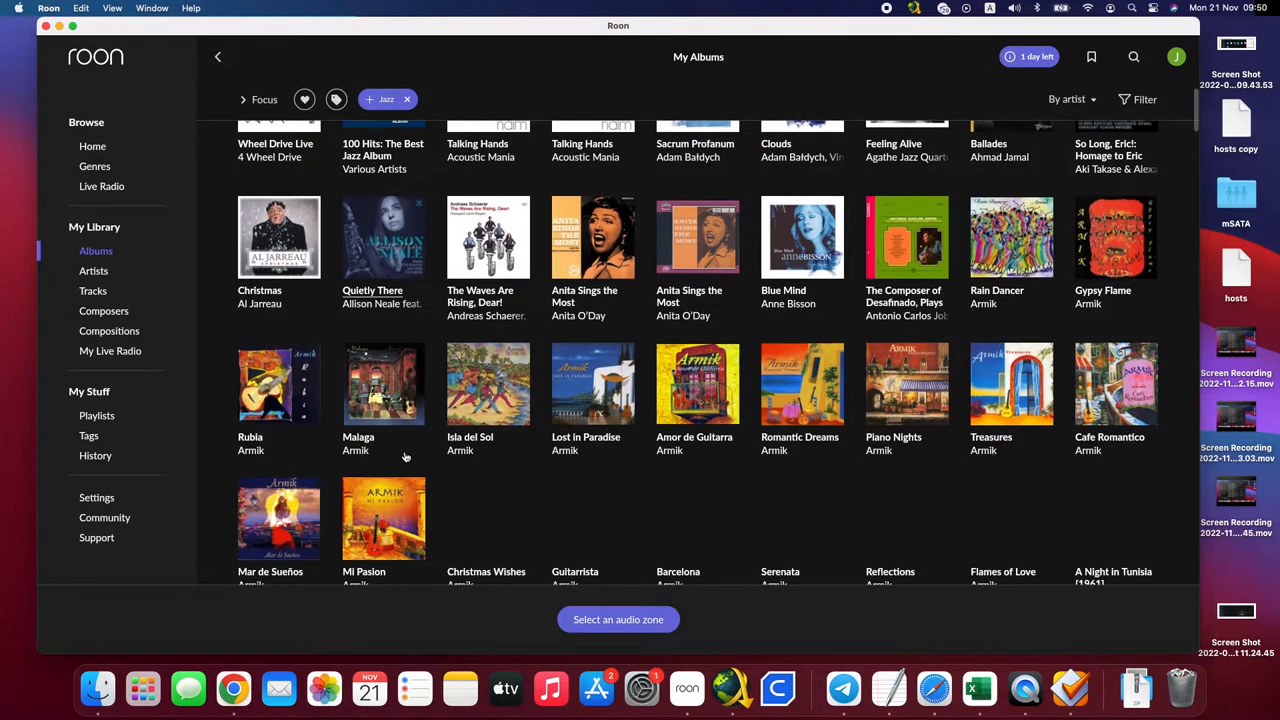
scroll("down", 3)
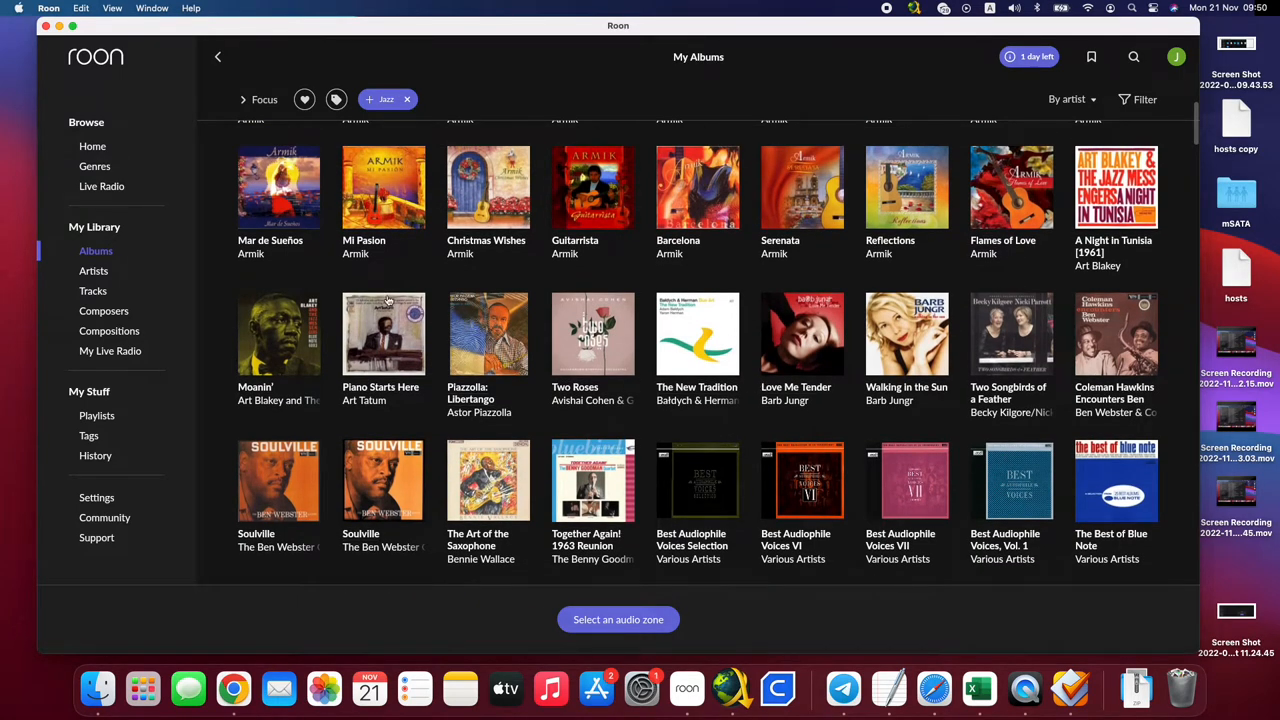
mouse_move(225, 246)
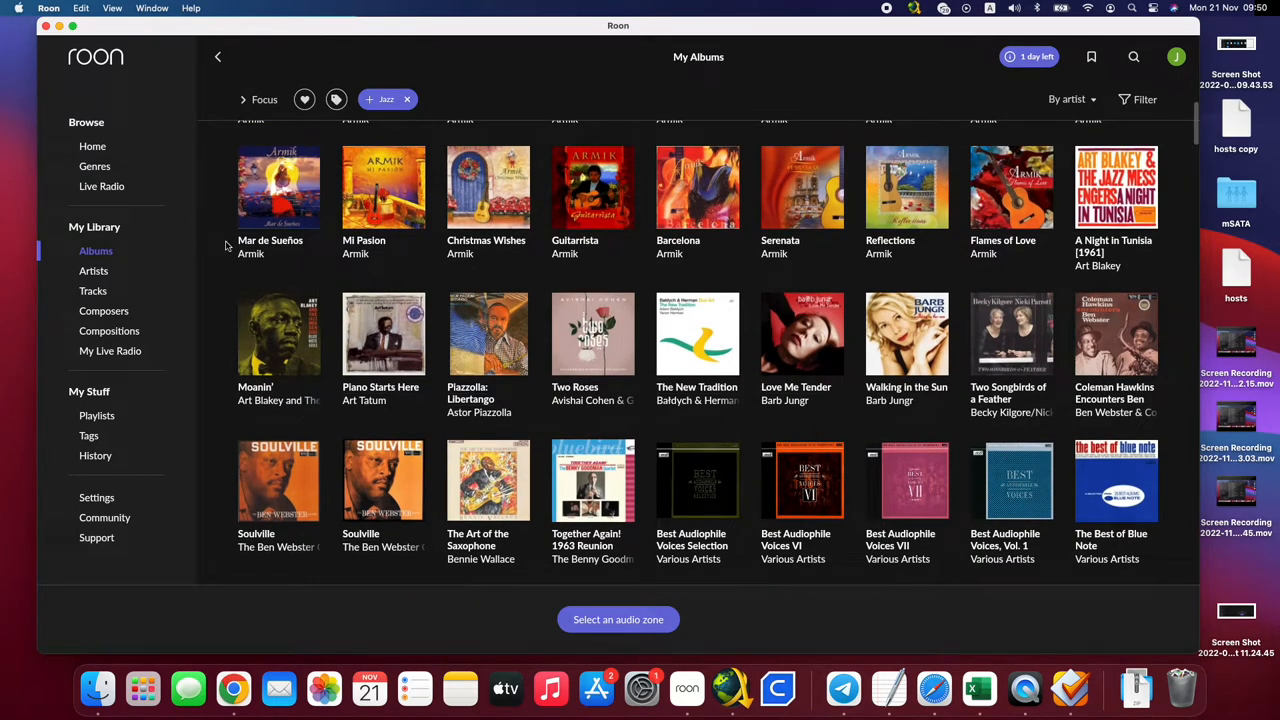
mouse_move(230, 295)
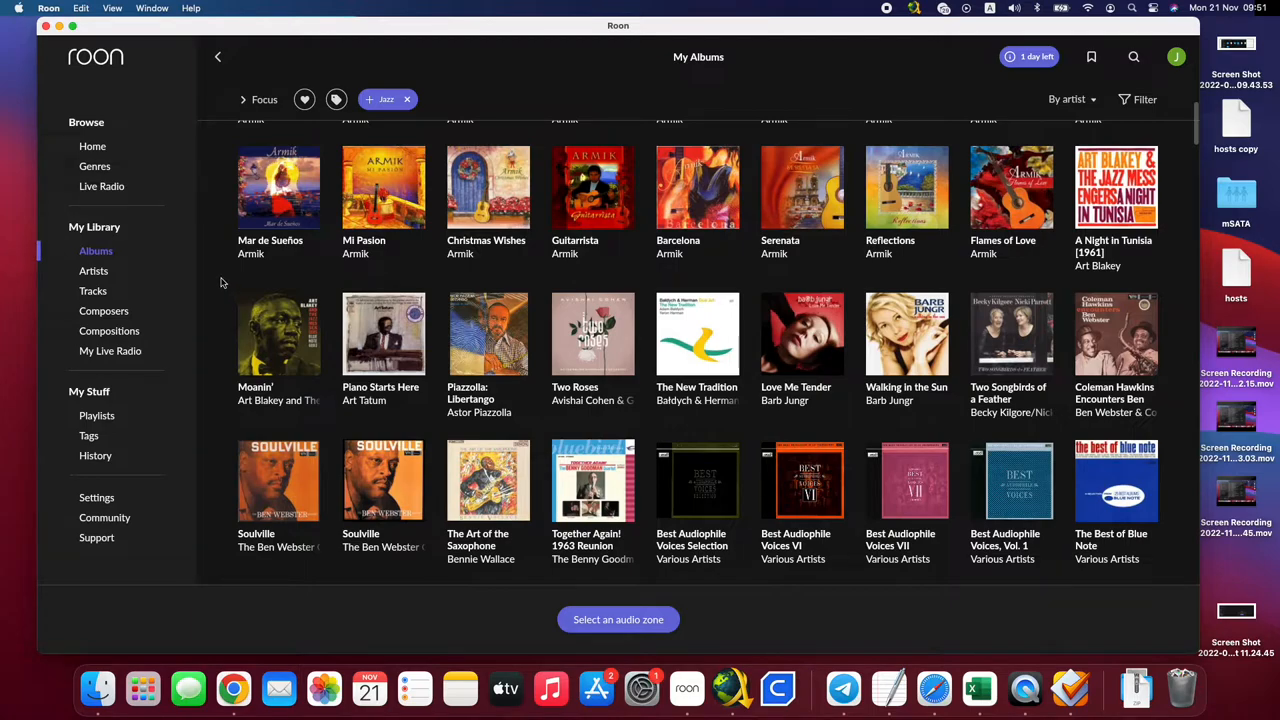
mouse_move(443, 58)
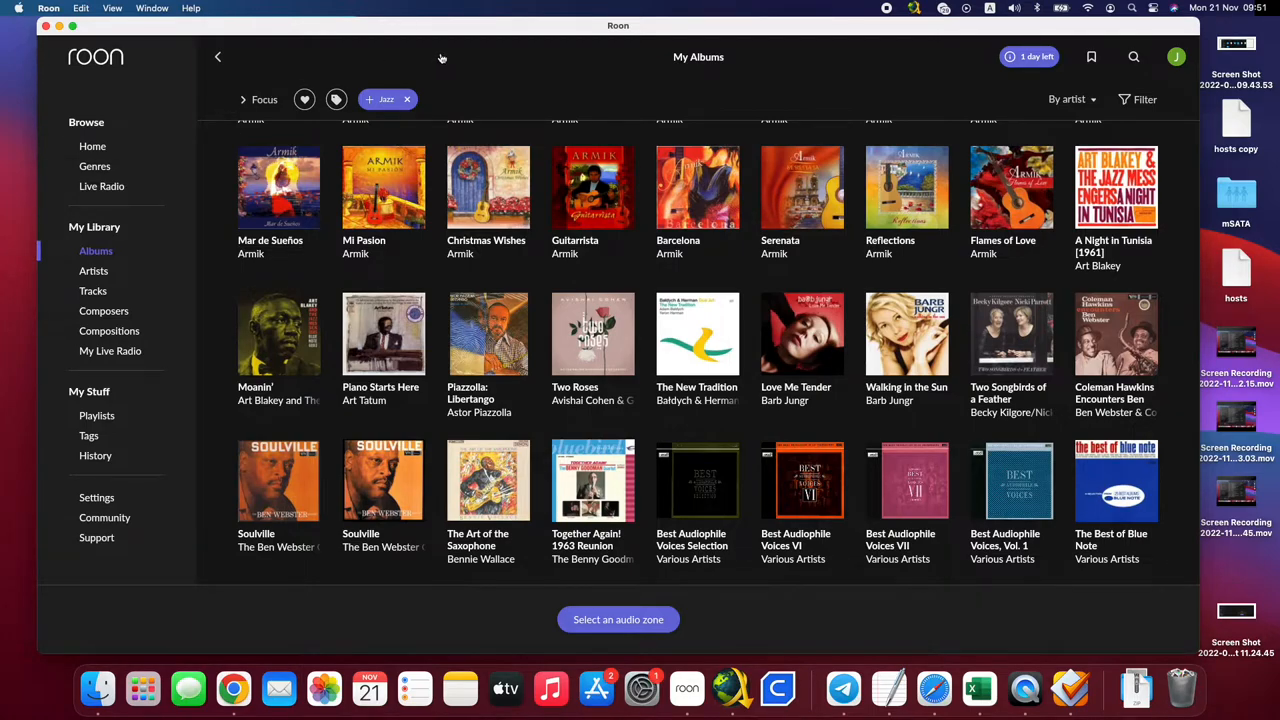
mouse_move(104, 311)
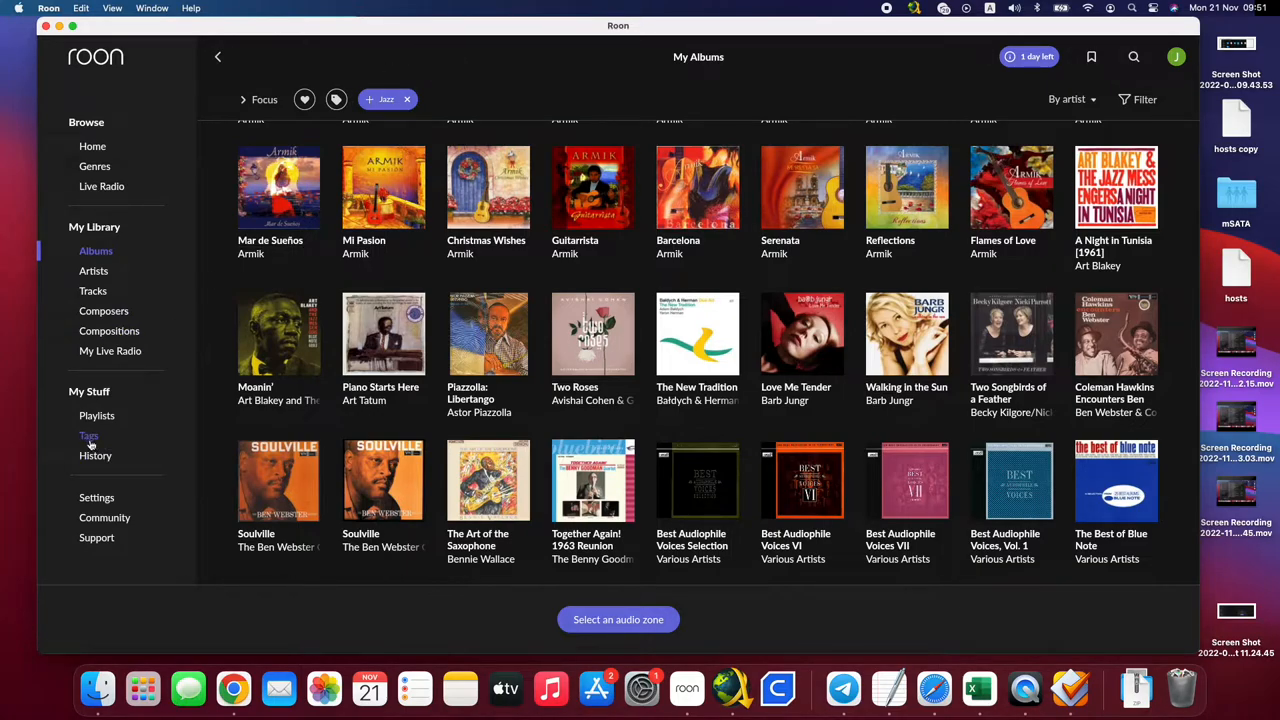
left_click(89, 435)
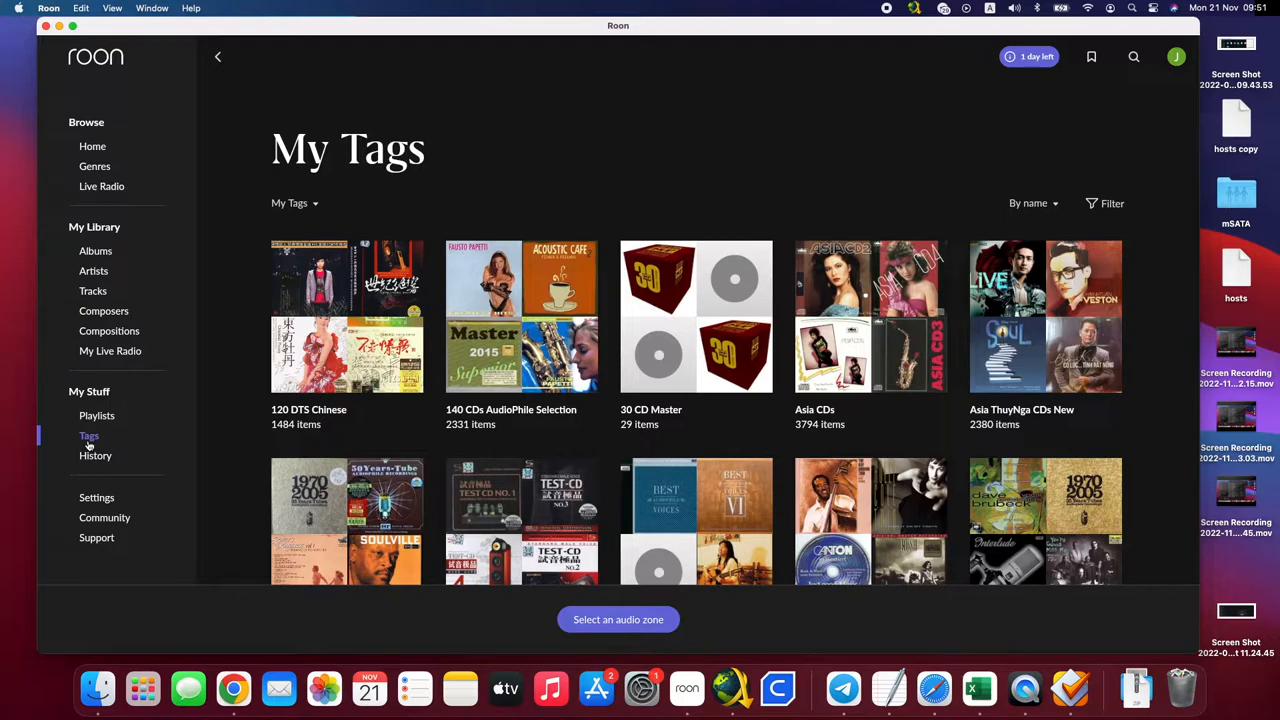
mouse_move(120, 445)
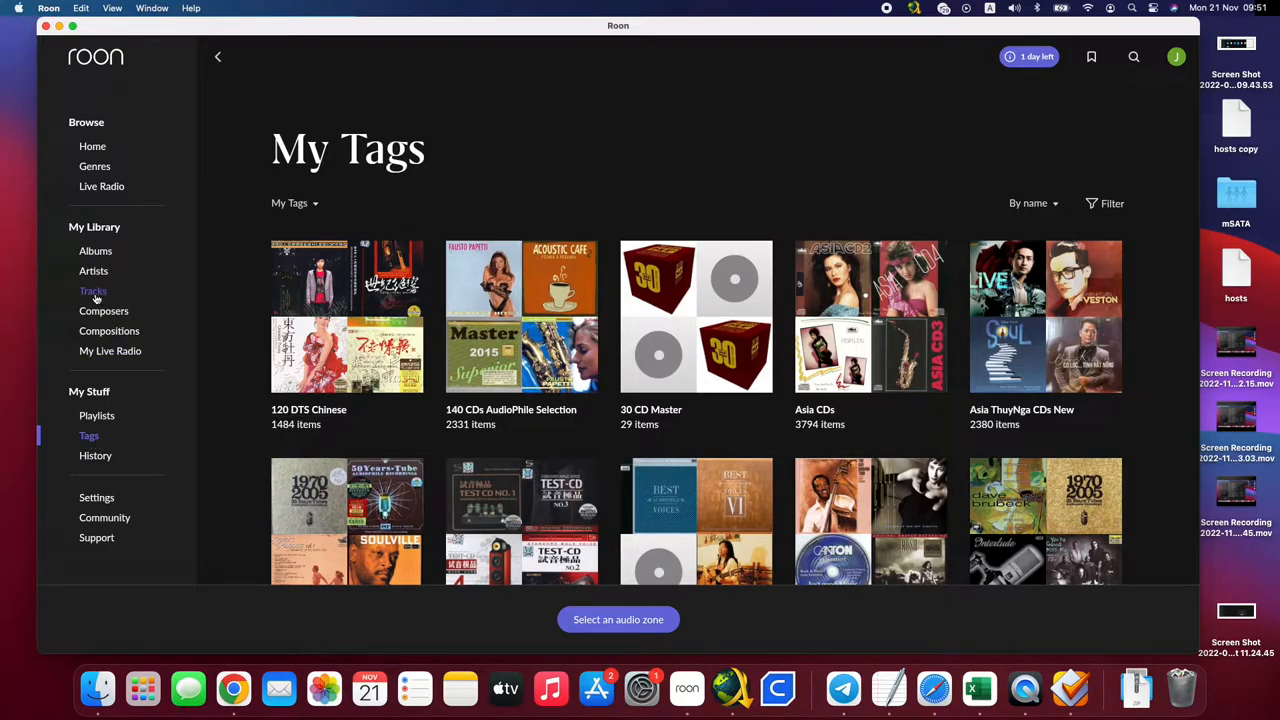
- Show all My Tracks without the Chinese CDs path filter, keeping the Path column enabled
left_click(92, 290)
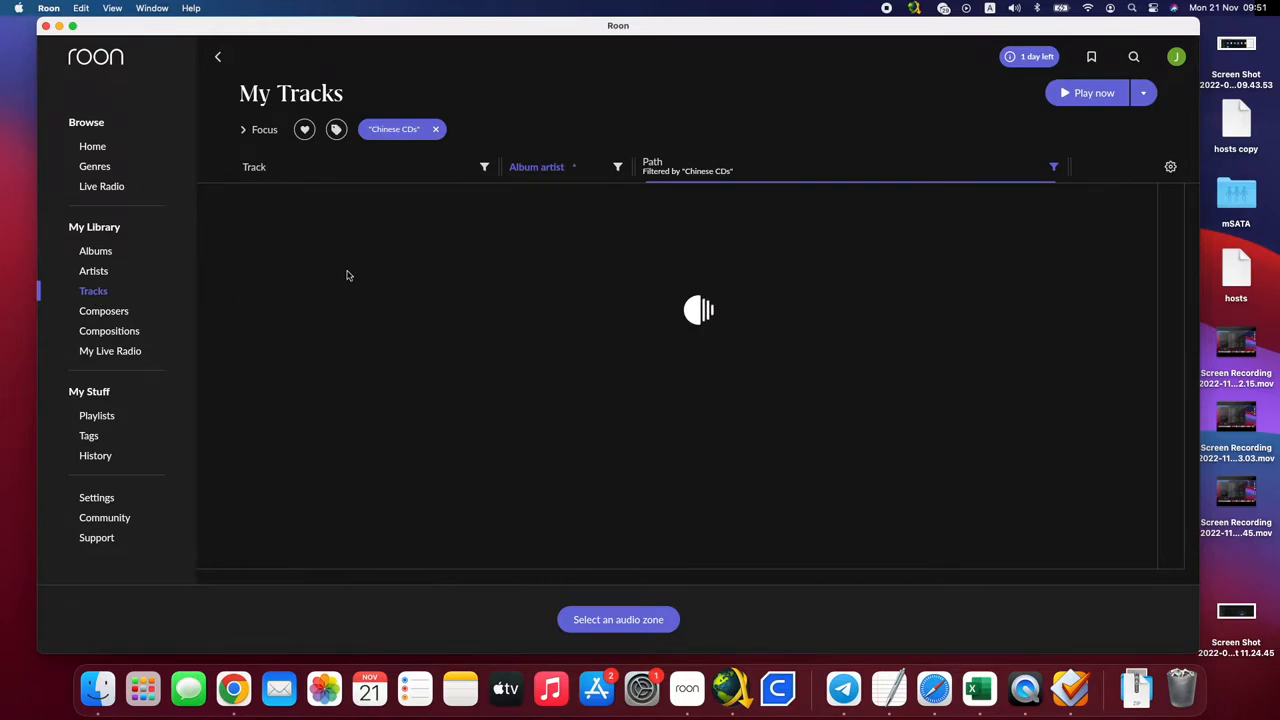
mouse_move(358, 240)
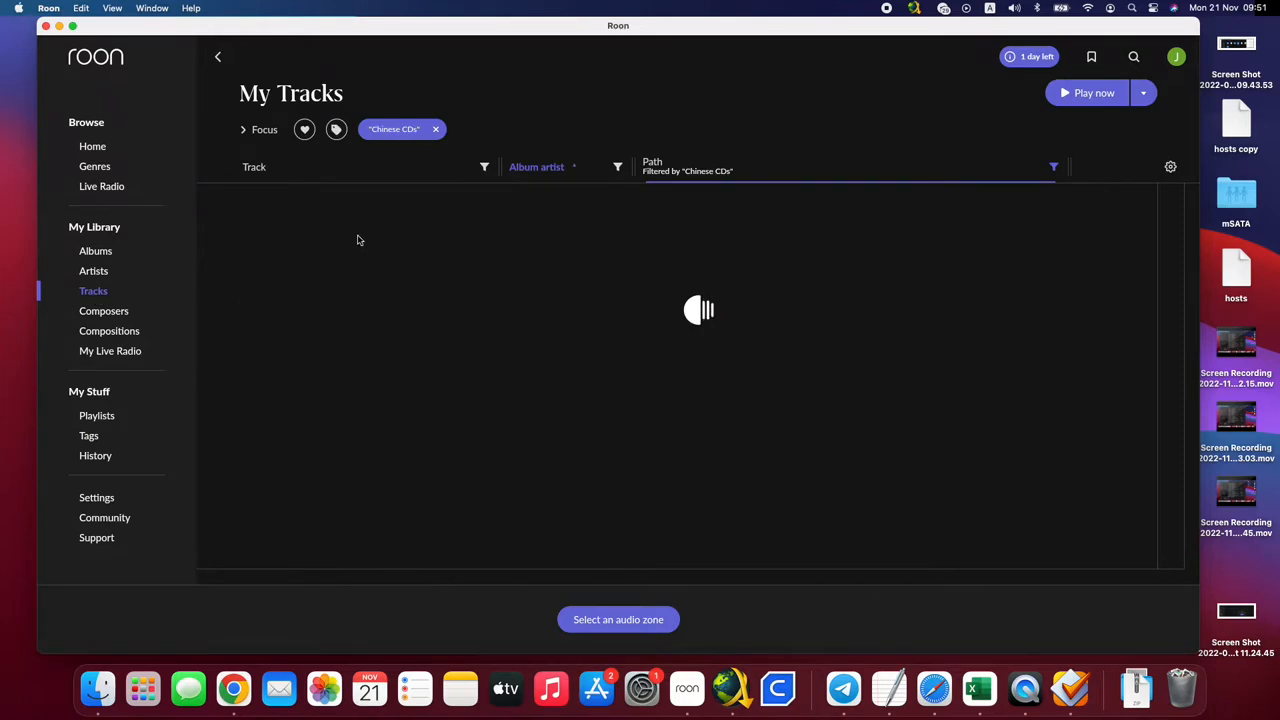
left_click(1053, 166)
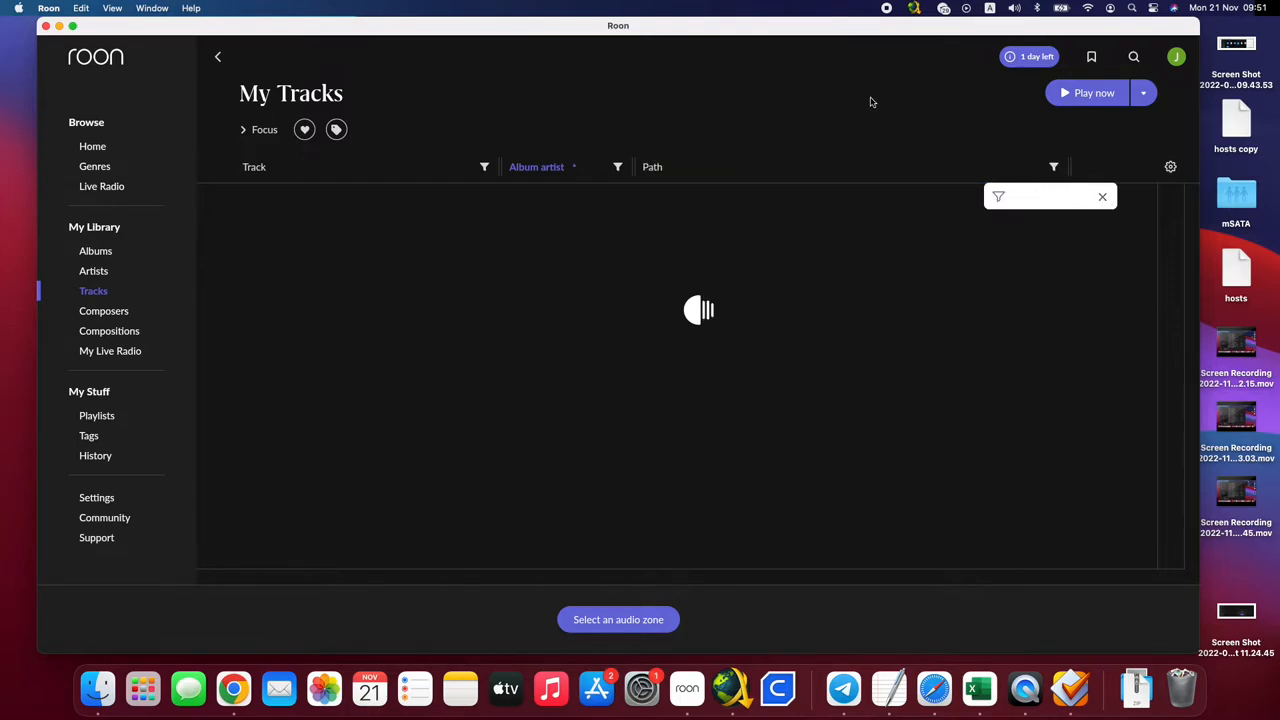
left_click(1102, 196)
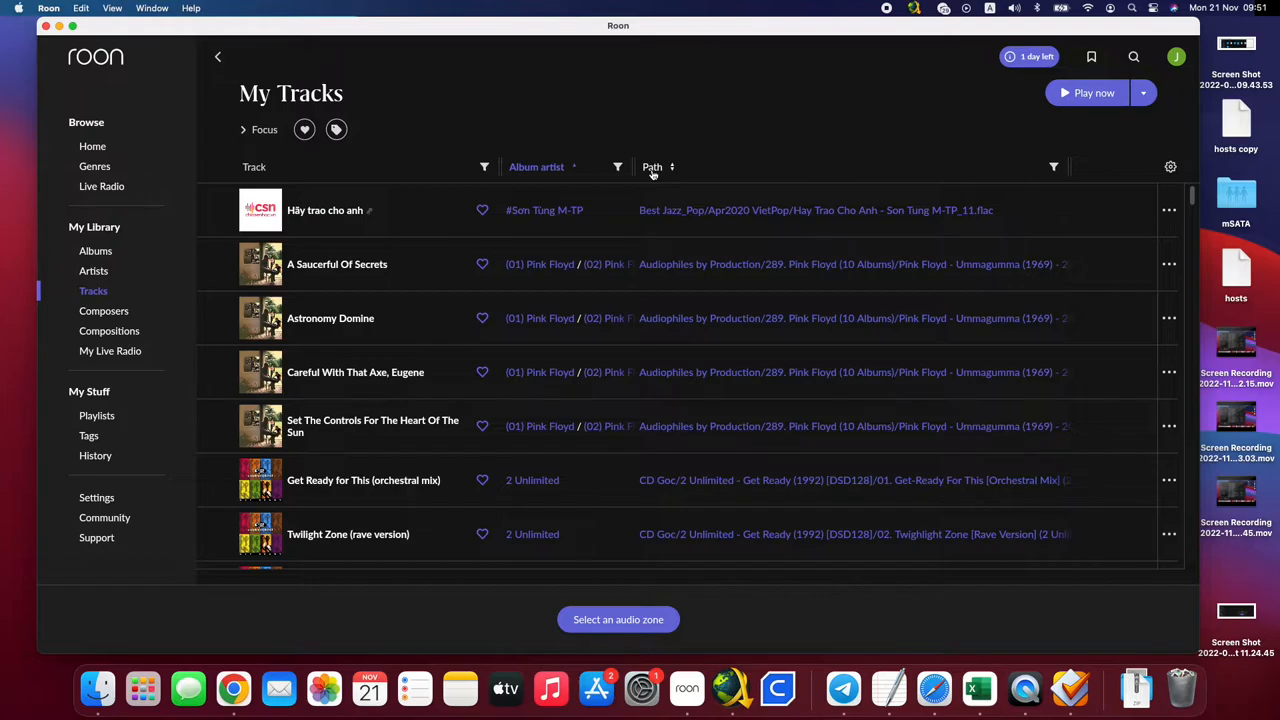
mouse_move(843, 168)
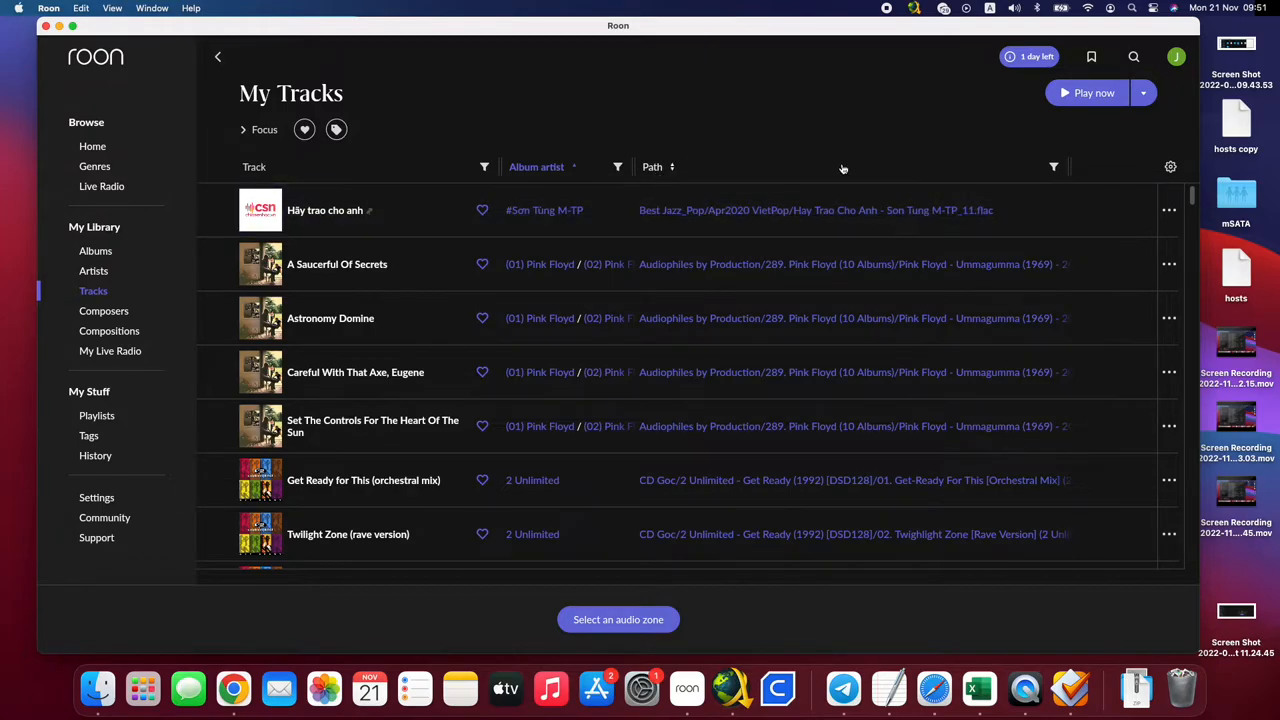
left_click(1170, 166)
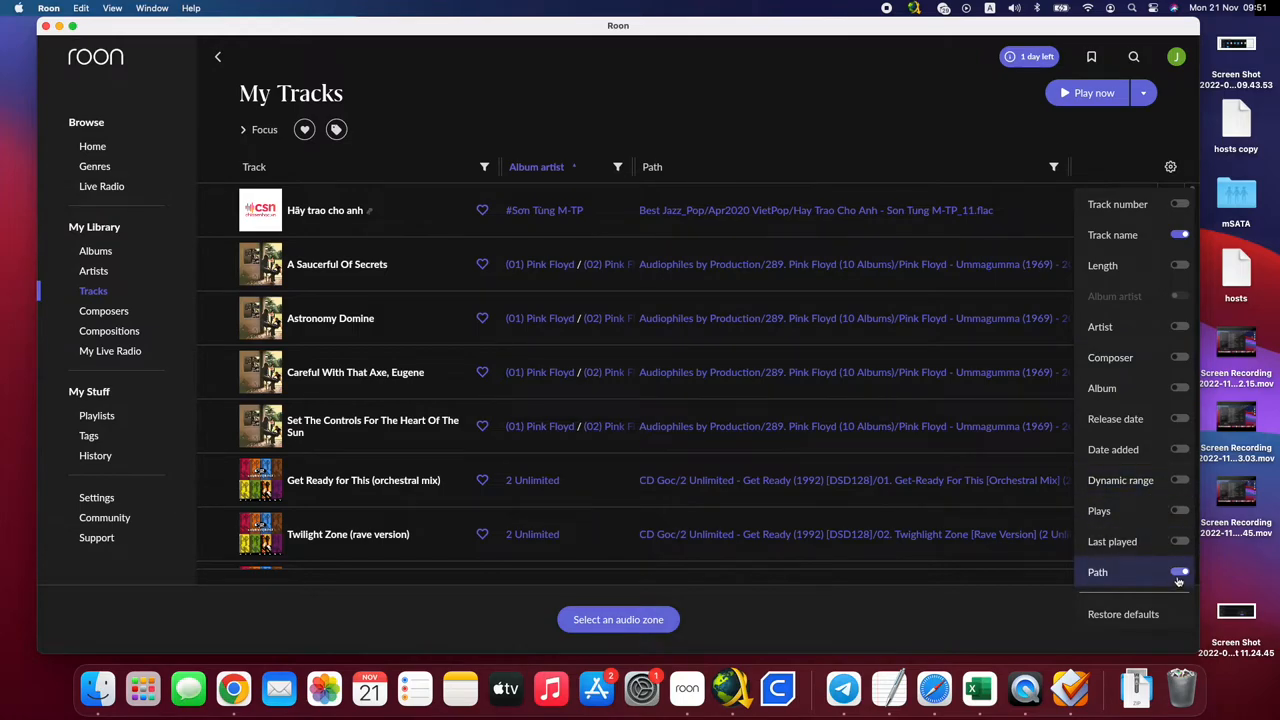
left_click(1179, 572)
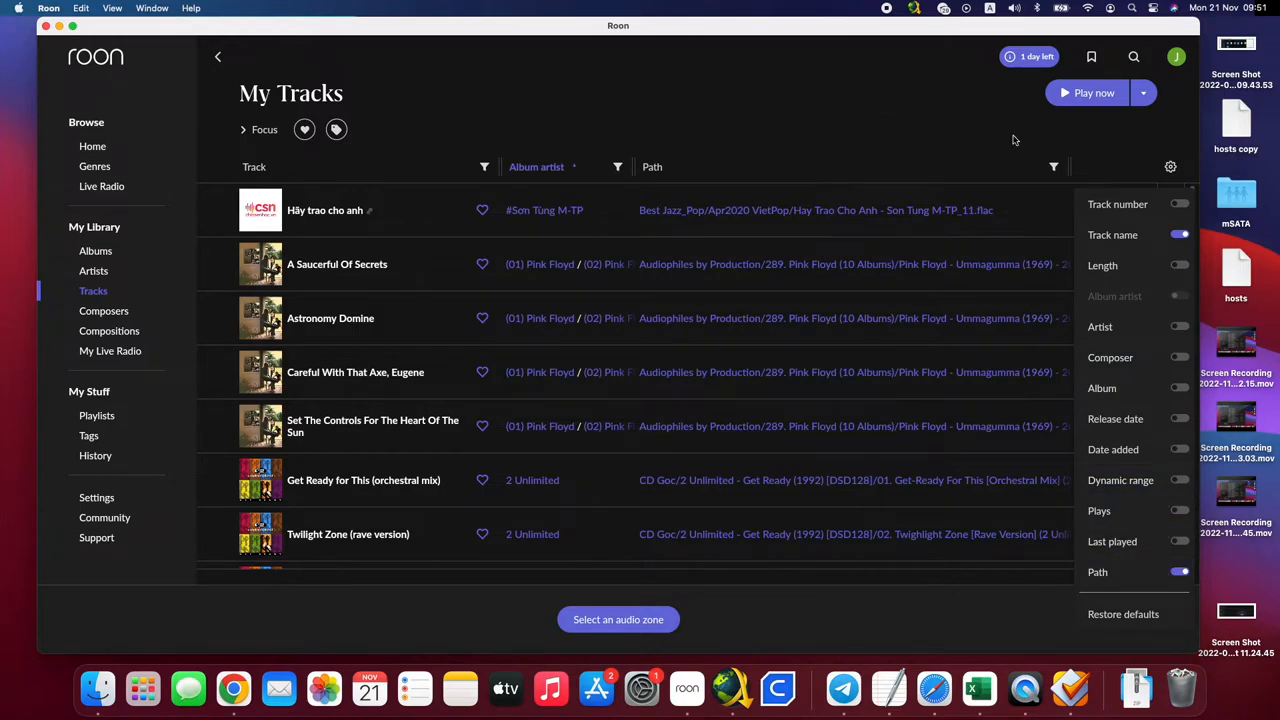
mouse_move(673, 342)
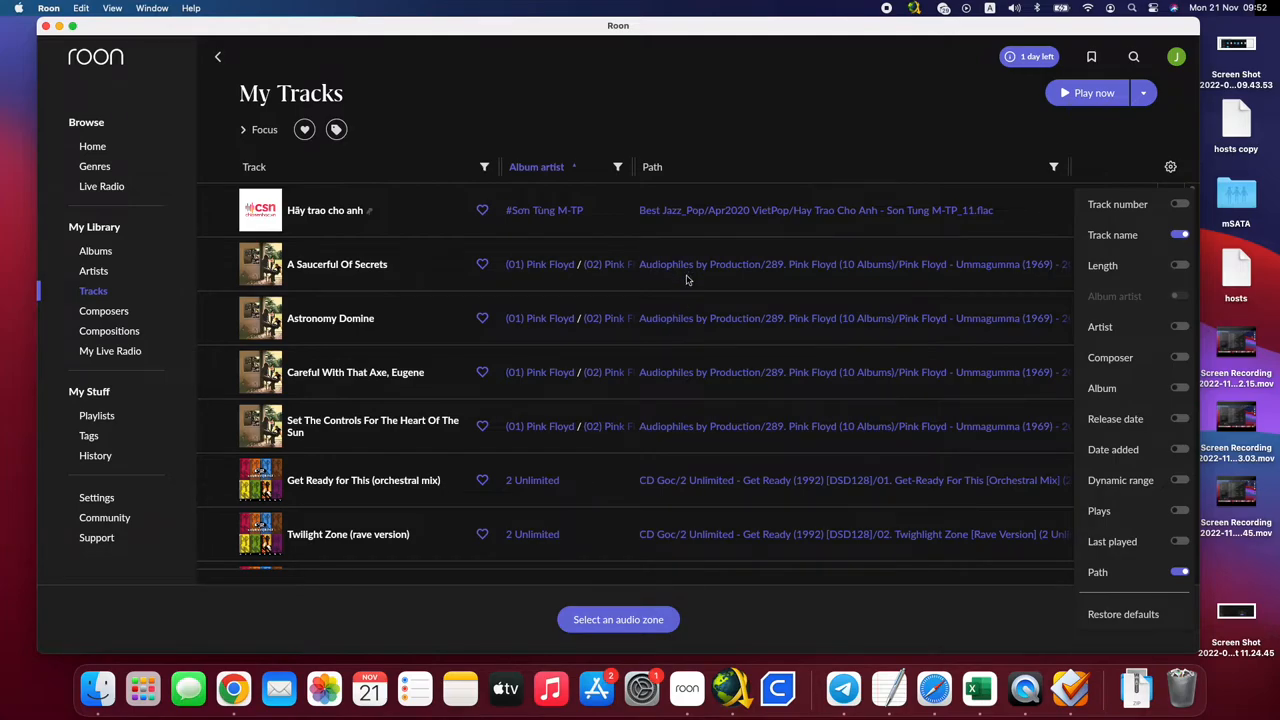
mouse_move(671, 270)
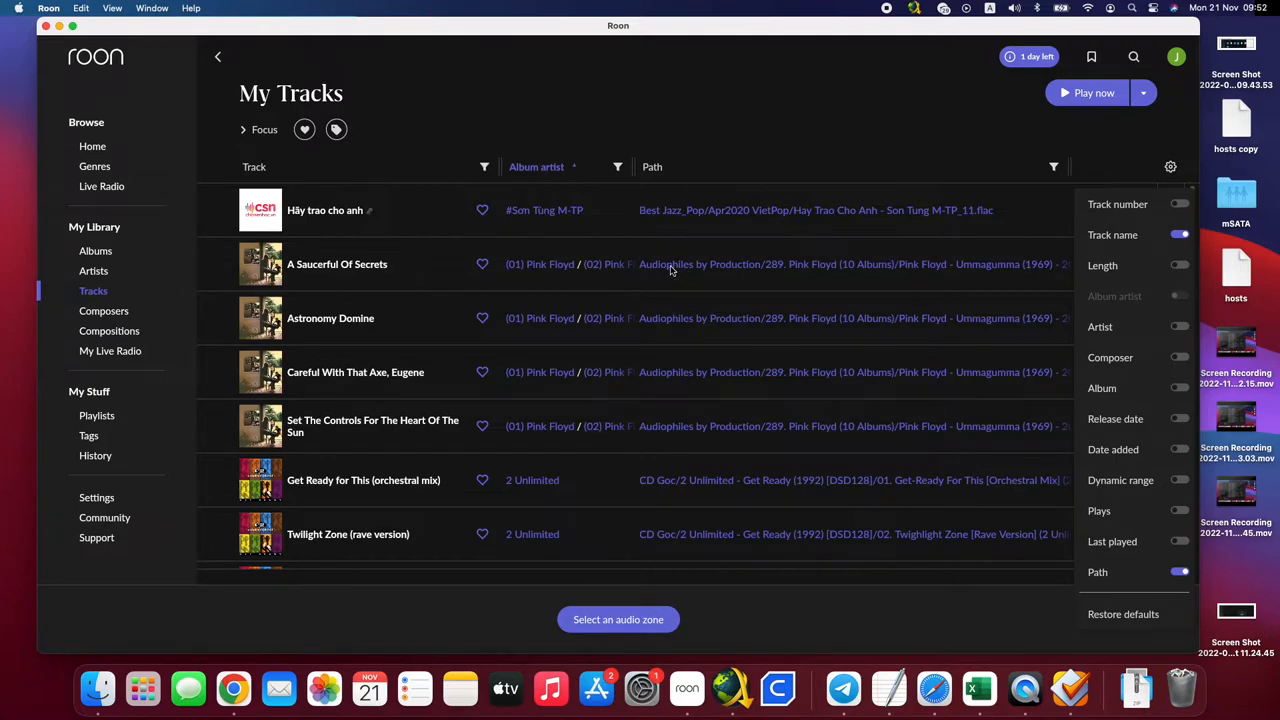
mouse_move(645, 272)
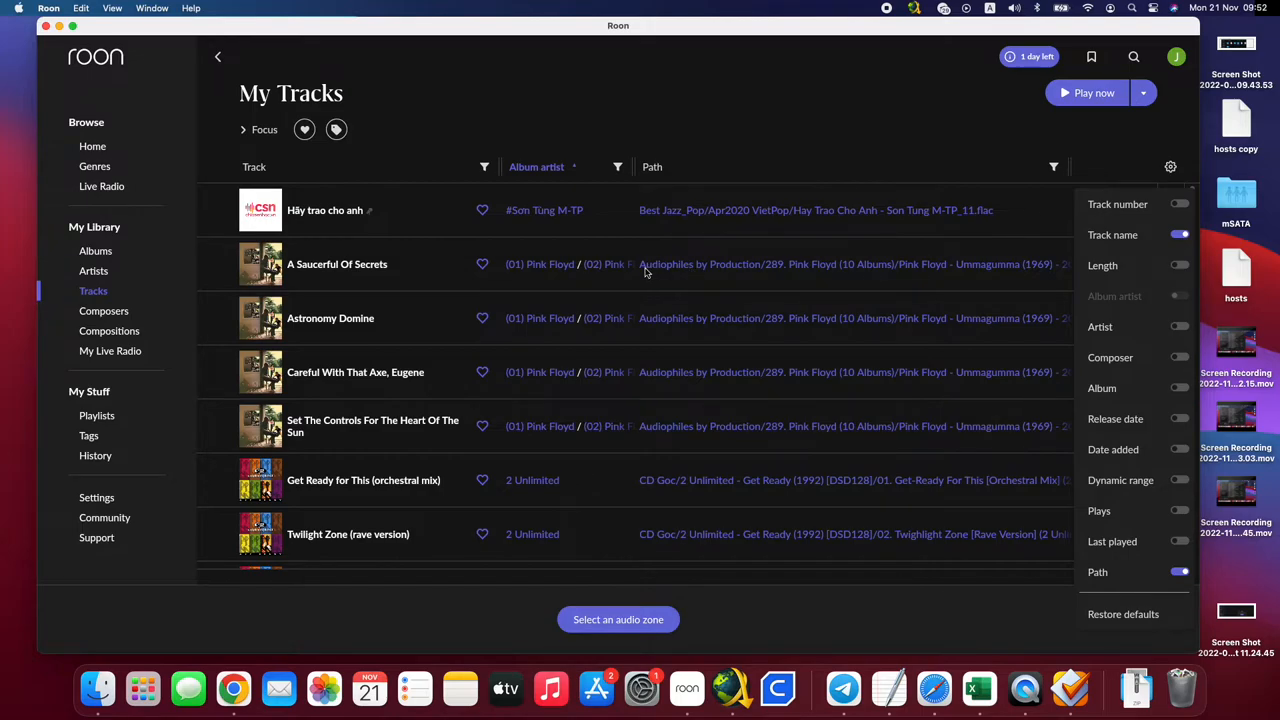
mouse_move(1145, 186)
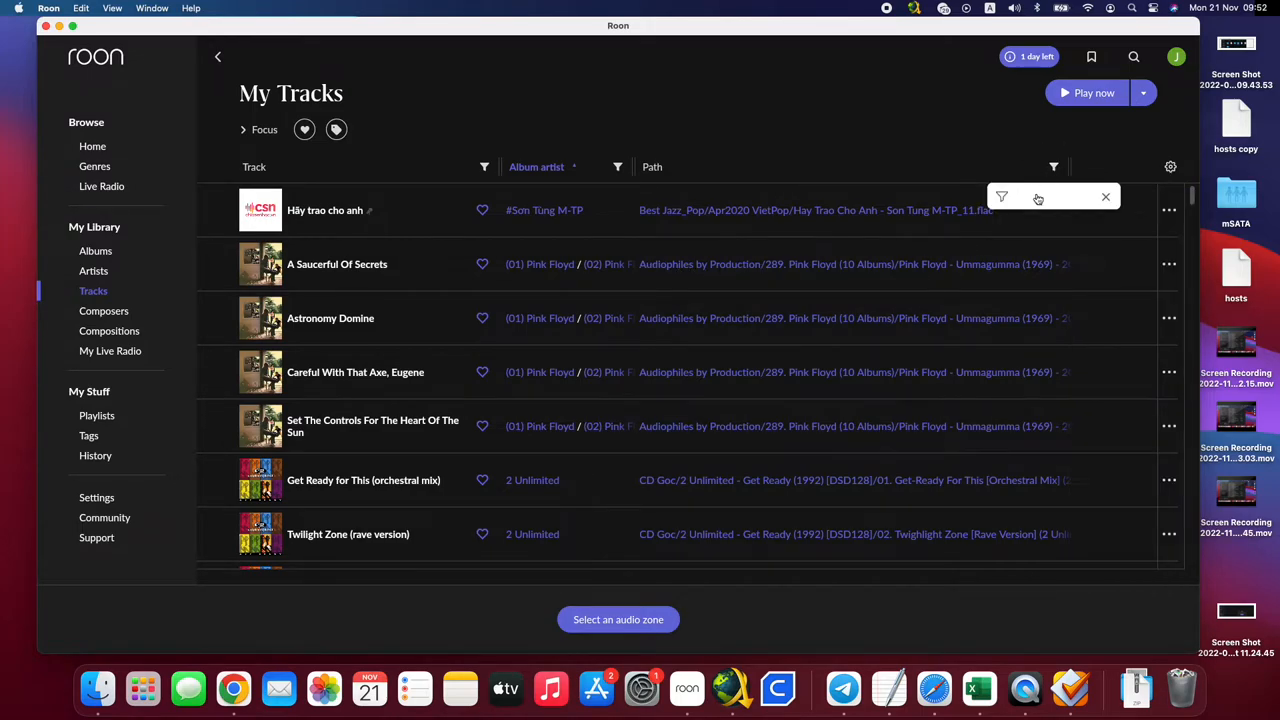
- Type 'audiophy' as path filter text to narrow My Tracks to audiophile paths
type("audi")
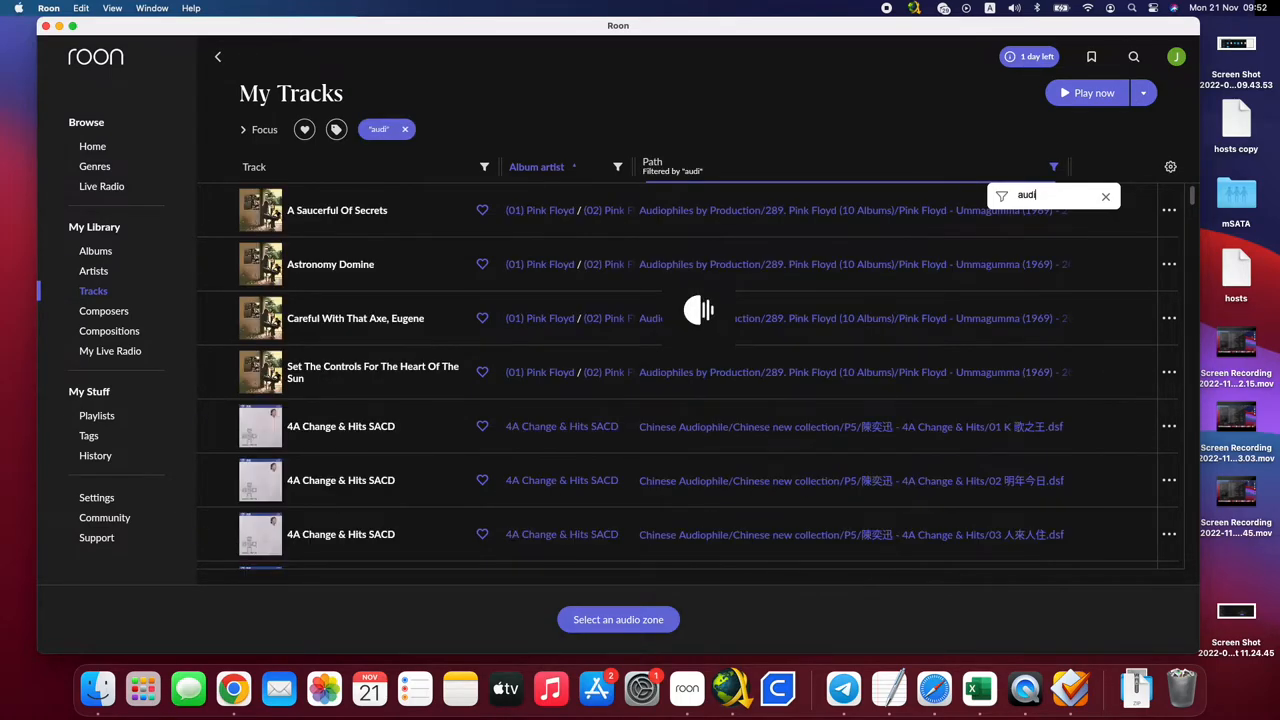
type("o")
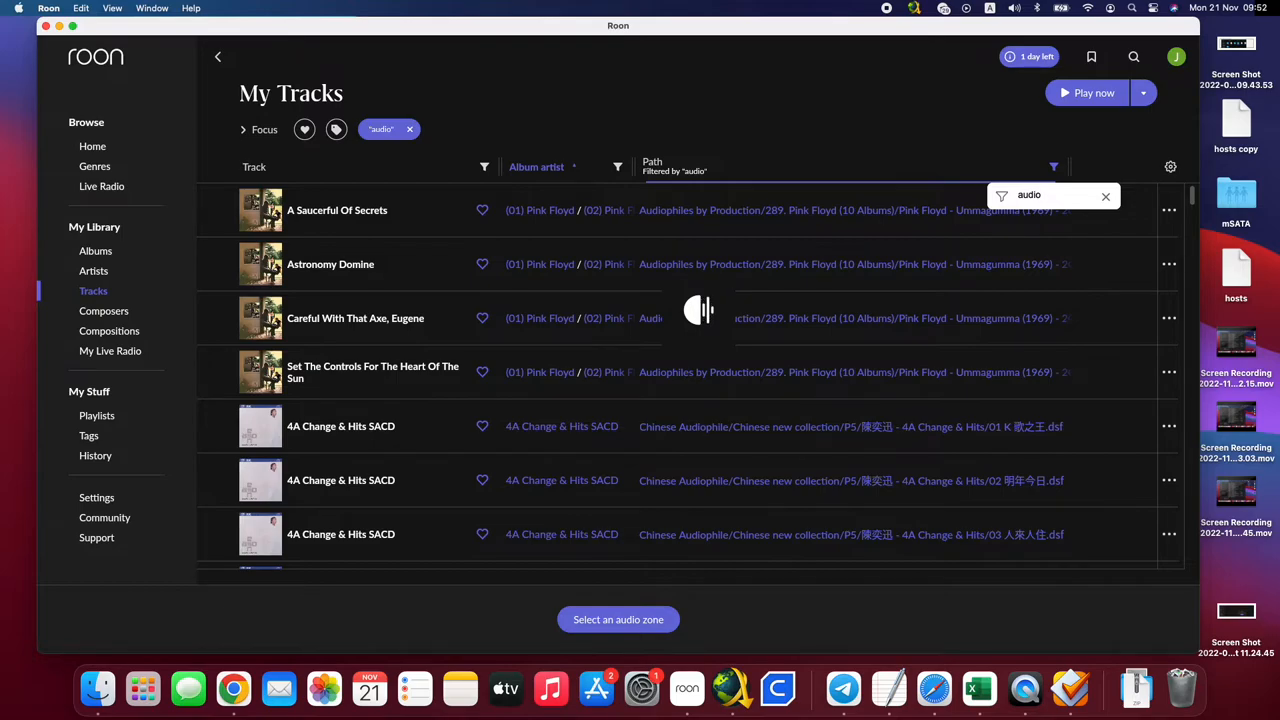
type("phile b")
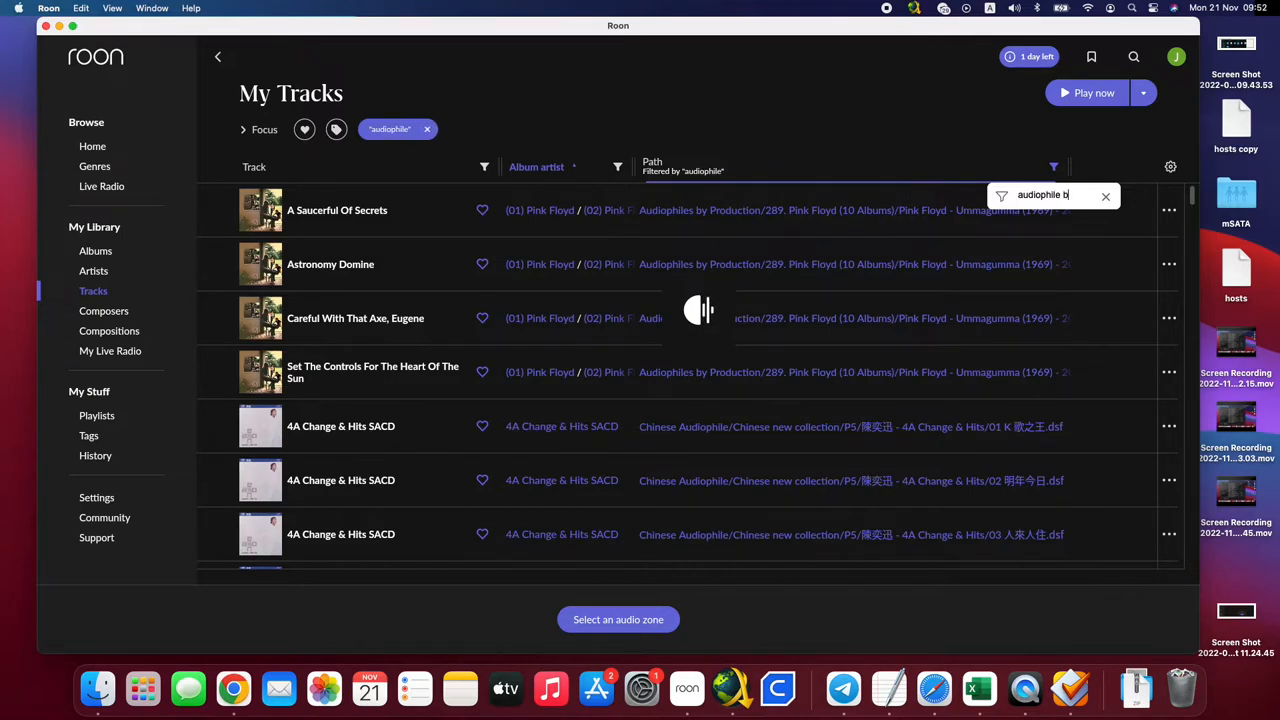
type("y")
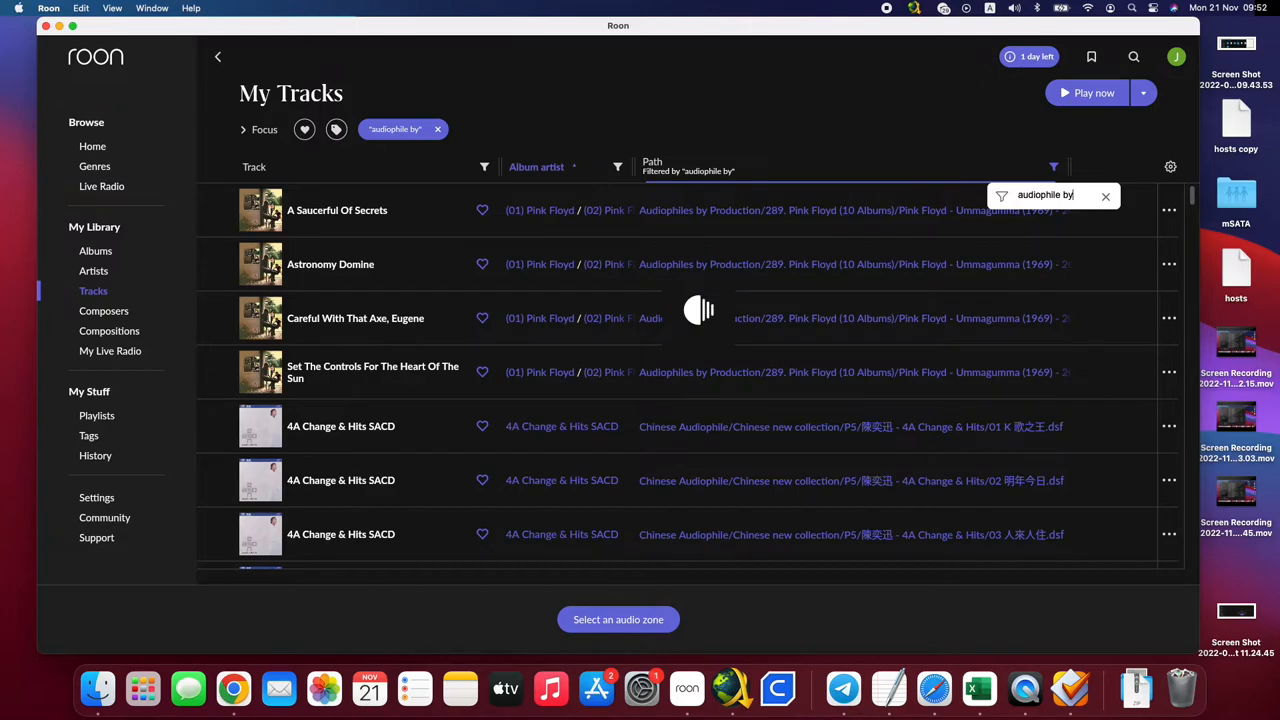
mouse_move(700, 221)
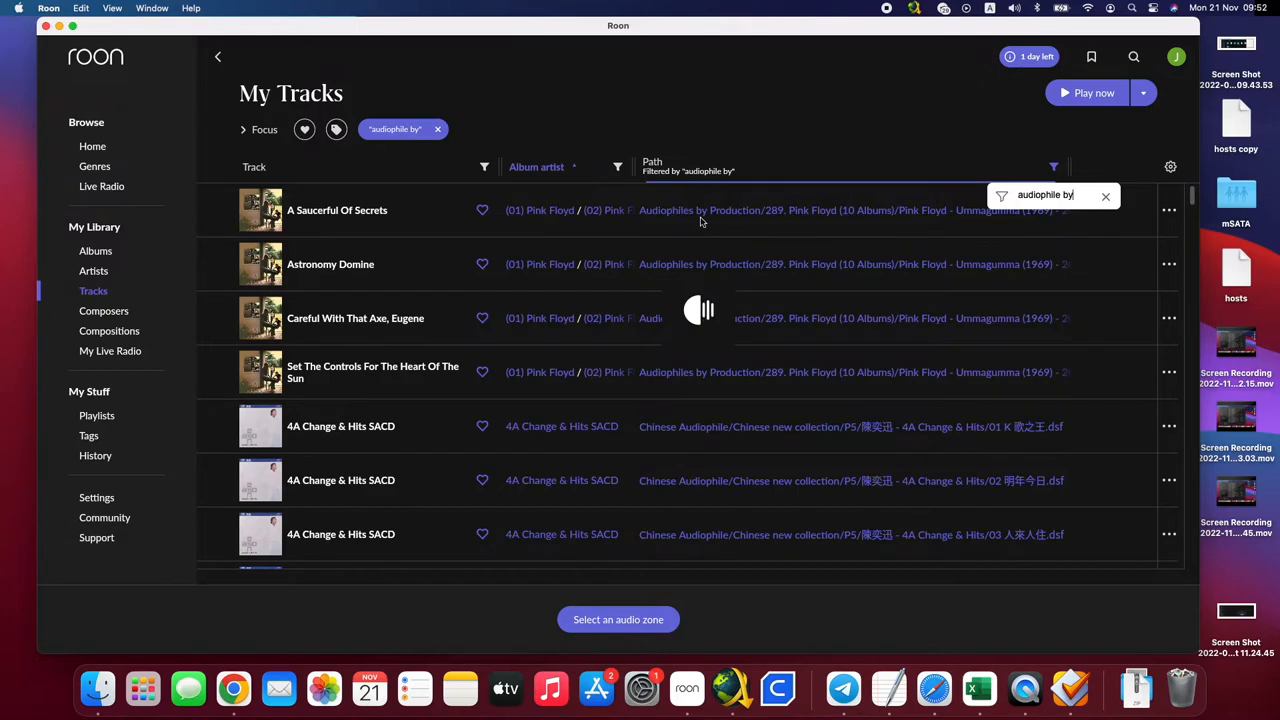
mouse_move(658, 218)
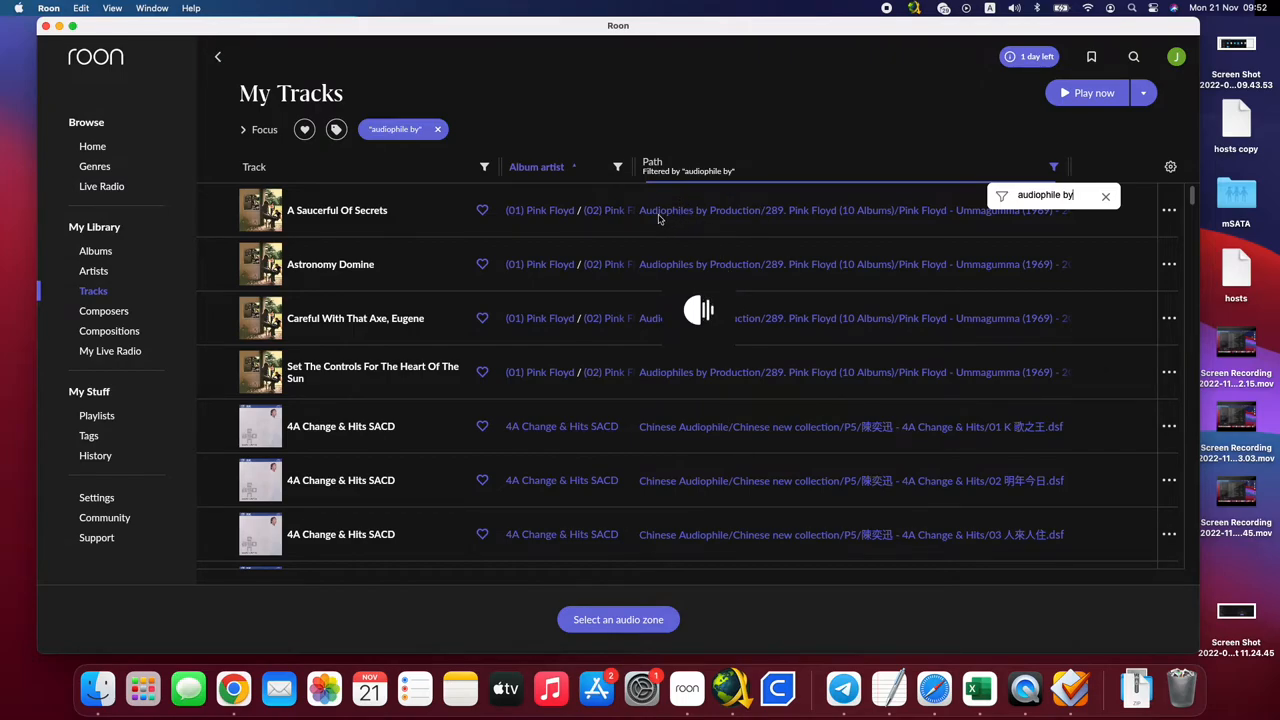
mouse_move(696, 223)
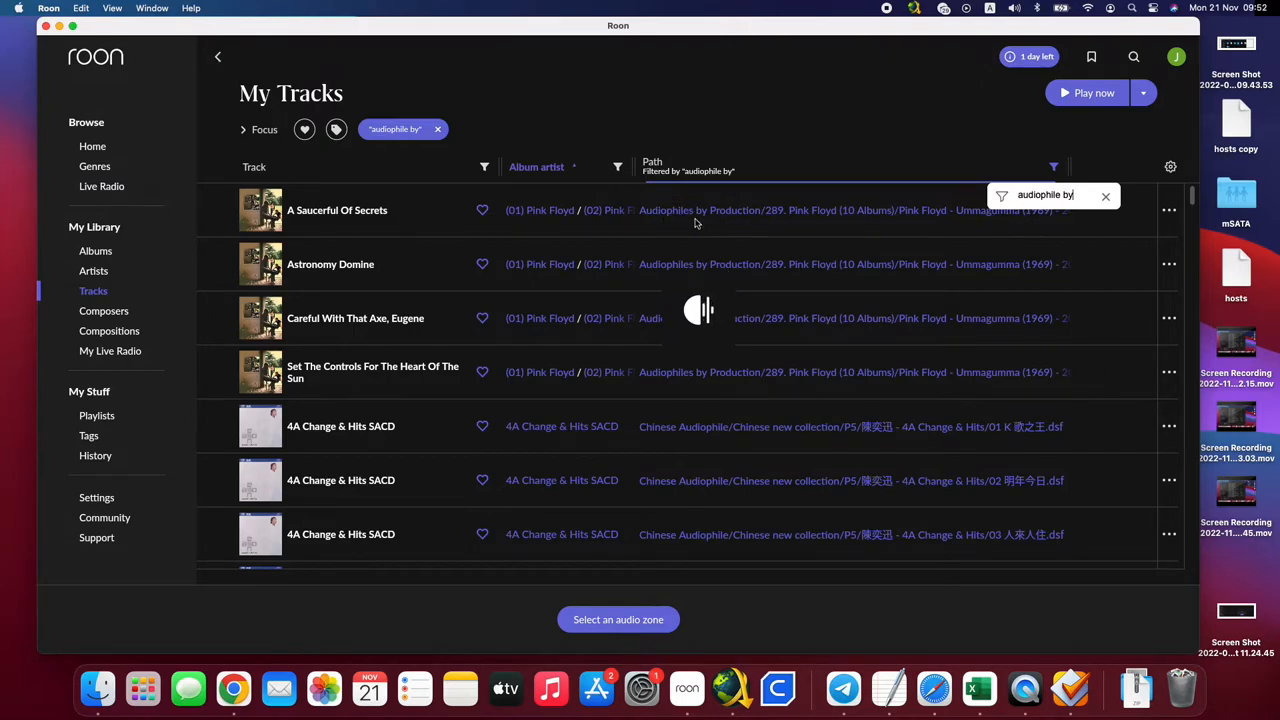
mouse_move(735, 223)
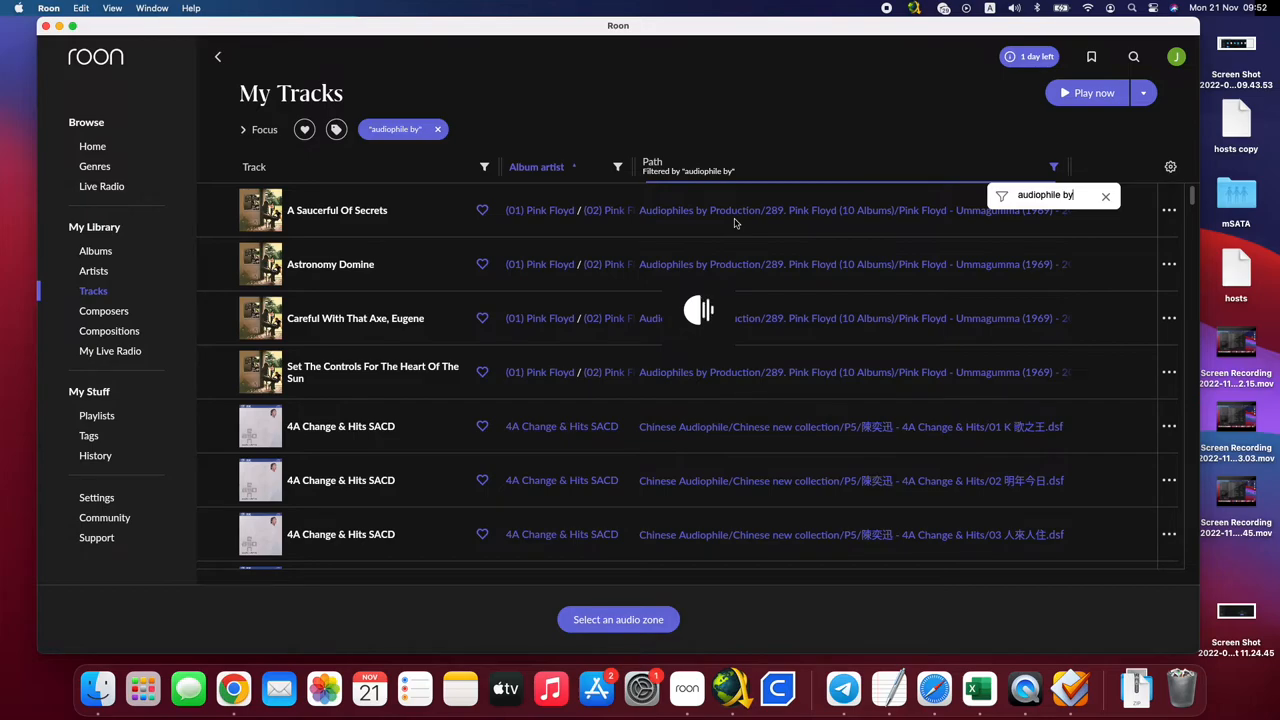
mouse_move(800, 225)
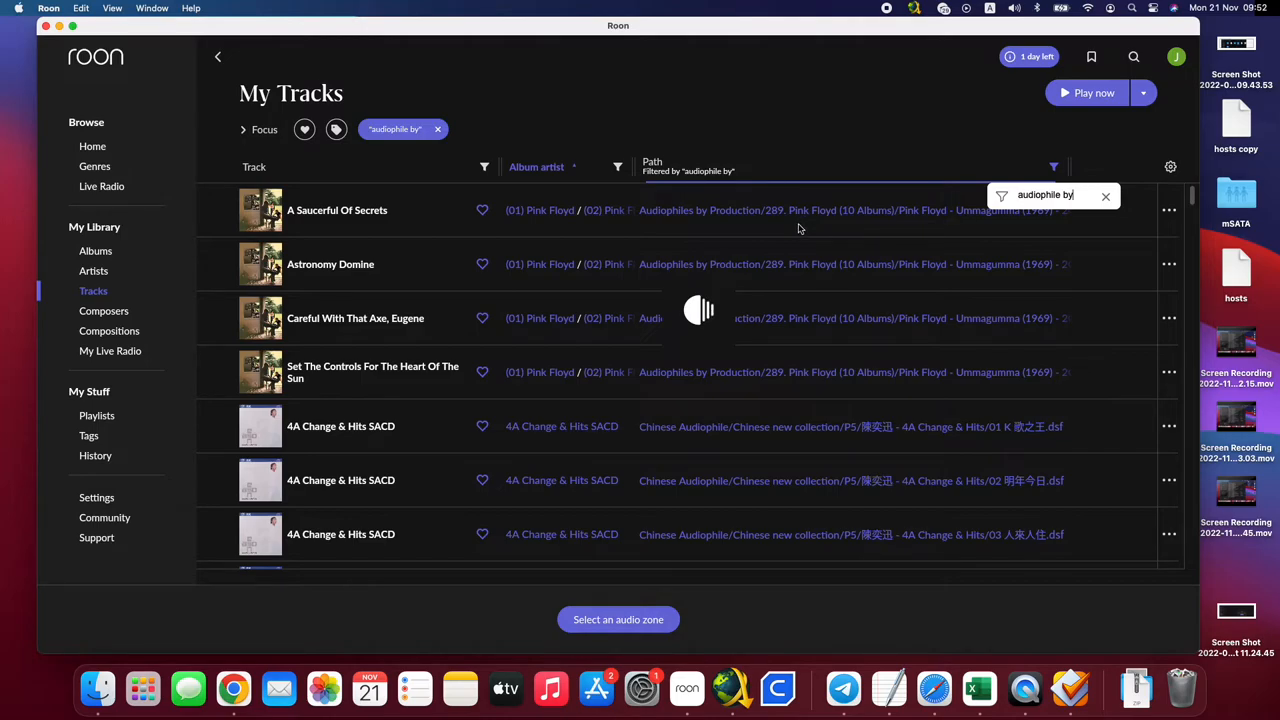
mouse_move(771, 265)
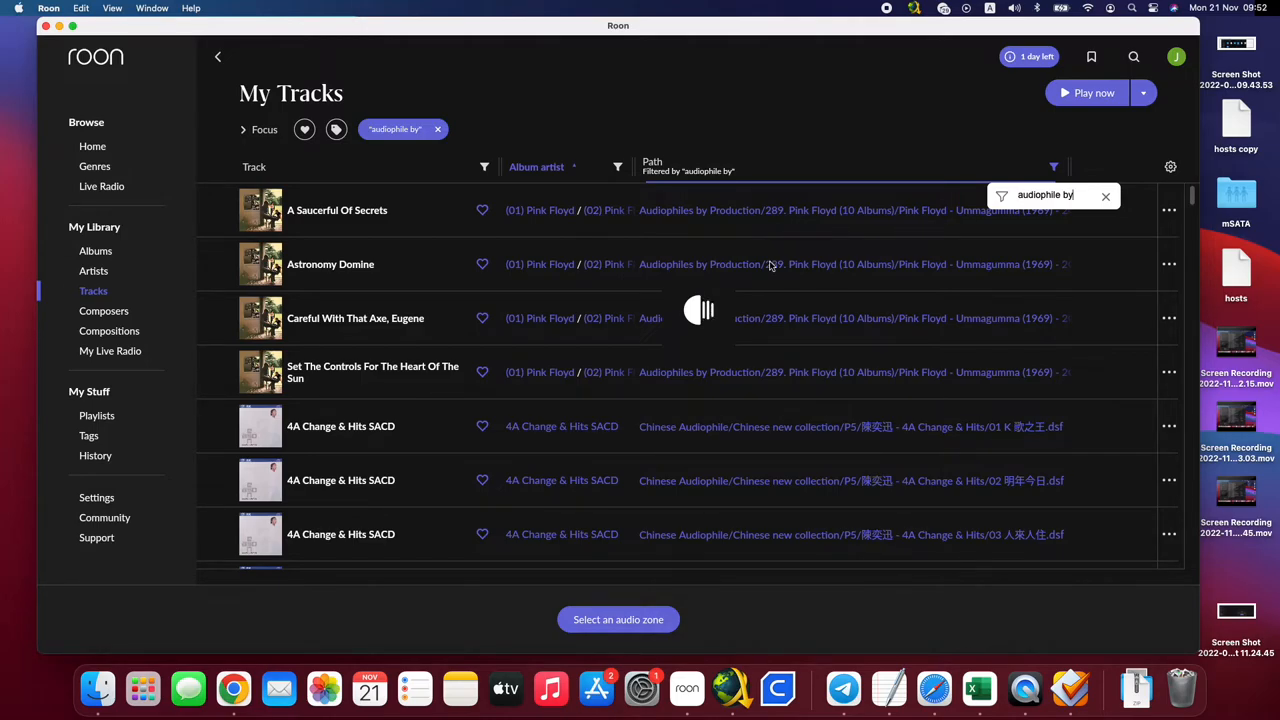
mouse_move(1058, 217)
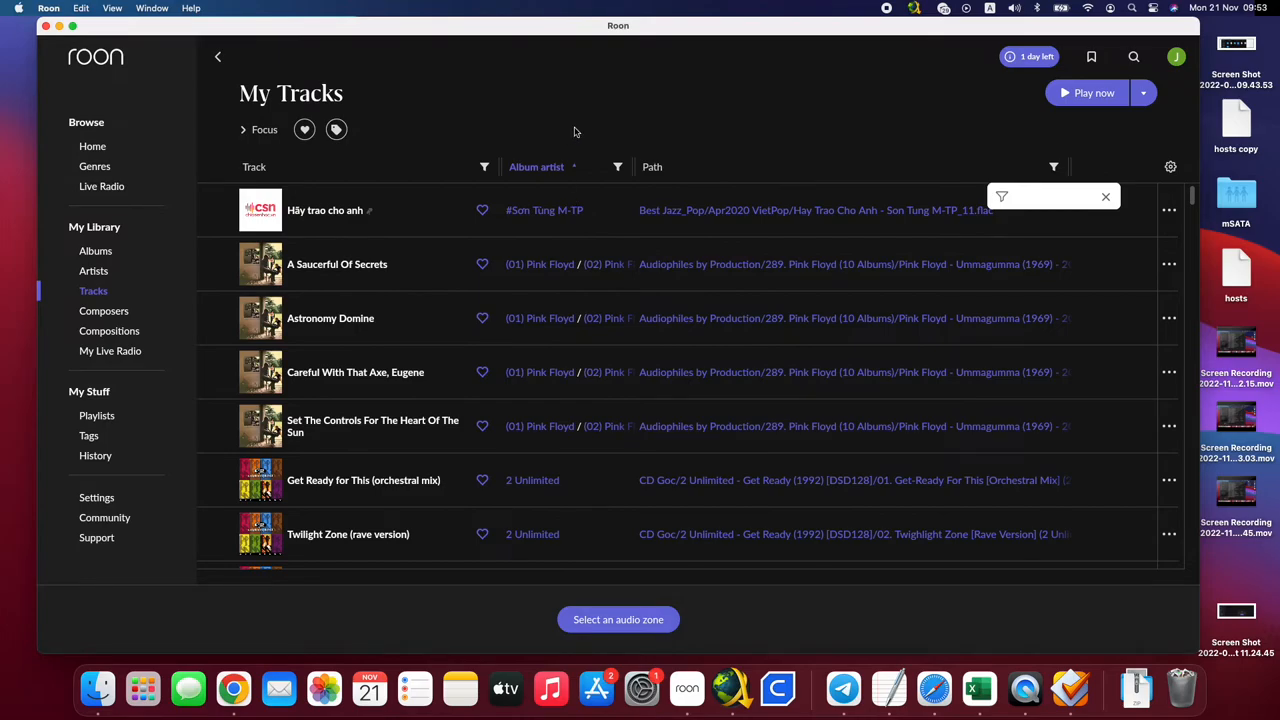
- Select four tracks, open Add to tag, browse the tag list, and cancel New tag
left_click(325, 210)
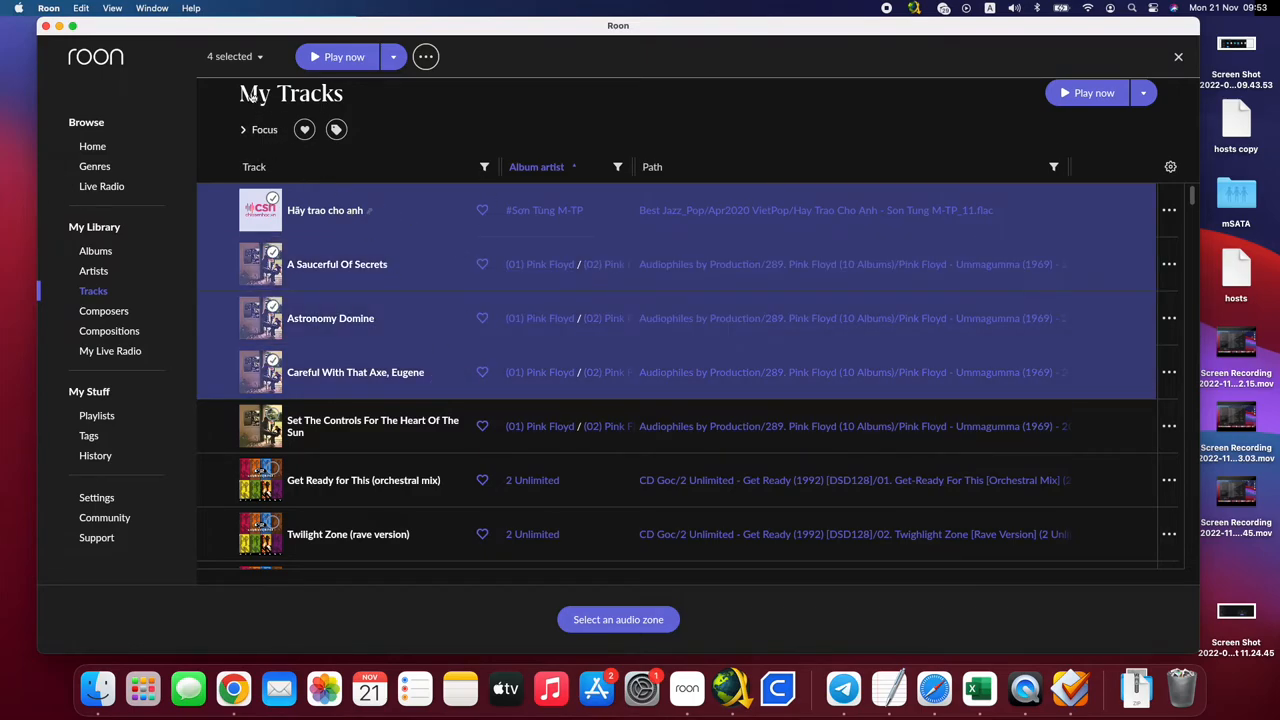
left_click(234, 56)
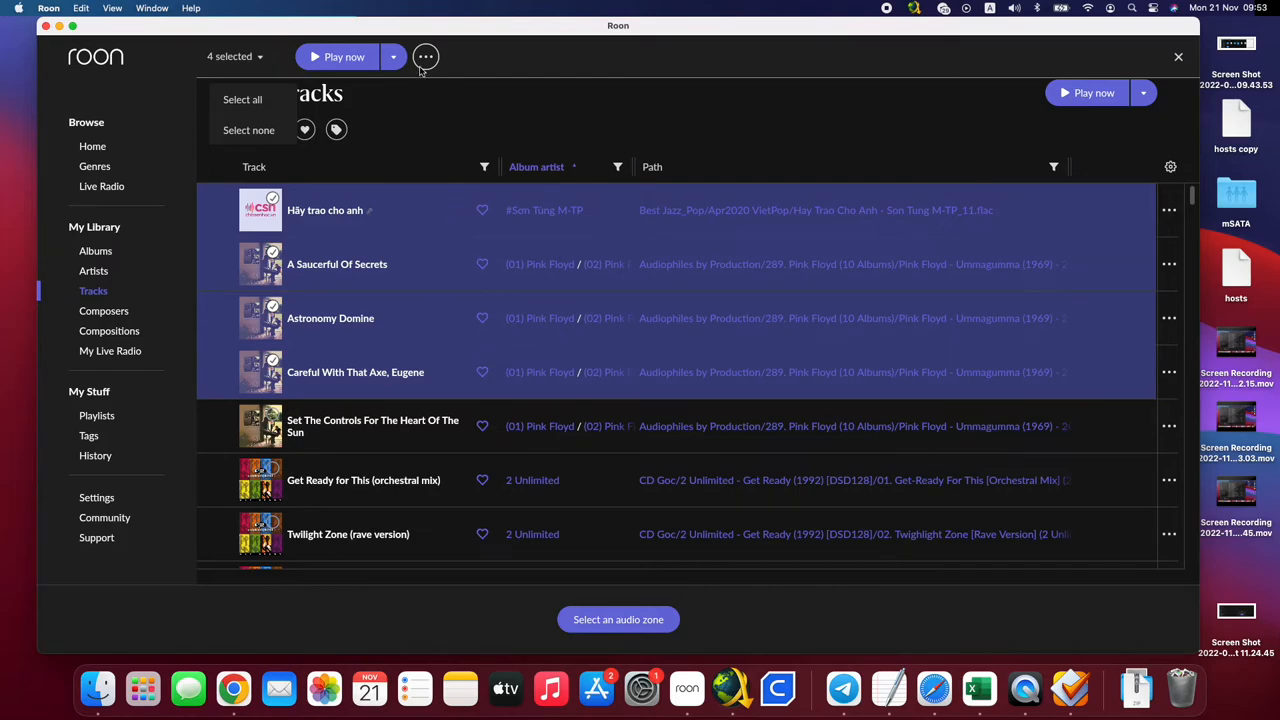
left_click(425, 56)
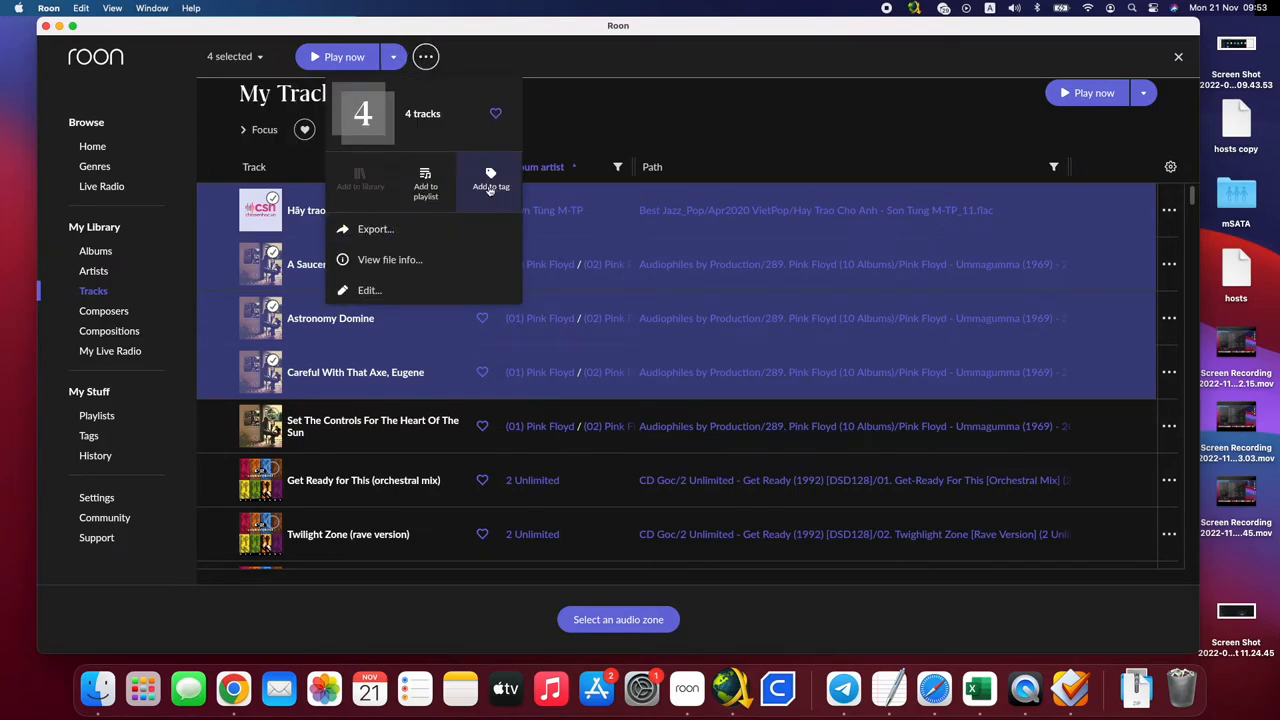
left_click(490, 186)
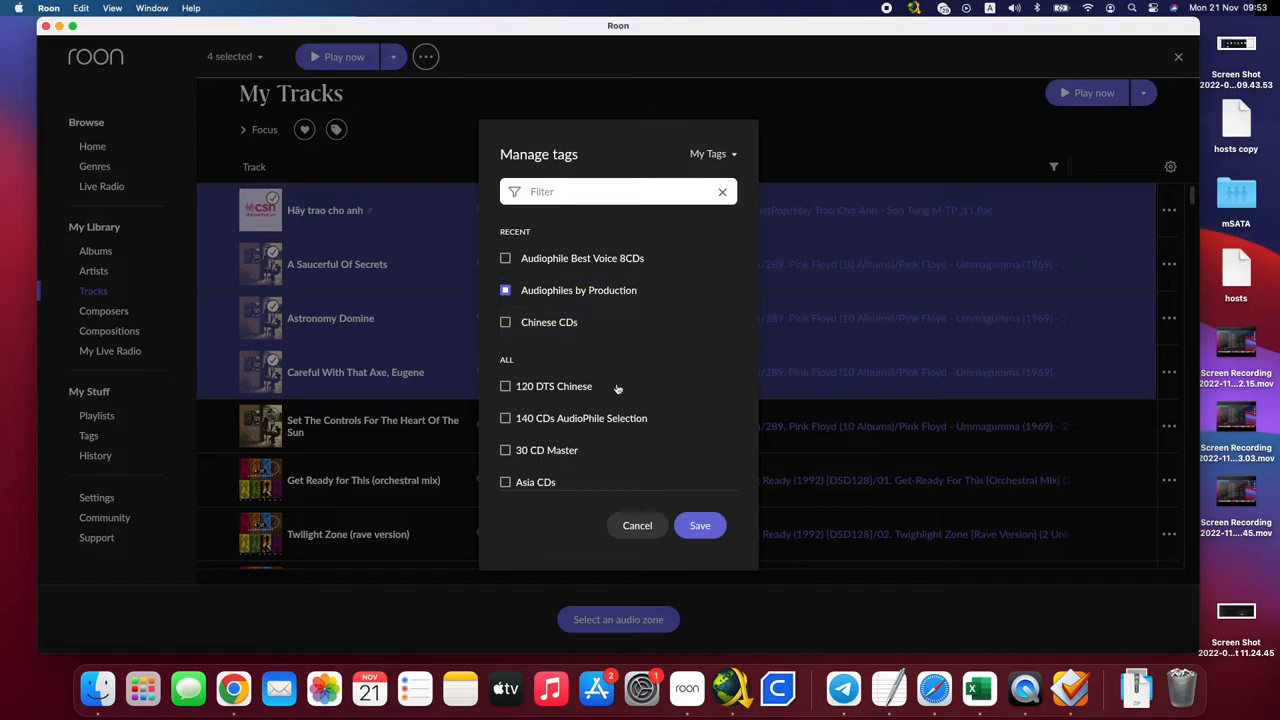
scroll("down", 3)
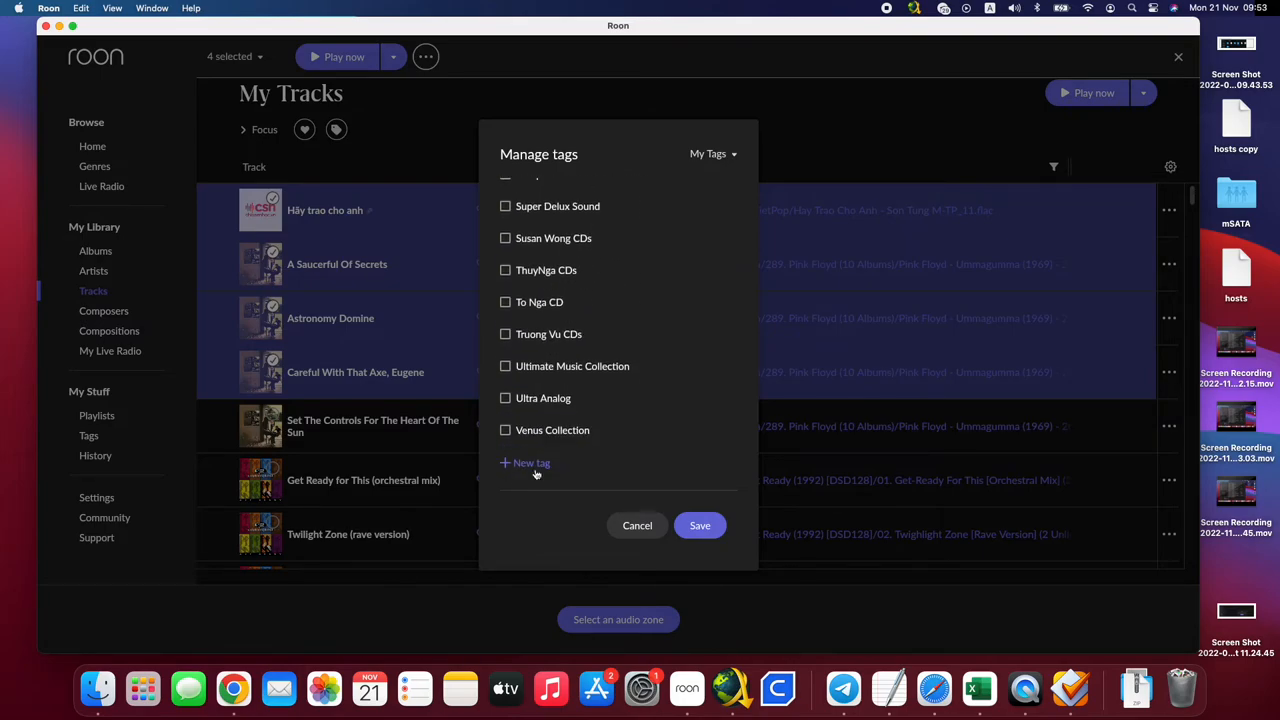
left_click(531, 462)
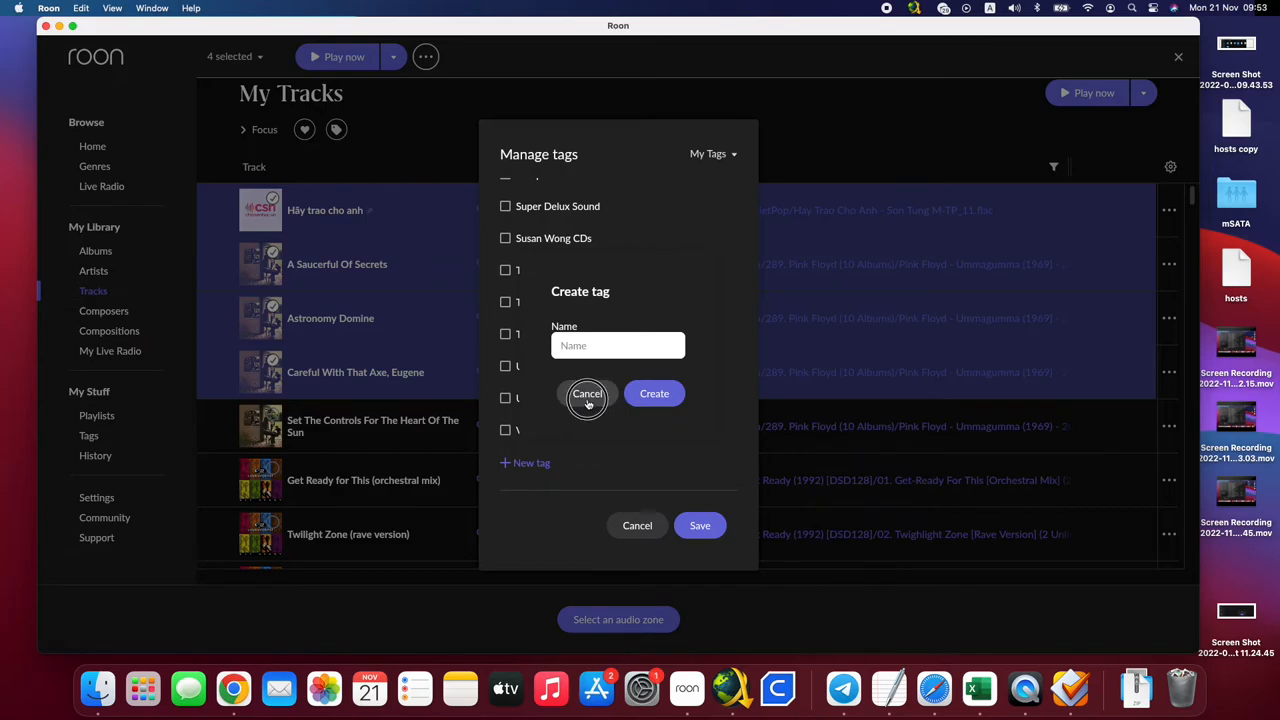
left_click(587, 393)
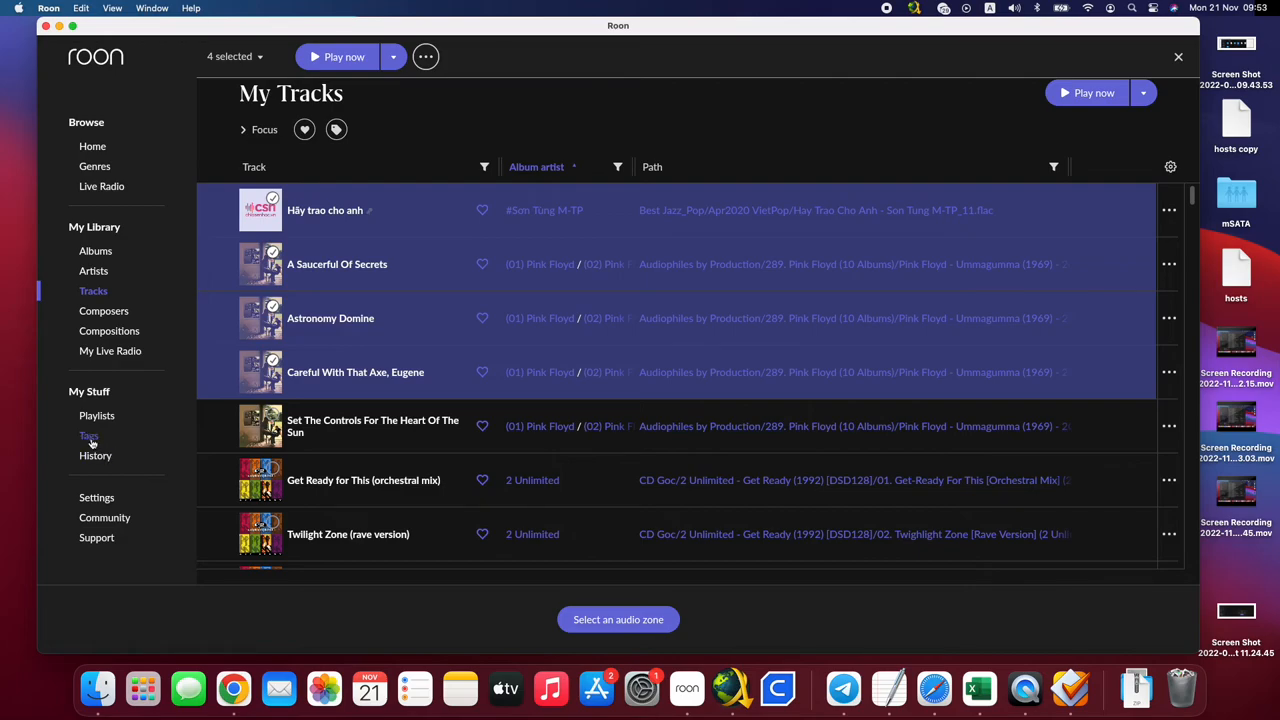
- Open Tags under My Stuff and scroll the tag grid, 120 DTS Chinese through Venus Collection
left_click(88, 435)
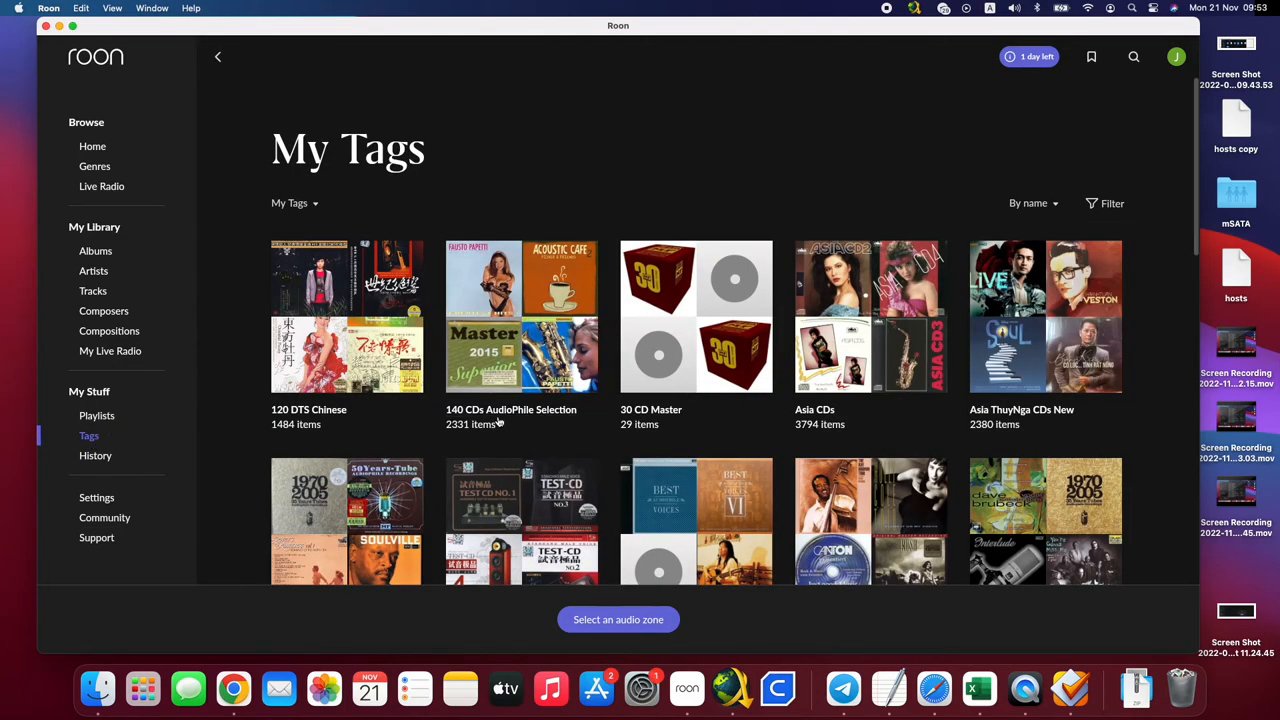
scroll("down", 3)
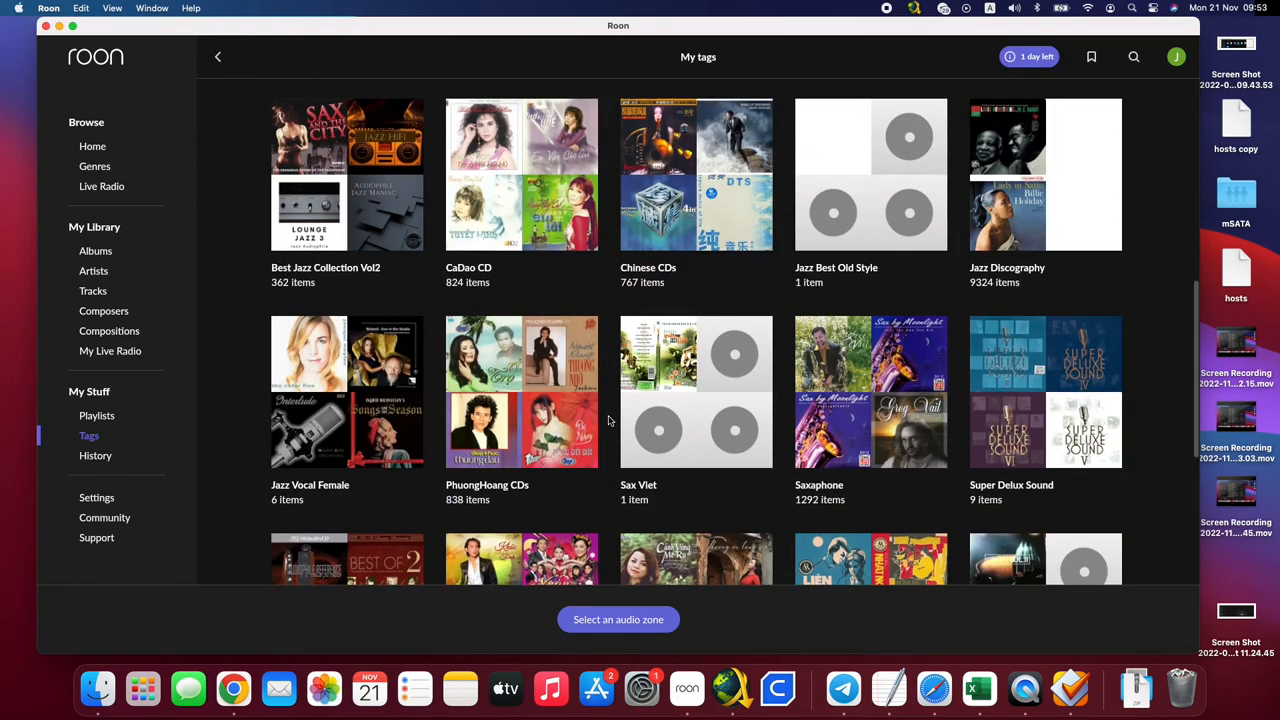
scroll("down", 3)
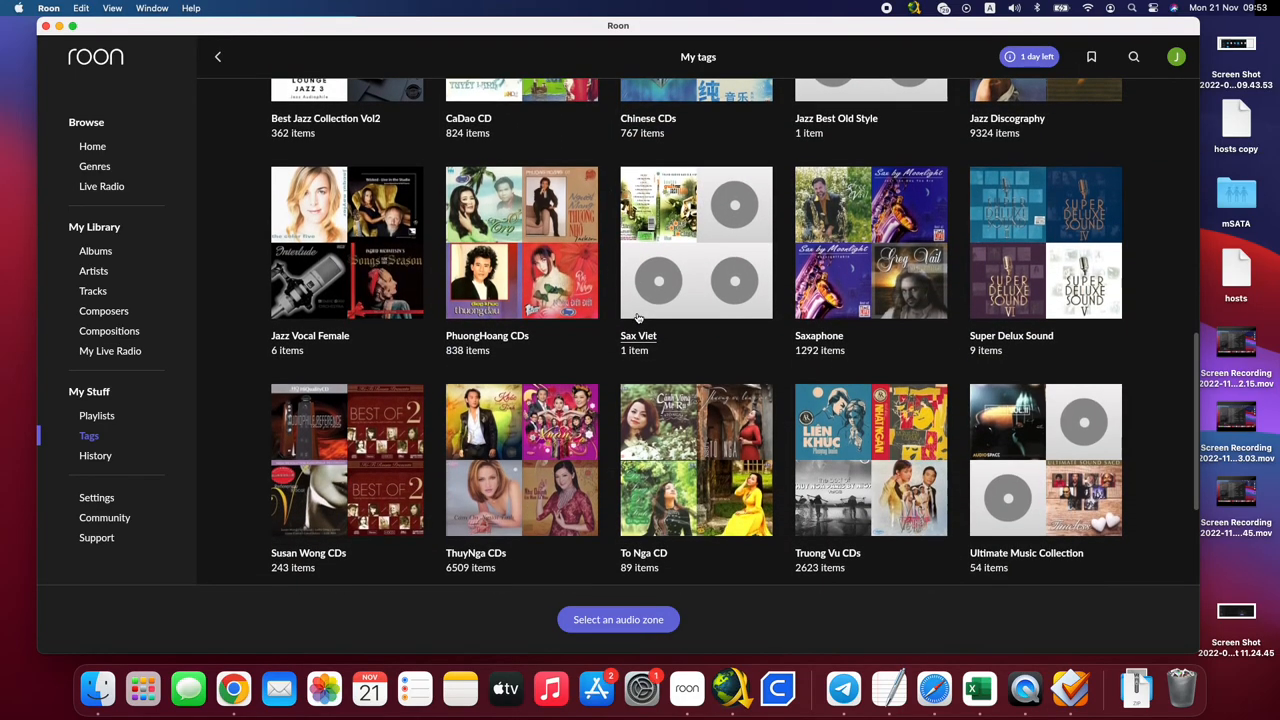
scroll("down", 3)
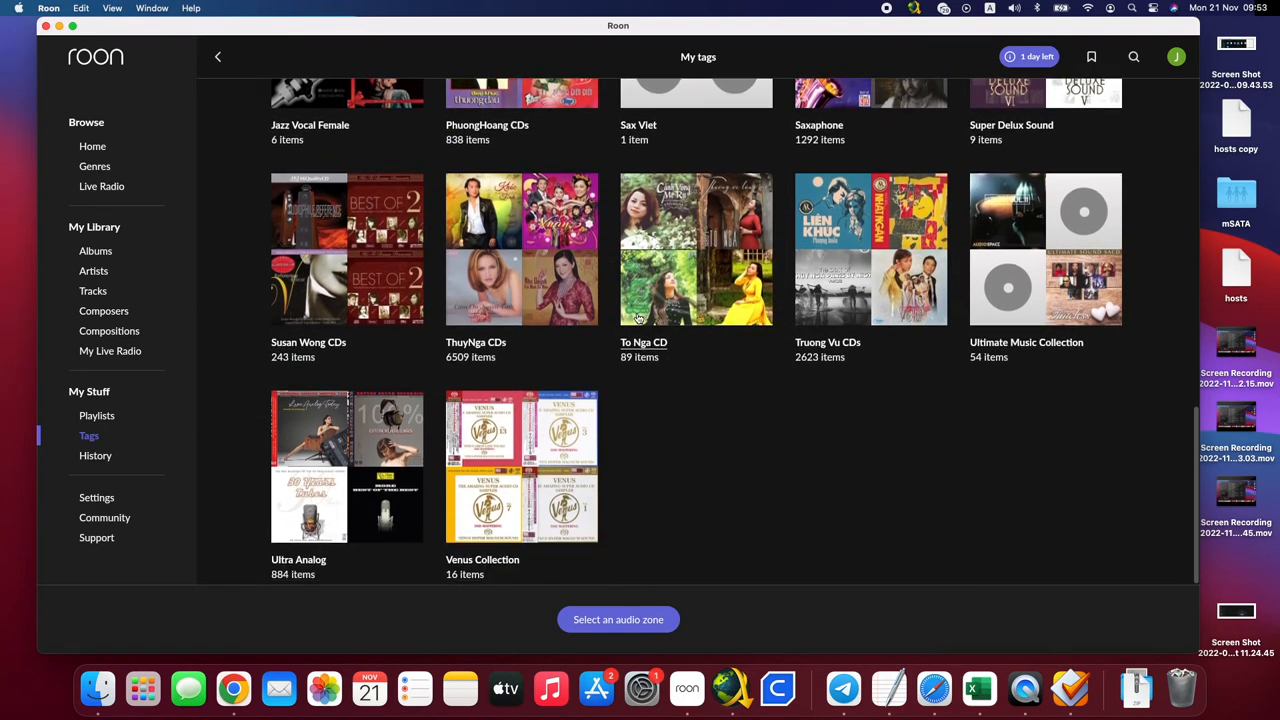
scroll("up", 3)
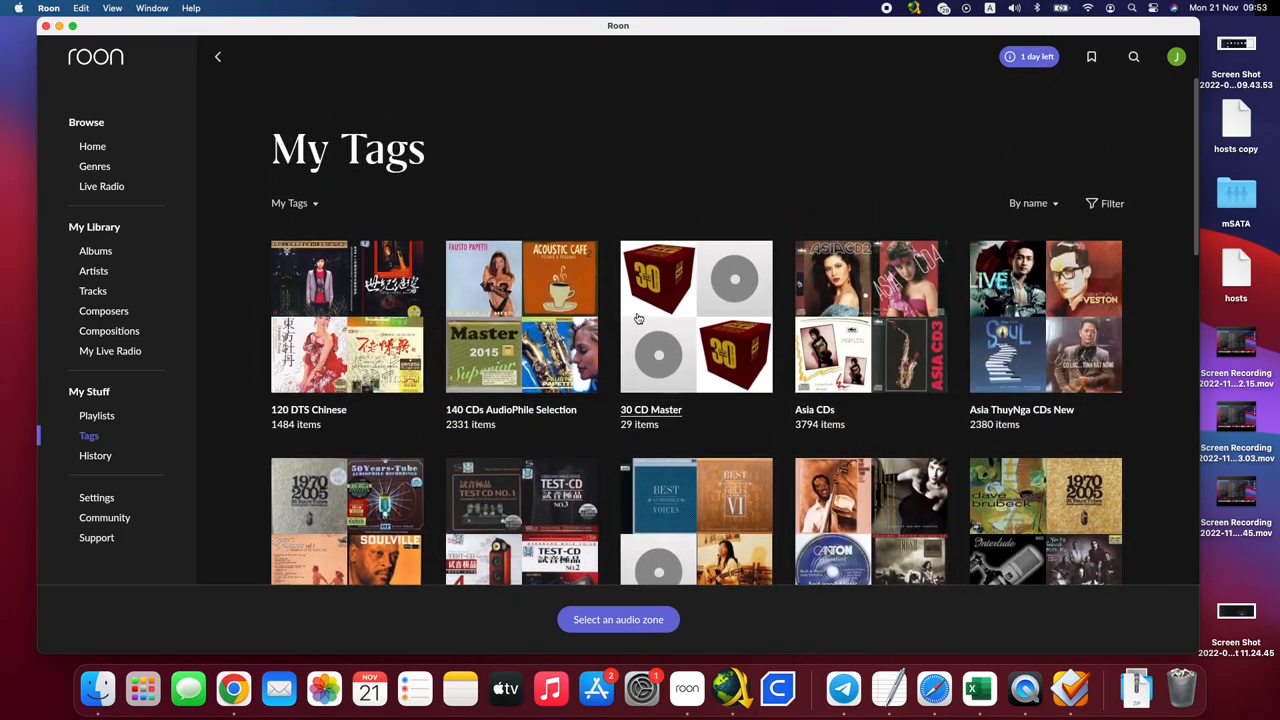
mouse_move(510, 55)
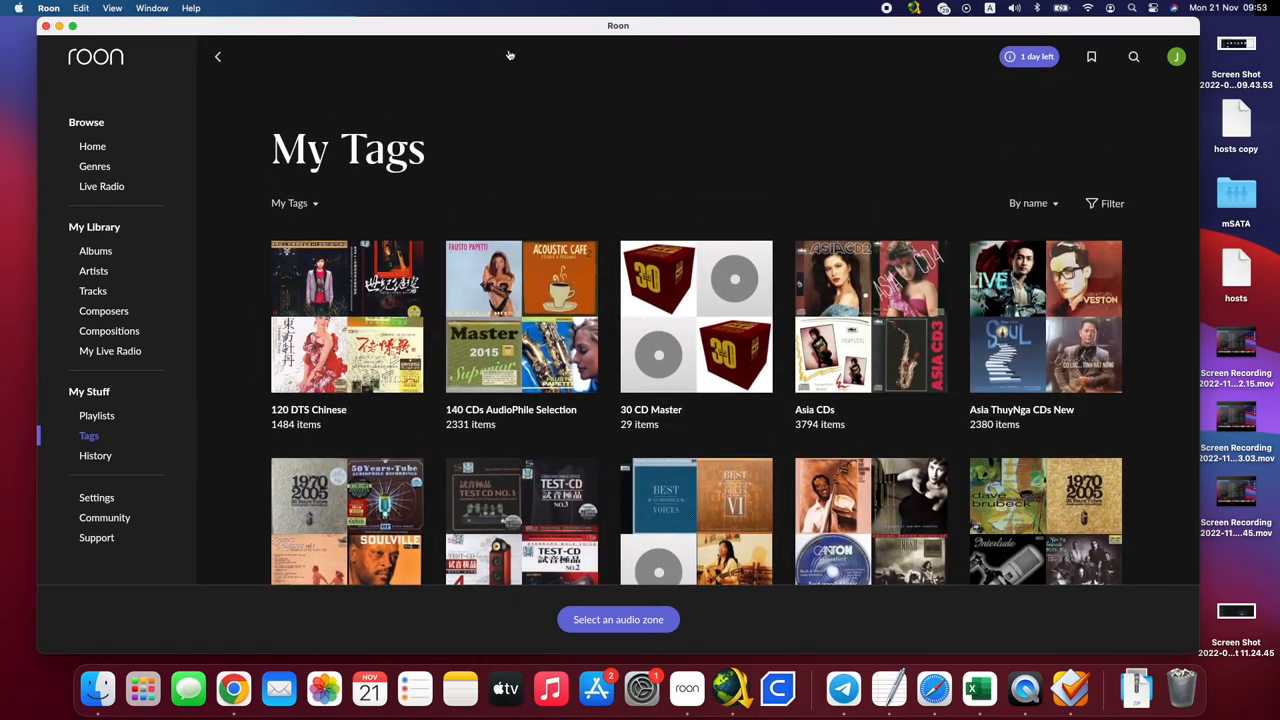
mouse_move(571, 67)
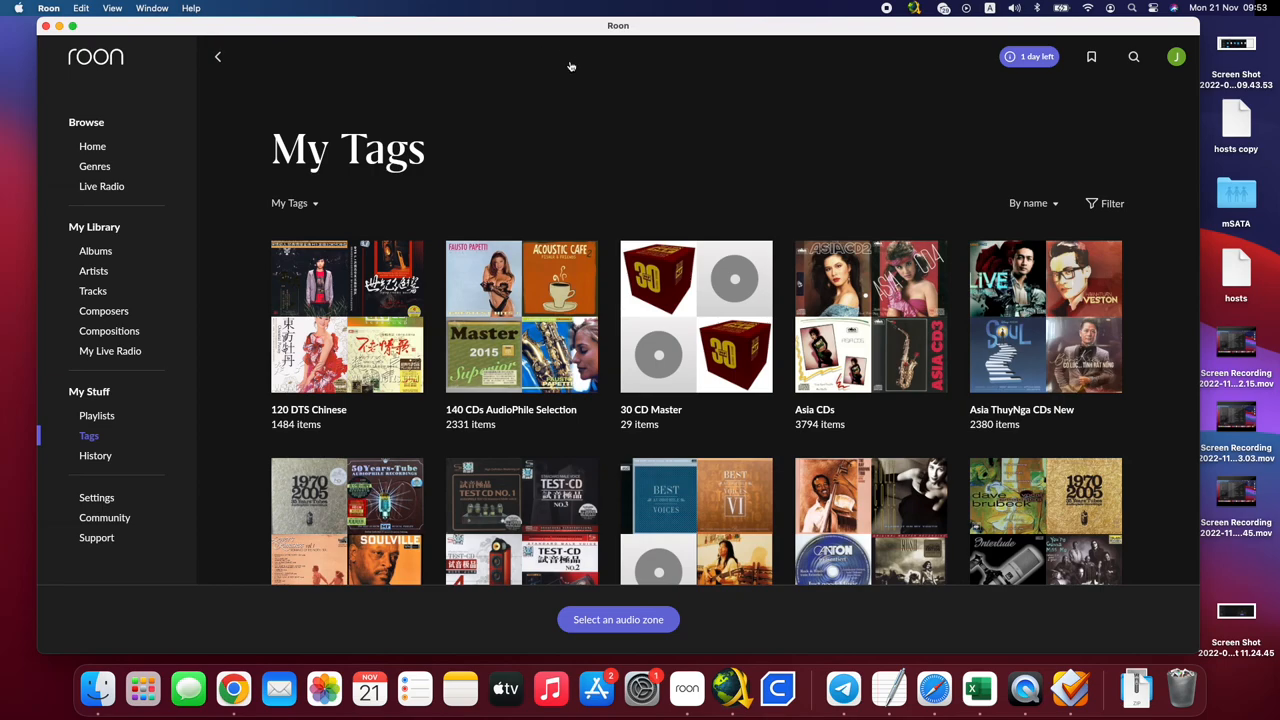
mouse_move(801, 64)
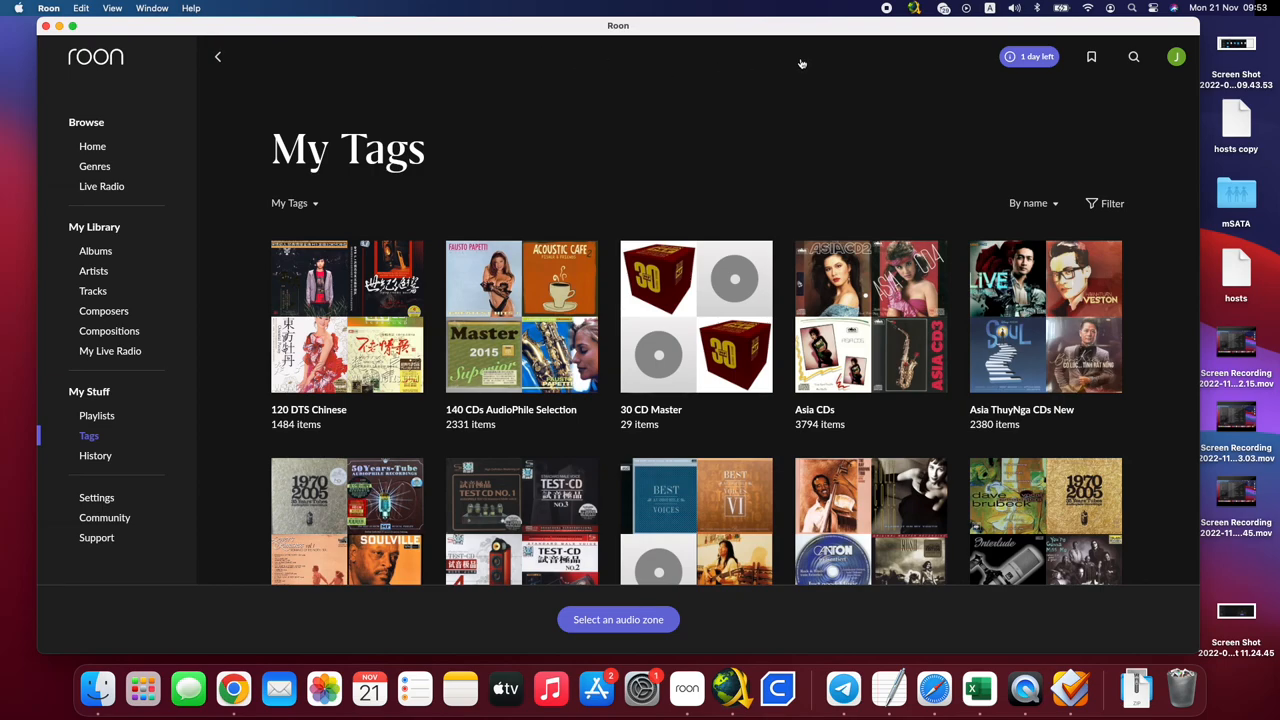
mouse_move(888, 13)
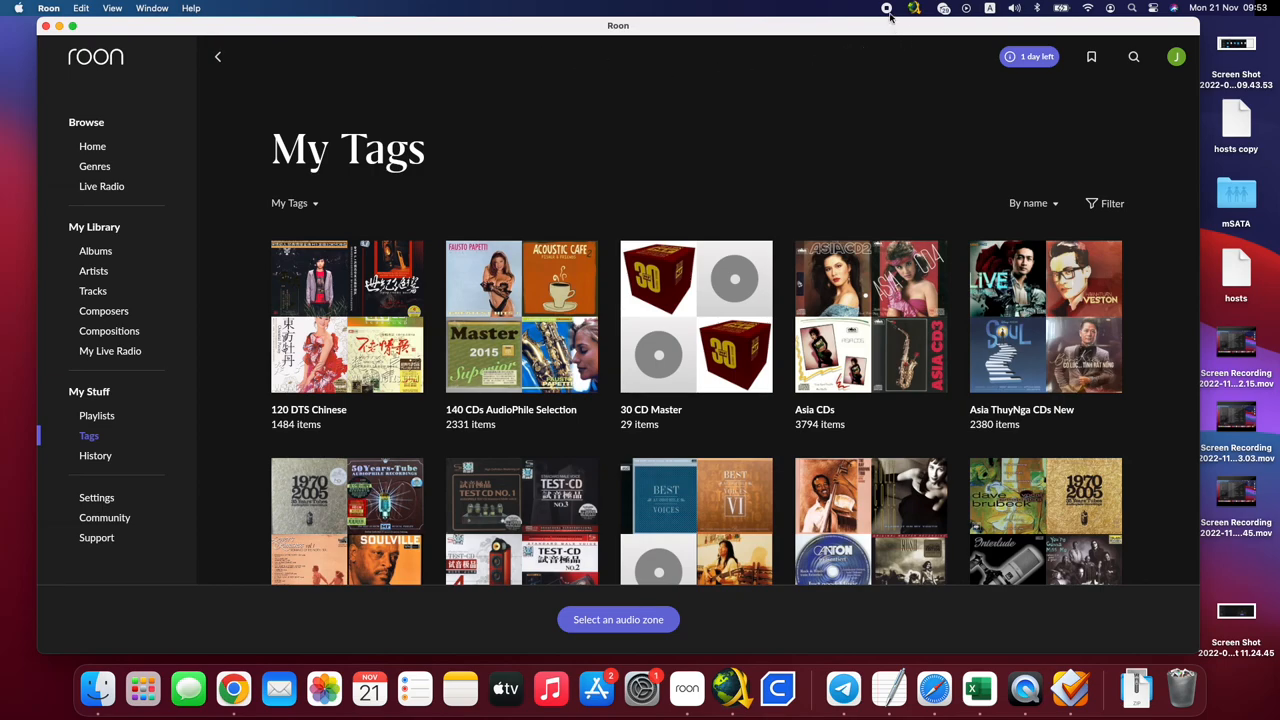